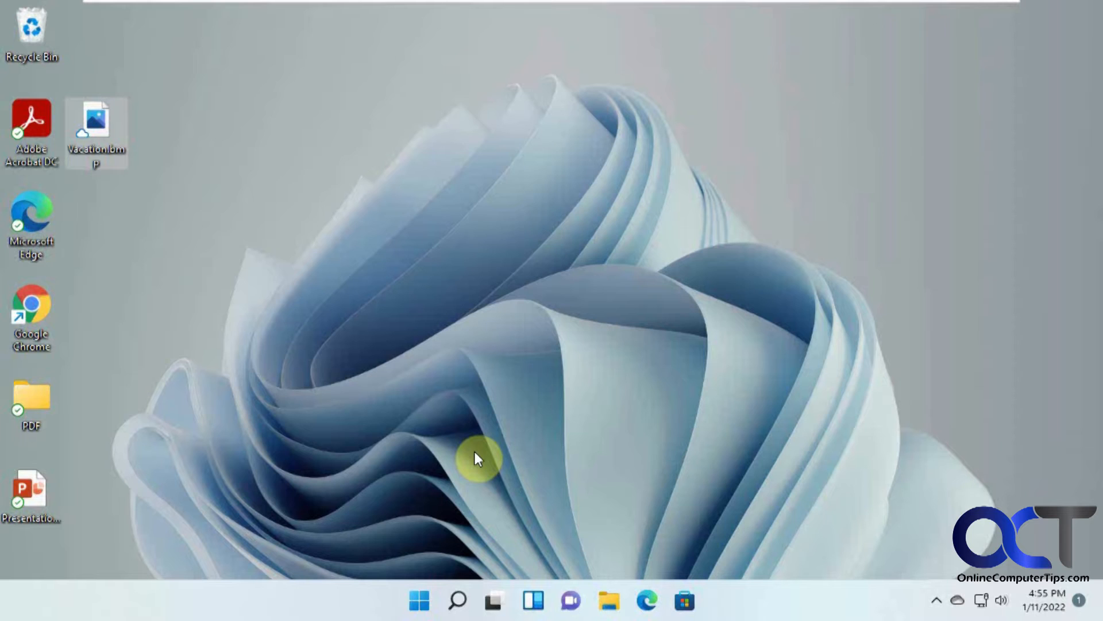
mouse_move(355, 90)
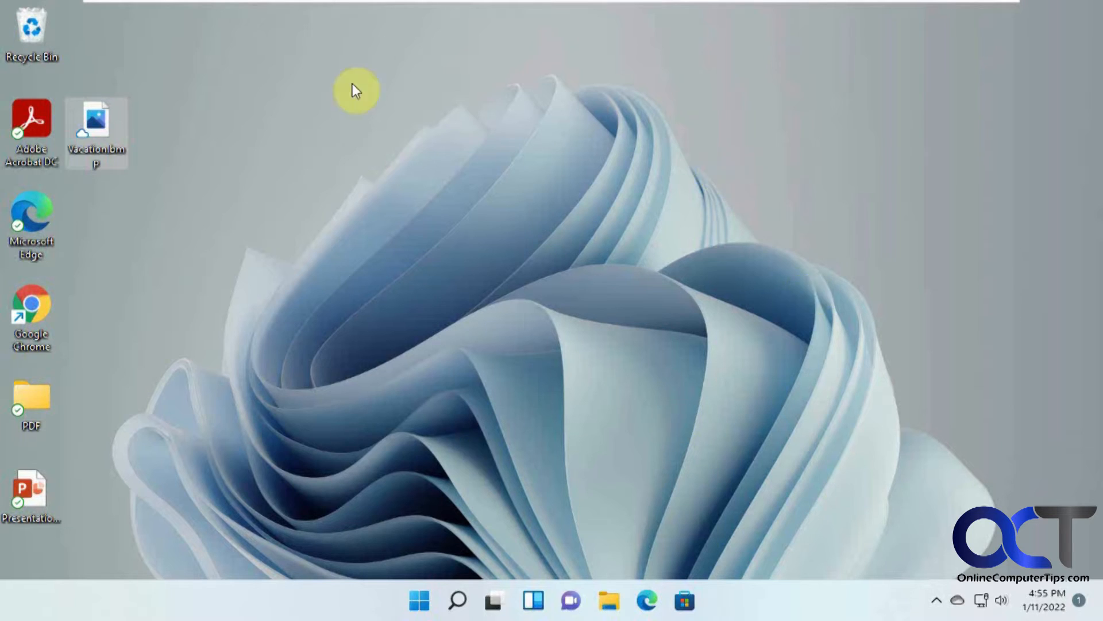
mouse_move(377, 258)
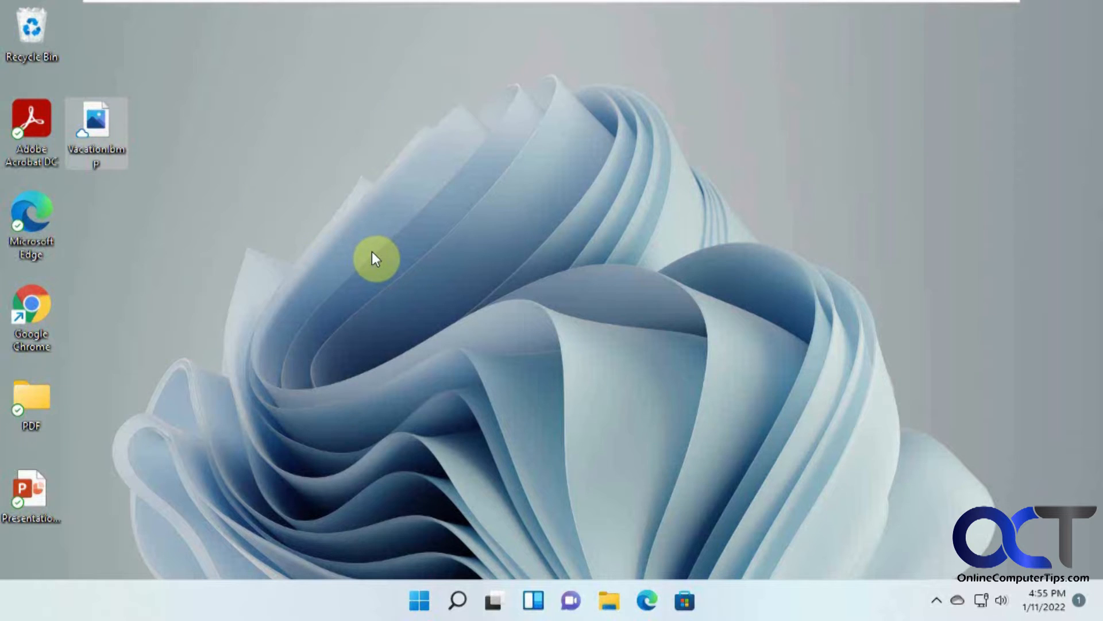
mouse_move(491, 289)
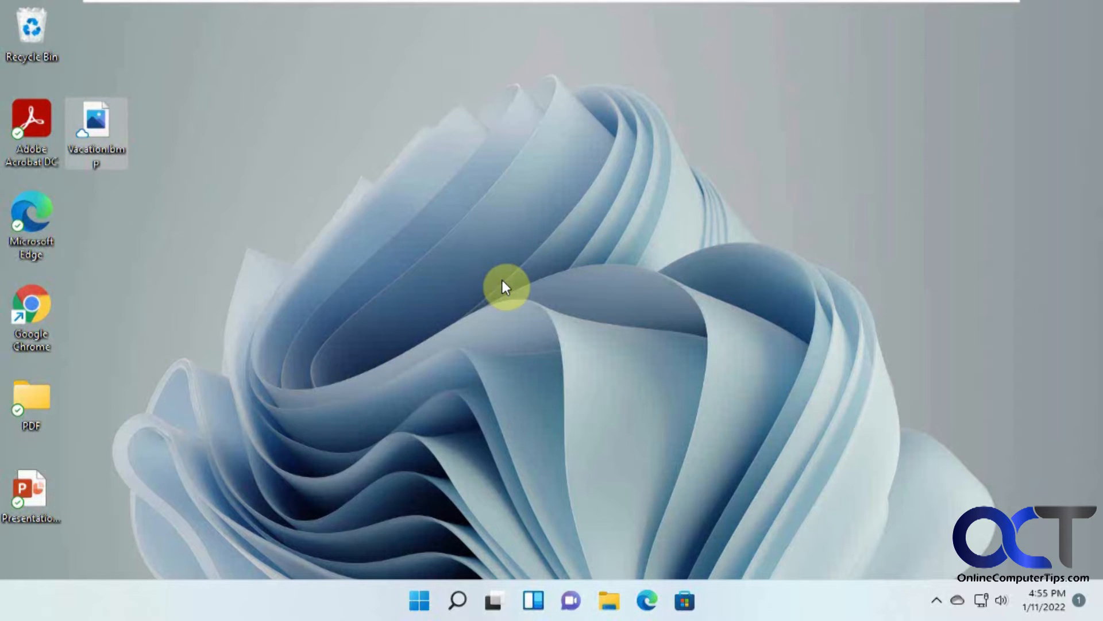
mouse_move(115, 291)
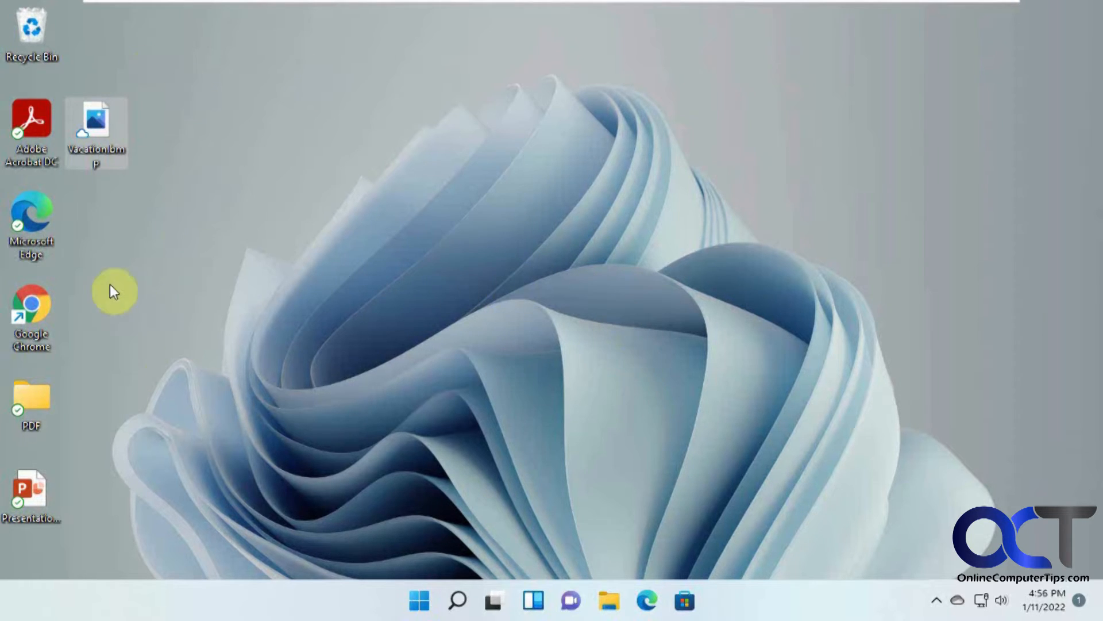
mouse_move(236, 262)
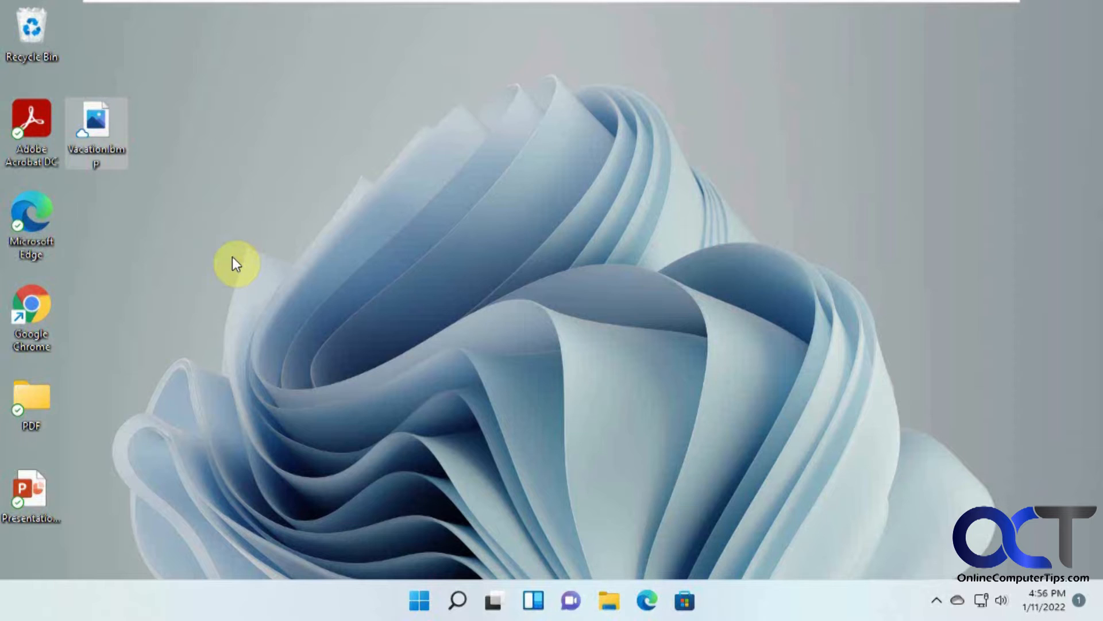
mouse_move(275, 231)
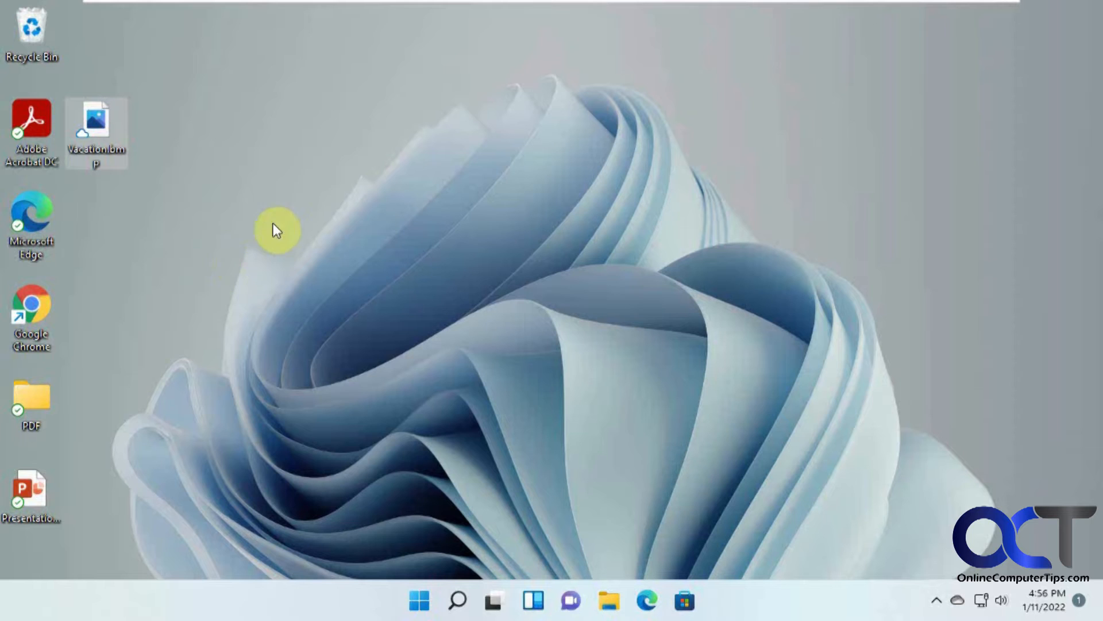
mouse_move(464, 235)
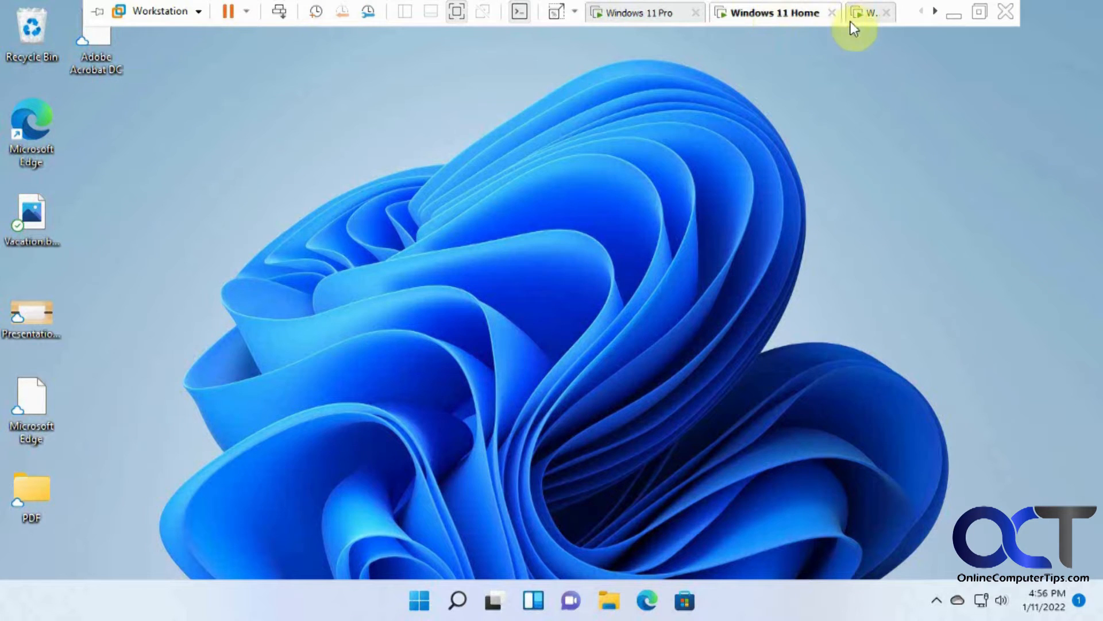
Switch to the Windows 11 Pro PC and bring up the Start menu's pinned apps.
click(637, 12)
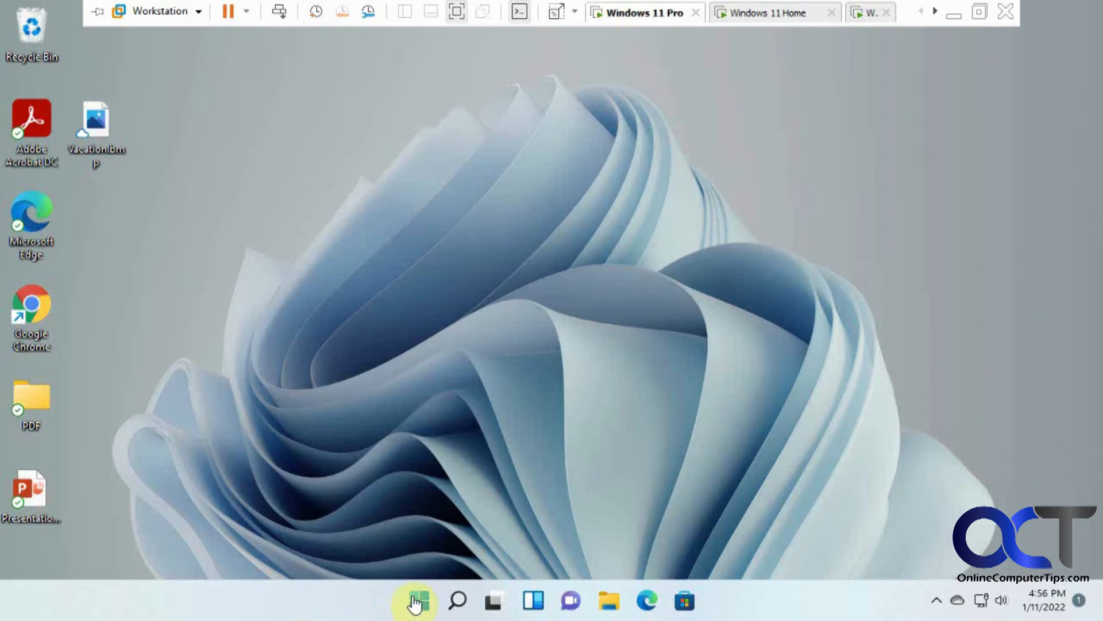
click(415, 600)
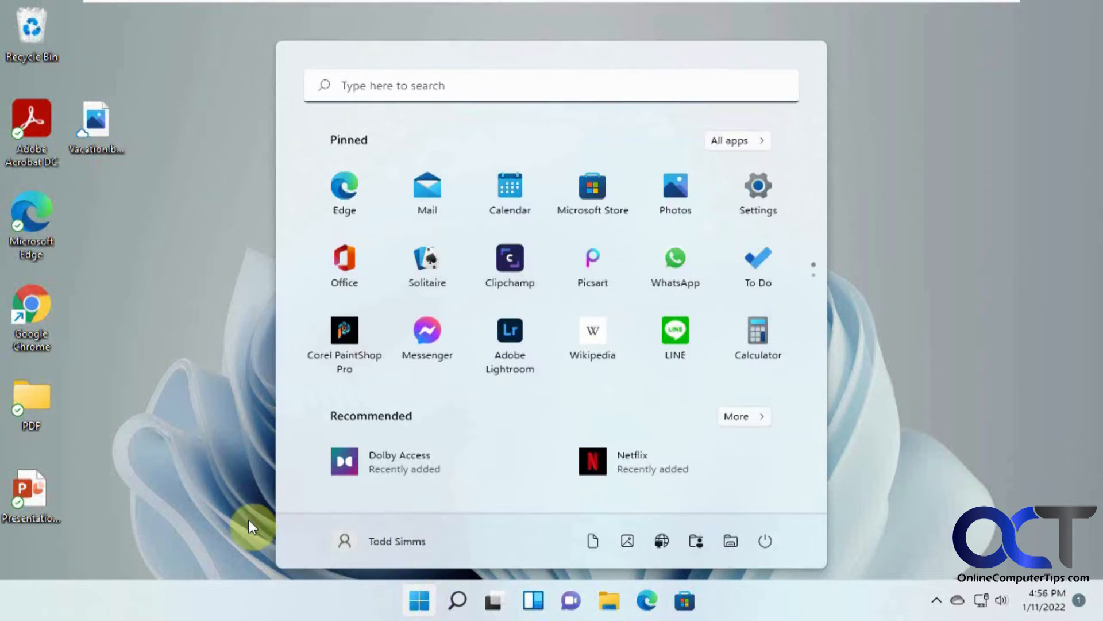
mouse_move(758, 195)
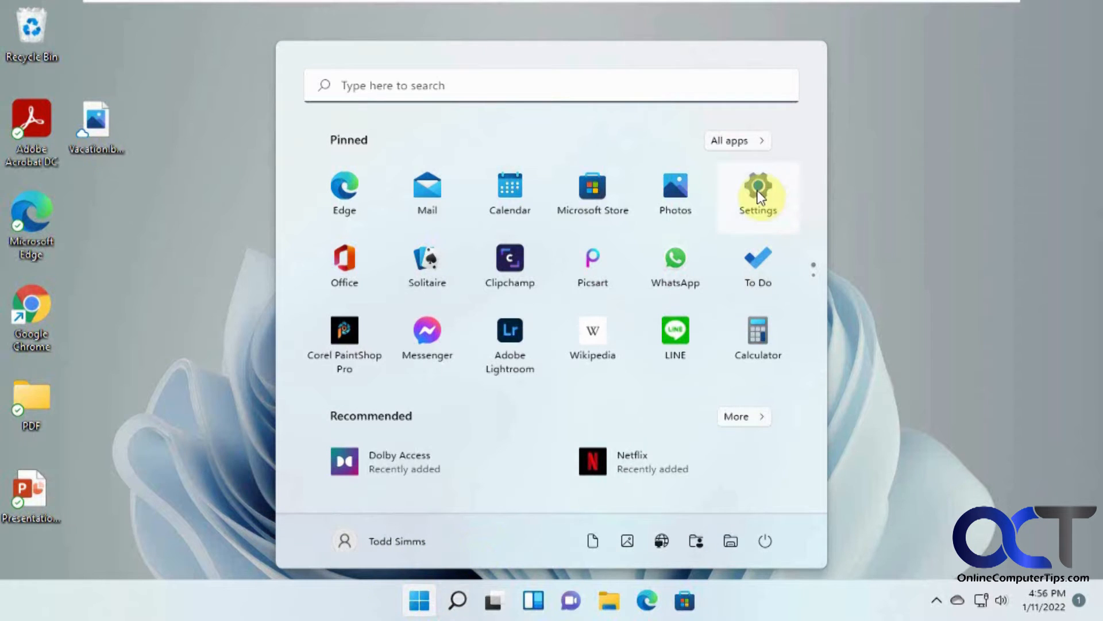
Go from Settings to Accounts and then the Windows backup page.
click(757, 189)
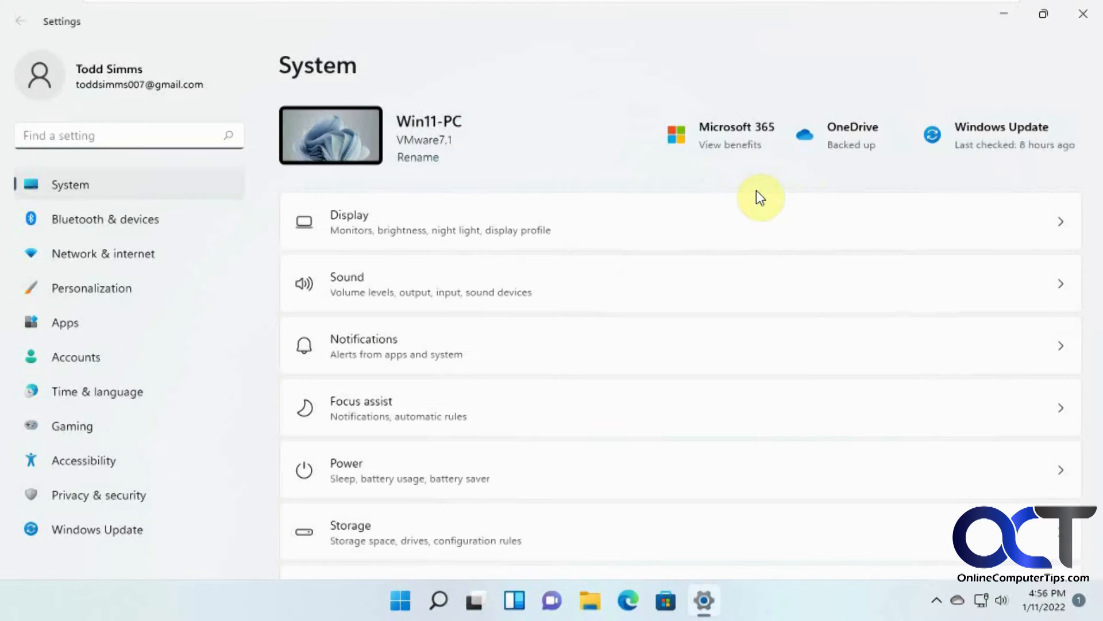
click(76, 357)
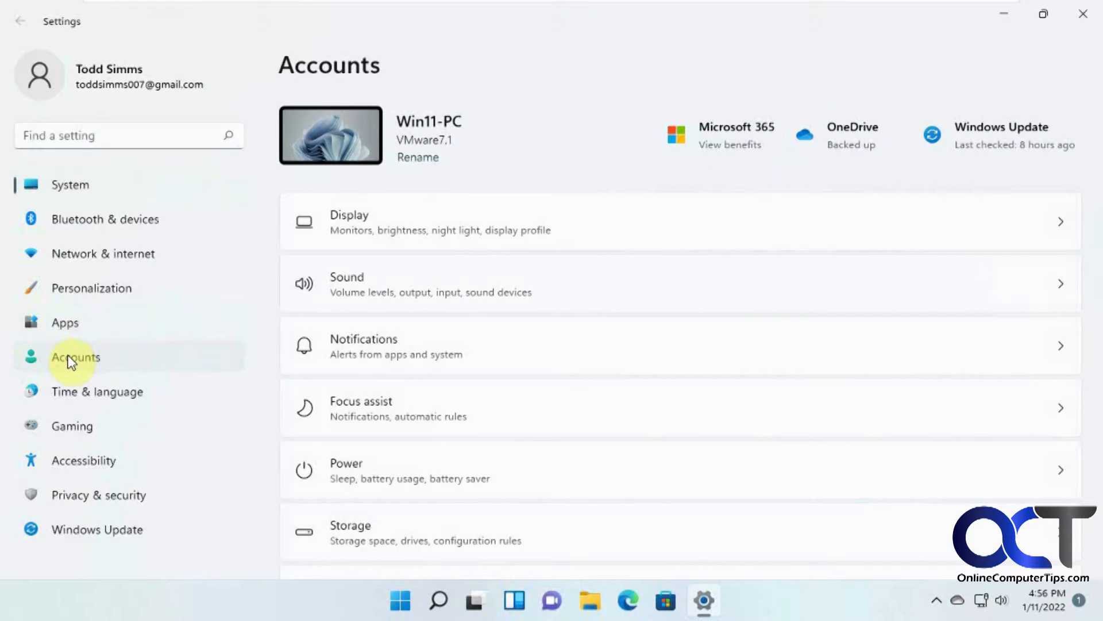
click(76, 356)
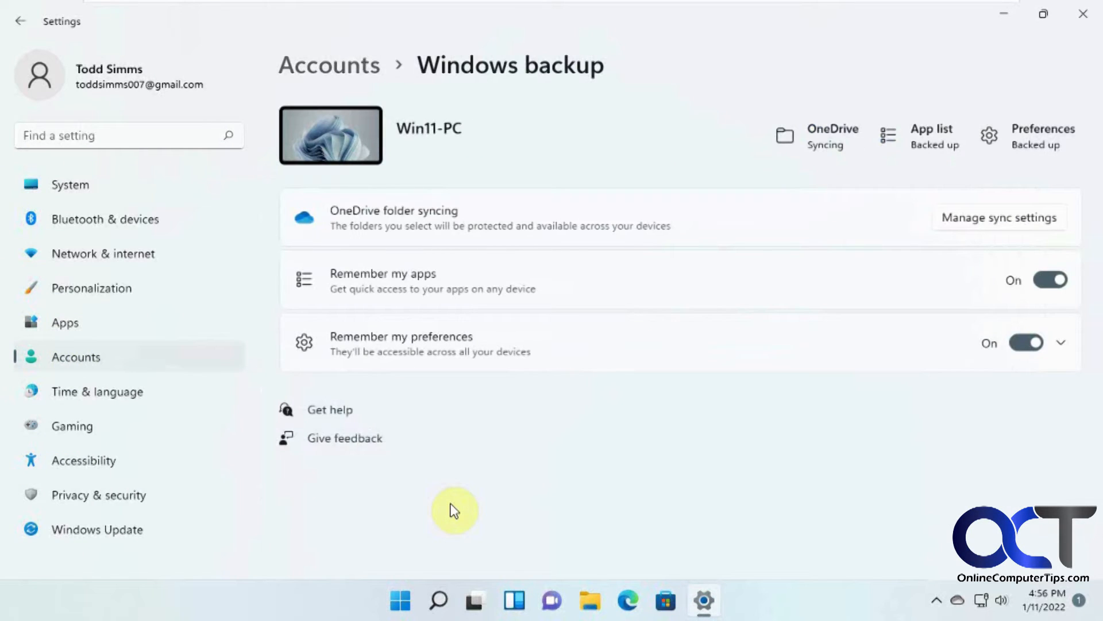
mouse_move(961, 308)
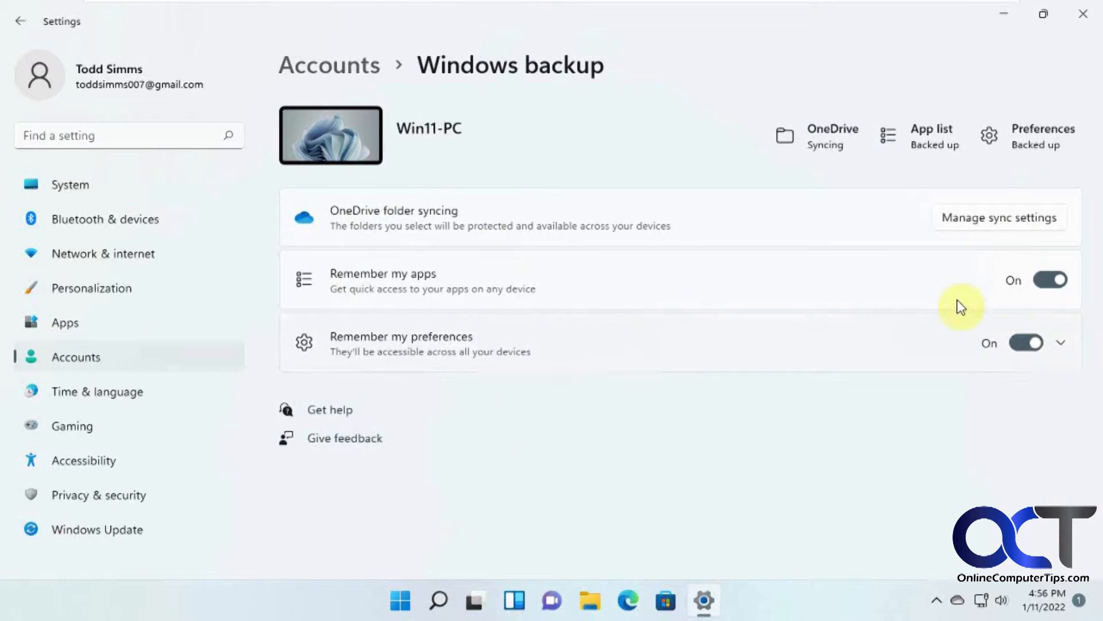
mouse_move(739, 293)
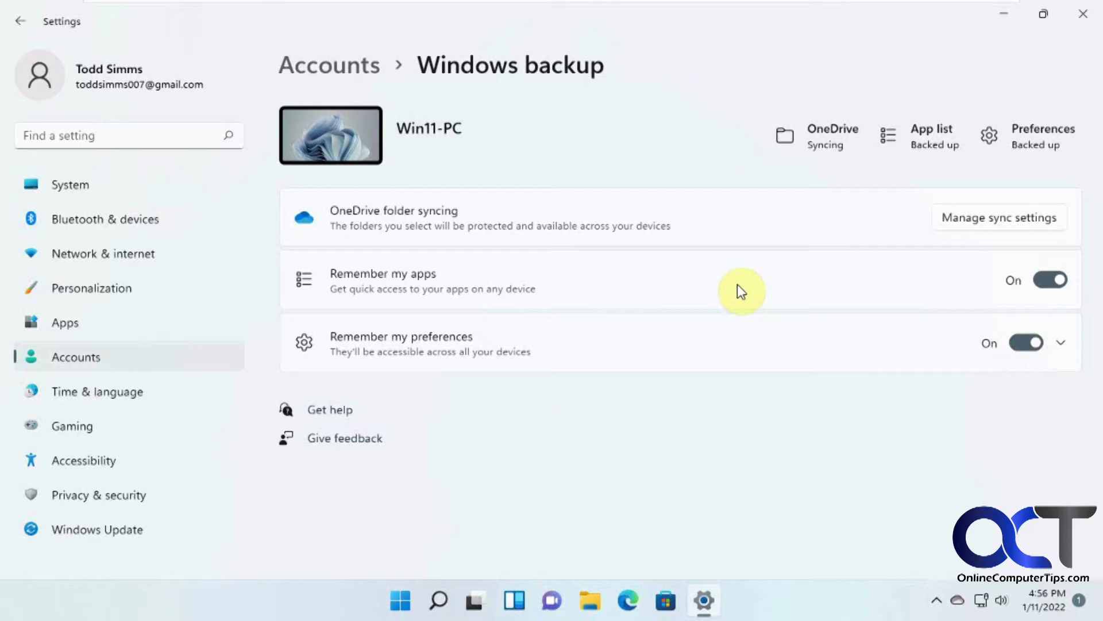
mouse_move(904, 274)
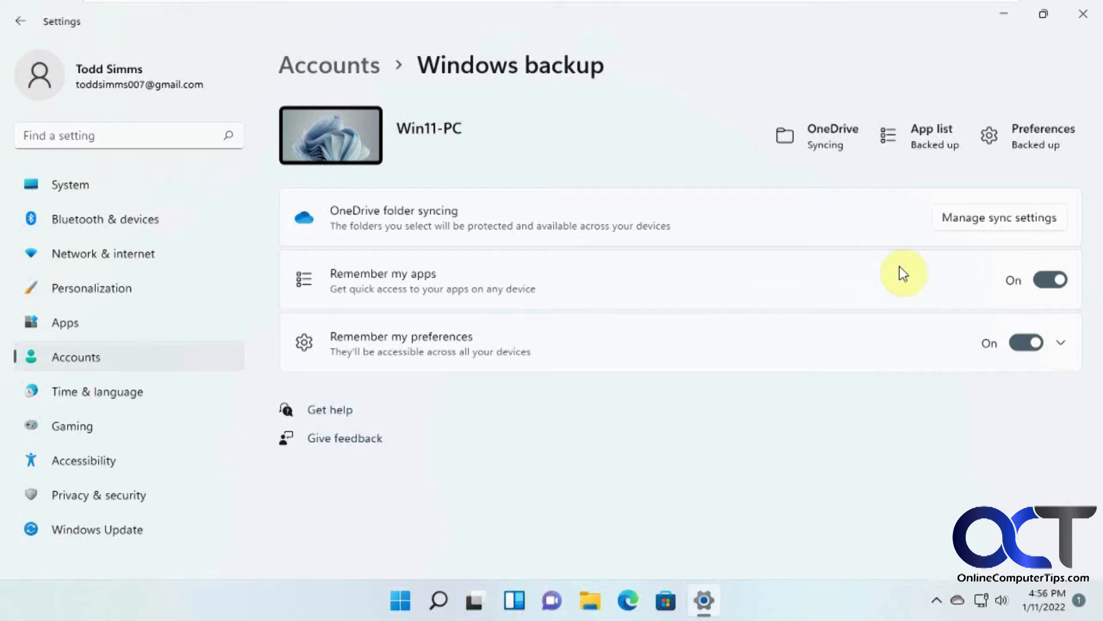
mouse_move(808, 344)
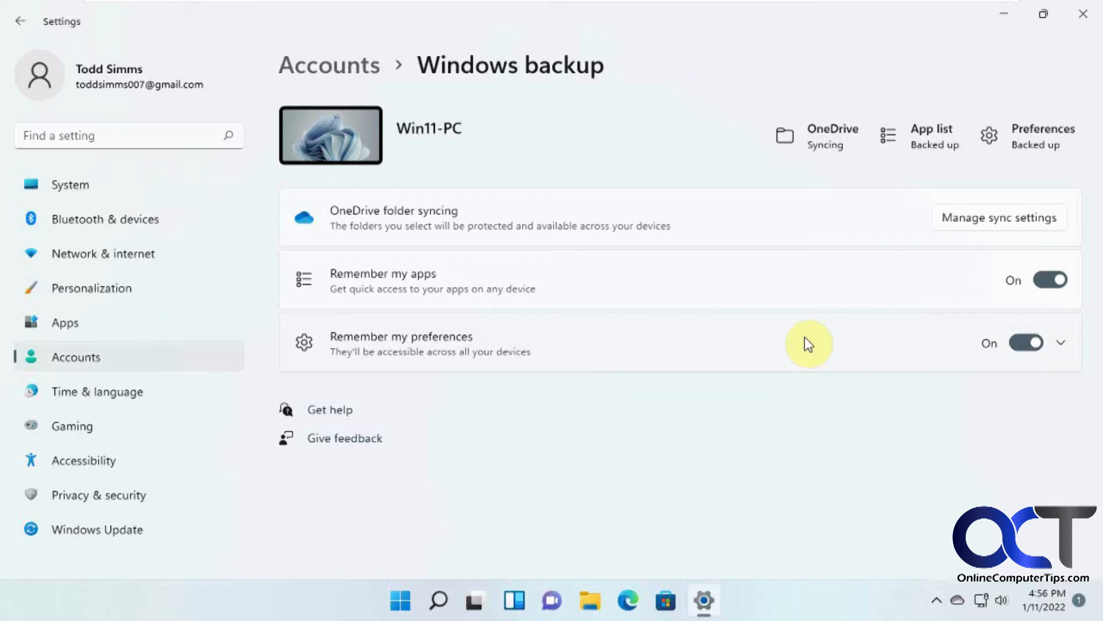
click(1062, 342)
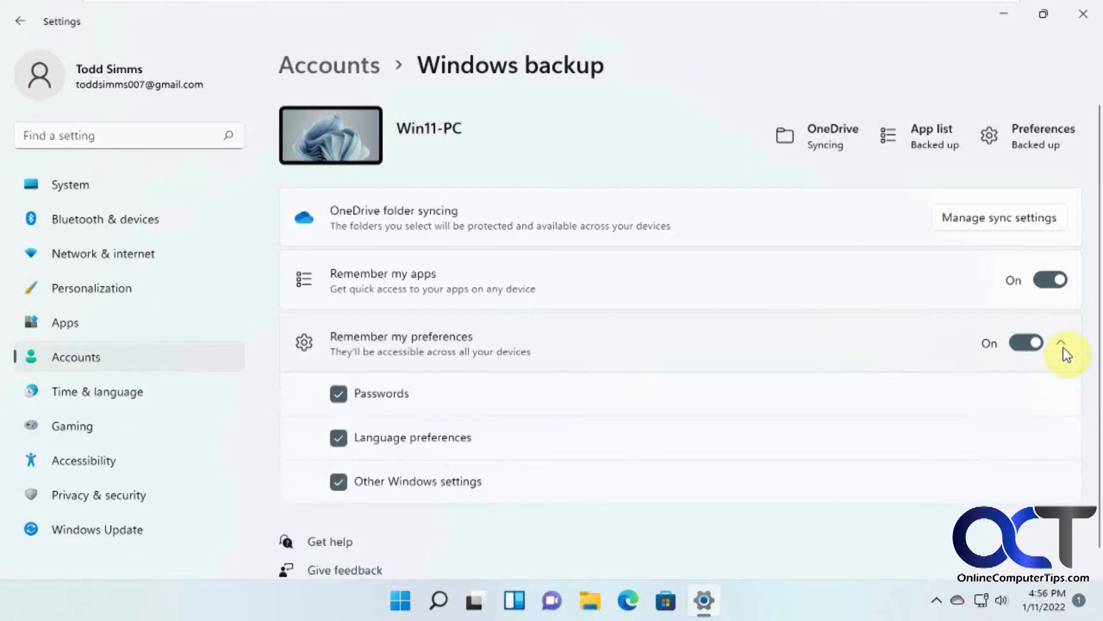
mouse_move(442, 448)
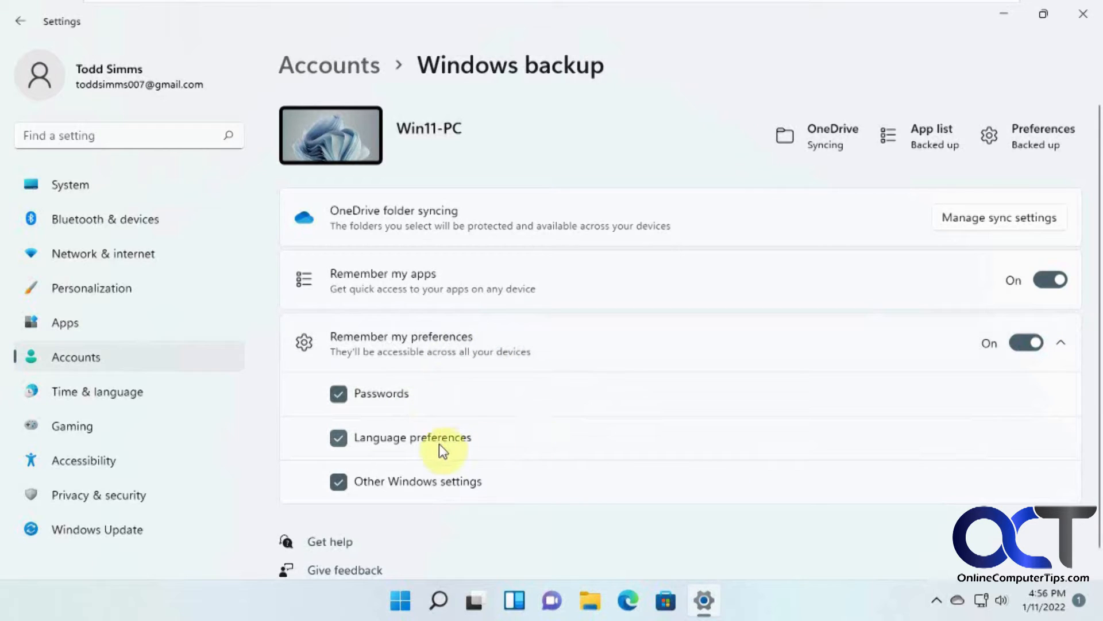
mouse_move(513, 523)
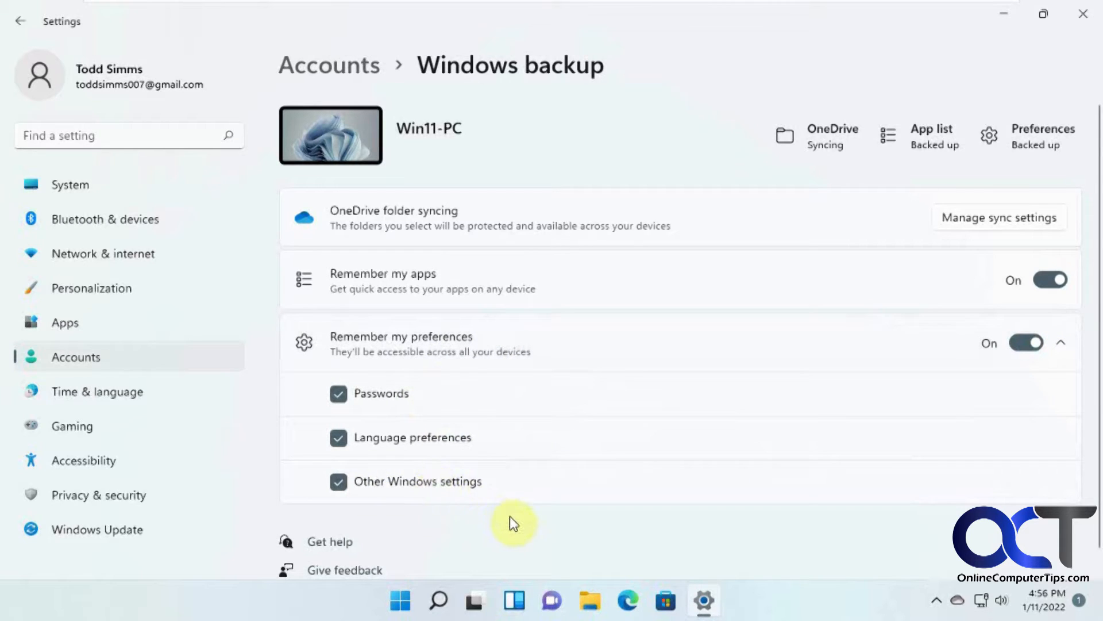
mouse_move(444, 448)
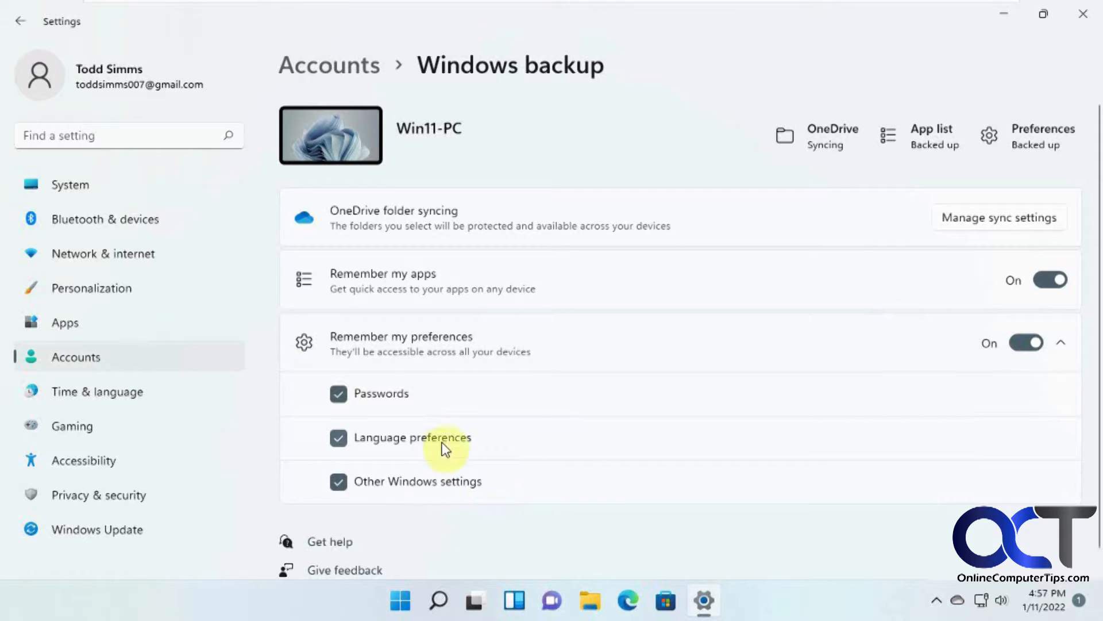
mouse_move(183, 322)
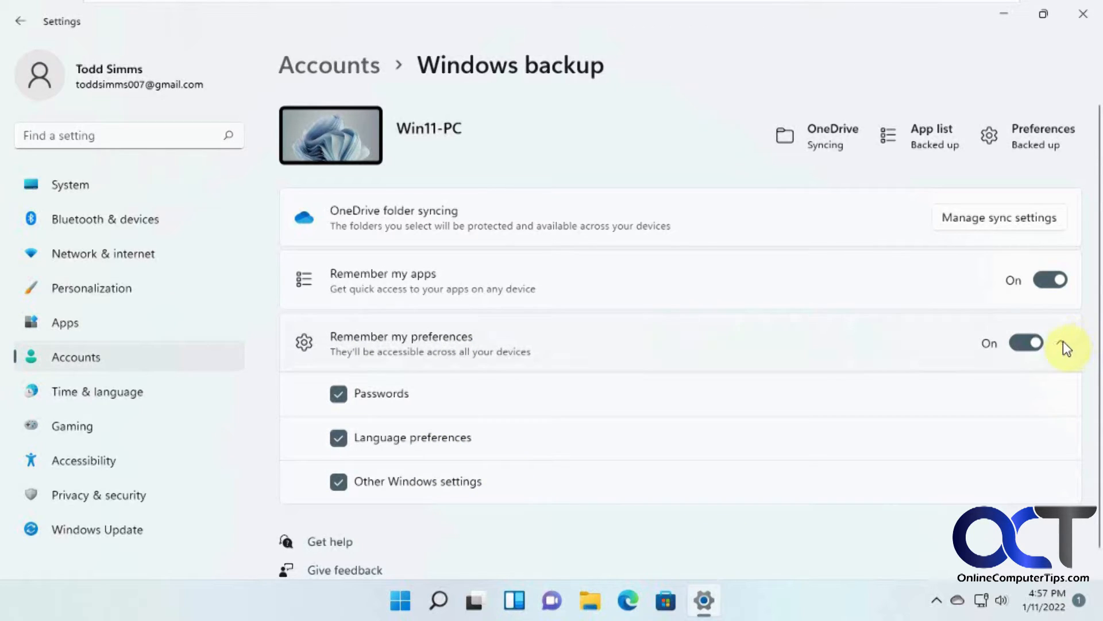
click(1061, 343)
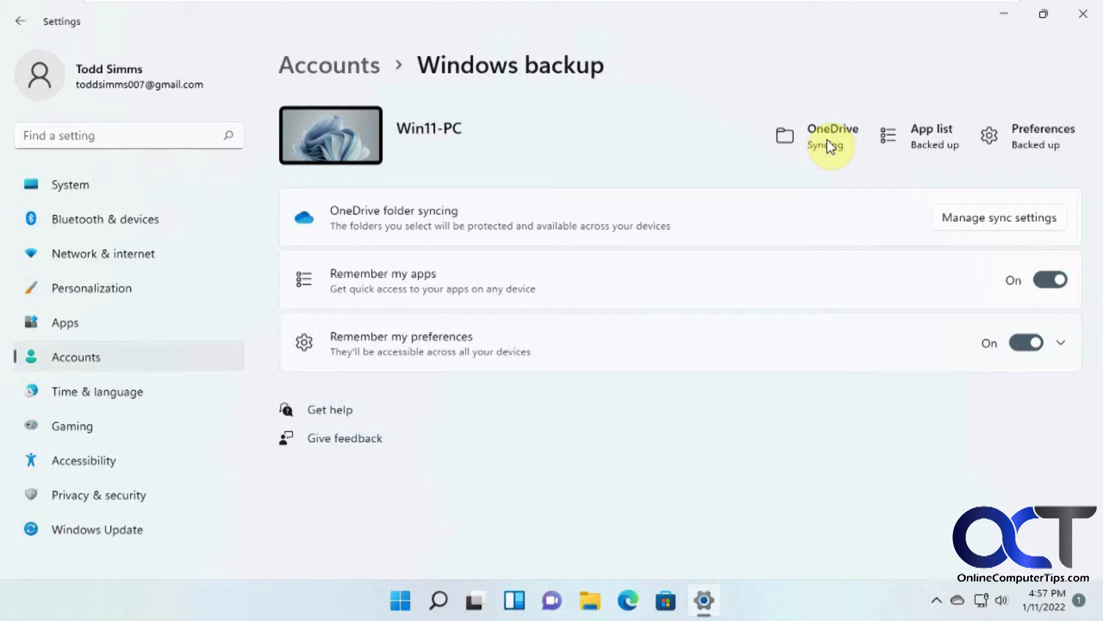
mouse_move(1081, 153)
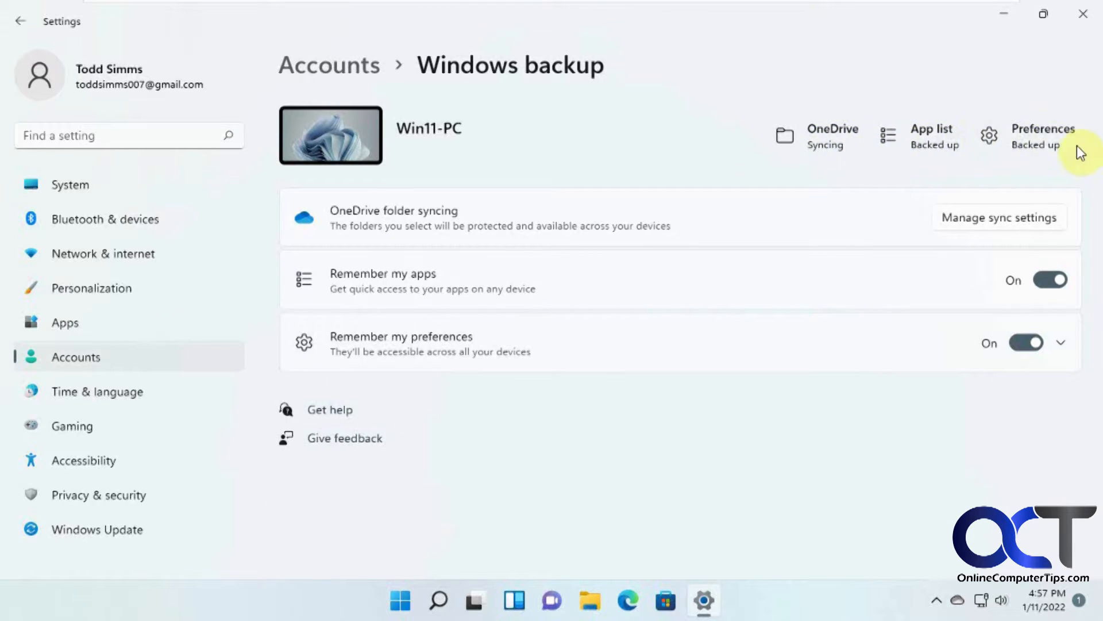
mouse_move(810, 246)
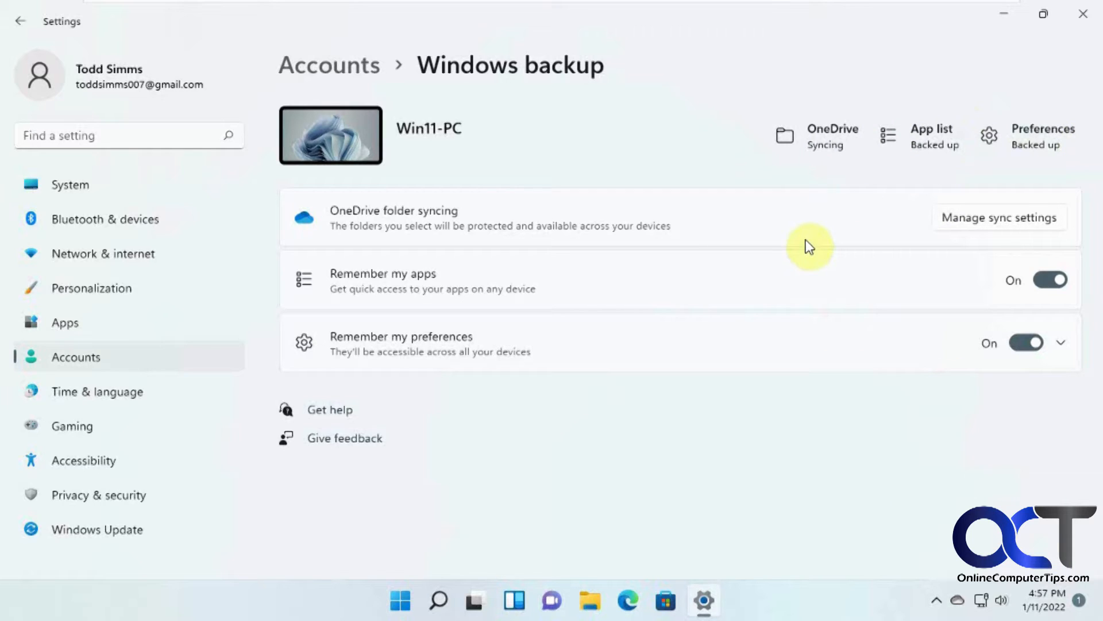
mouse_move(958, 601)
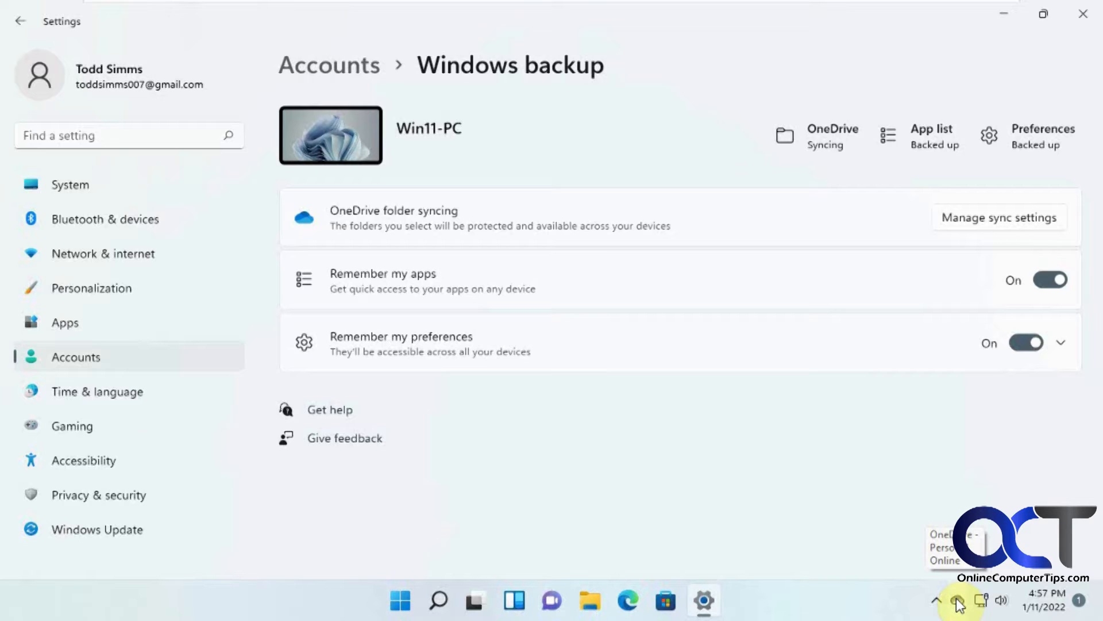
mouse_move(689, 181)
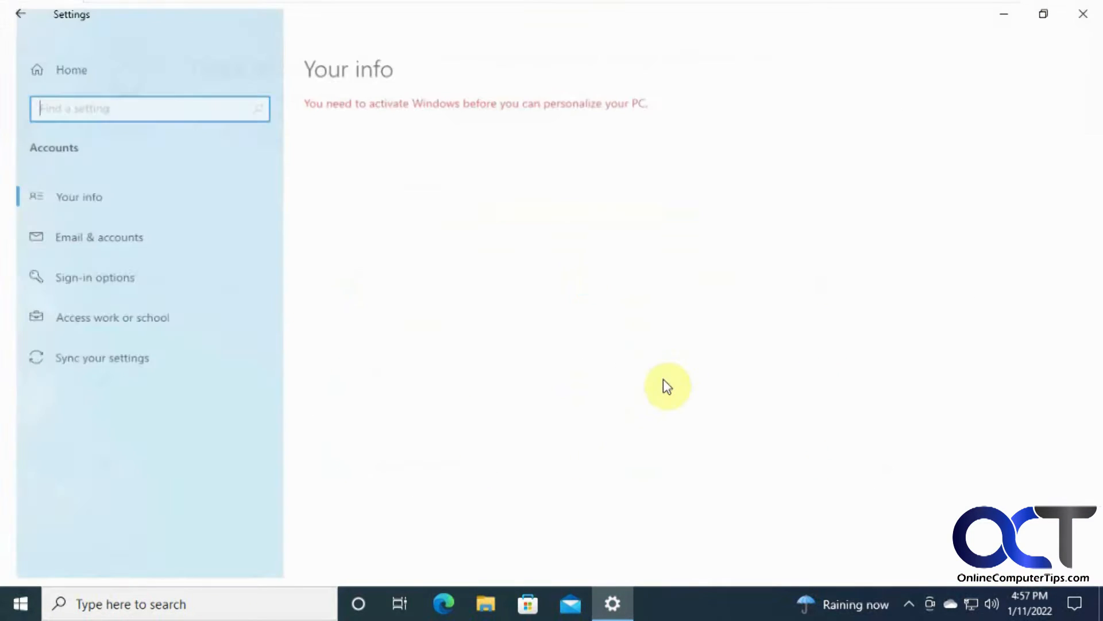
click(101, 357)
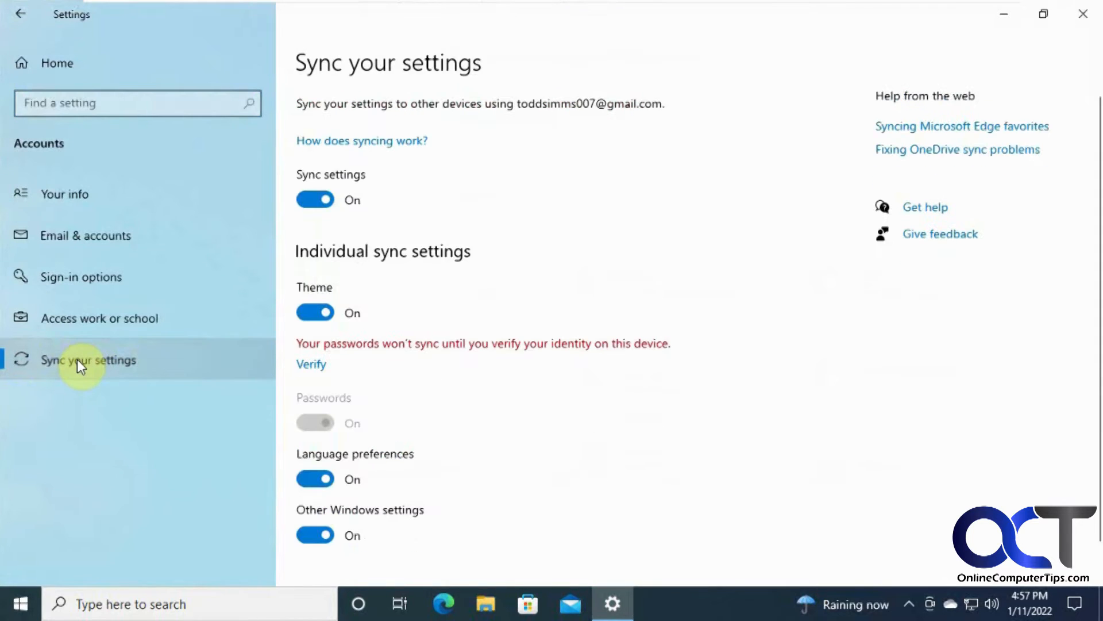
mouse_move(334, 371)
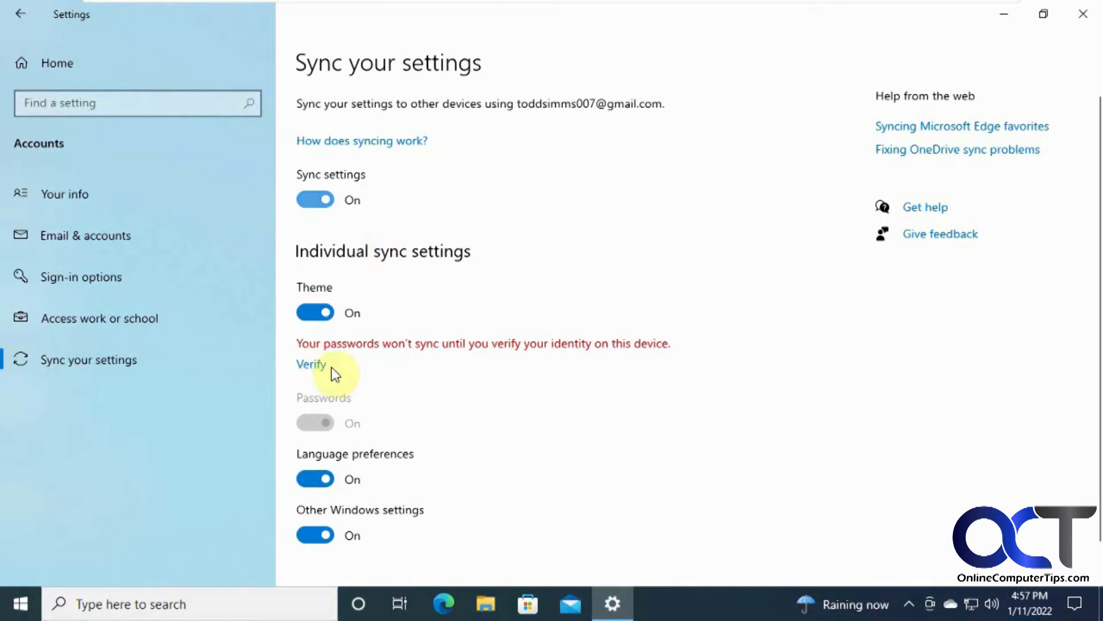
mouse_move(352, 331)
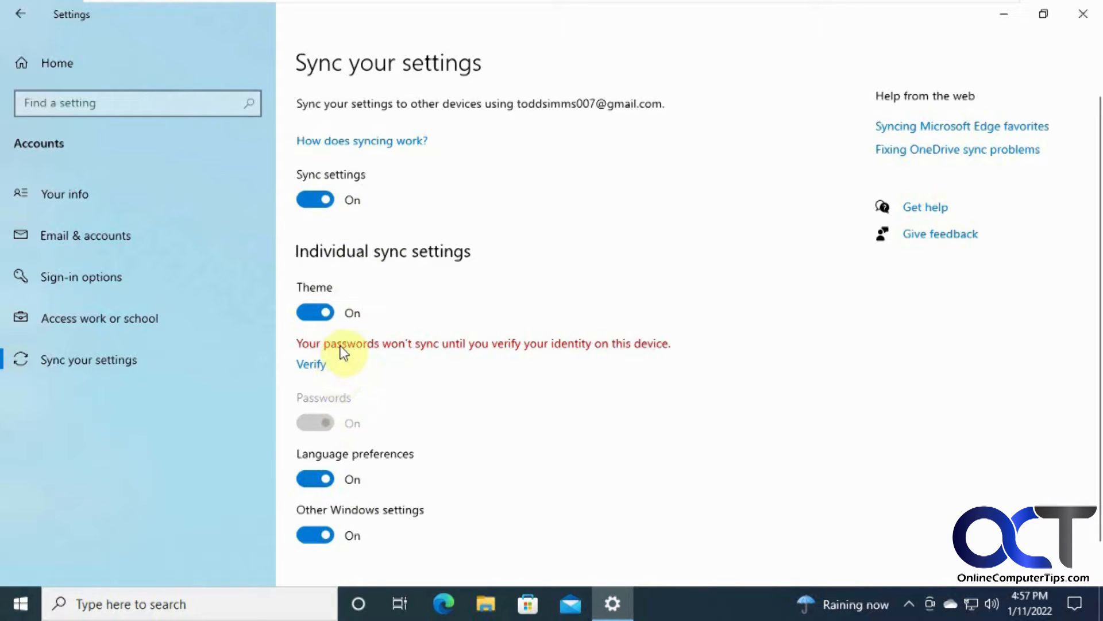
mouse_move(398, 340)
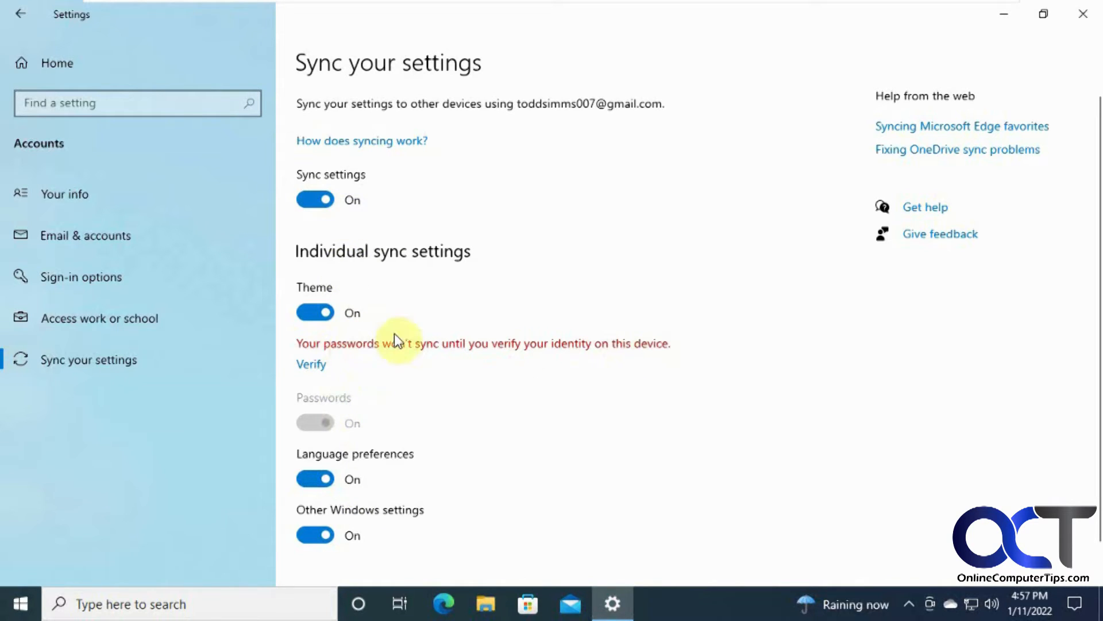
mouse_move(517, 355)
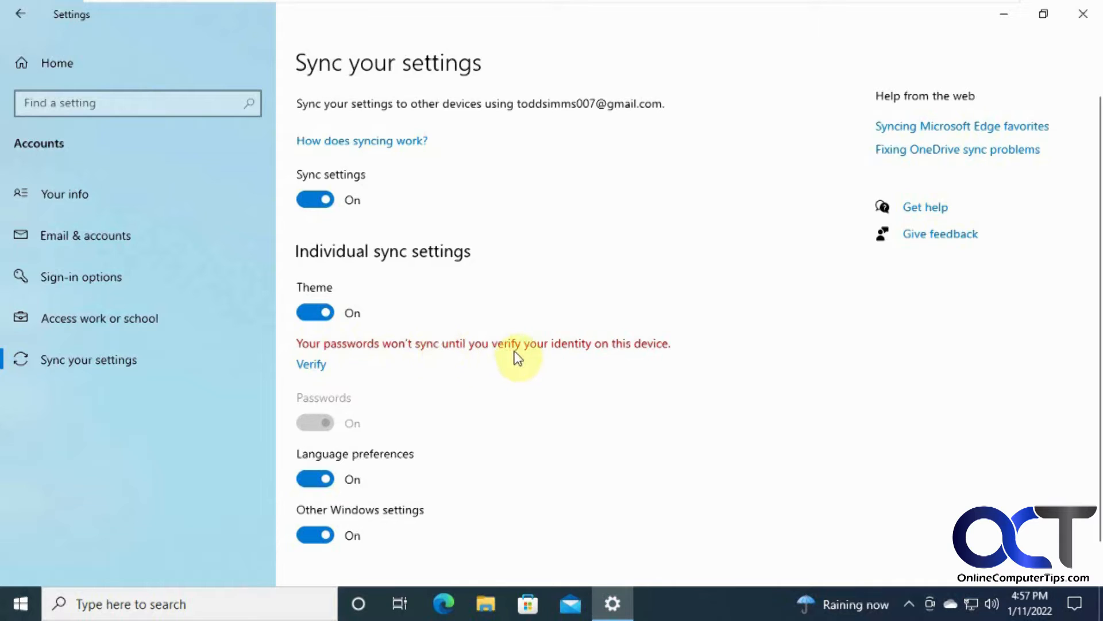
mouse_move(598, 352)
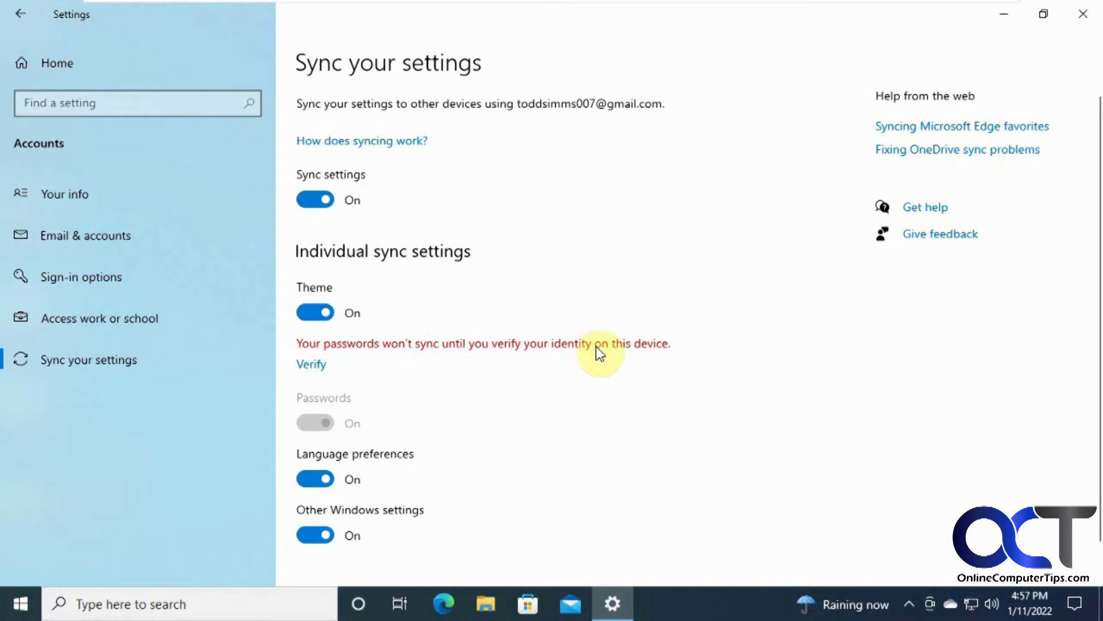
mouse_move(557, 330)
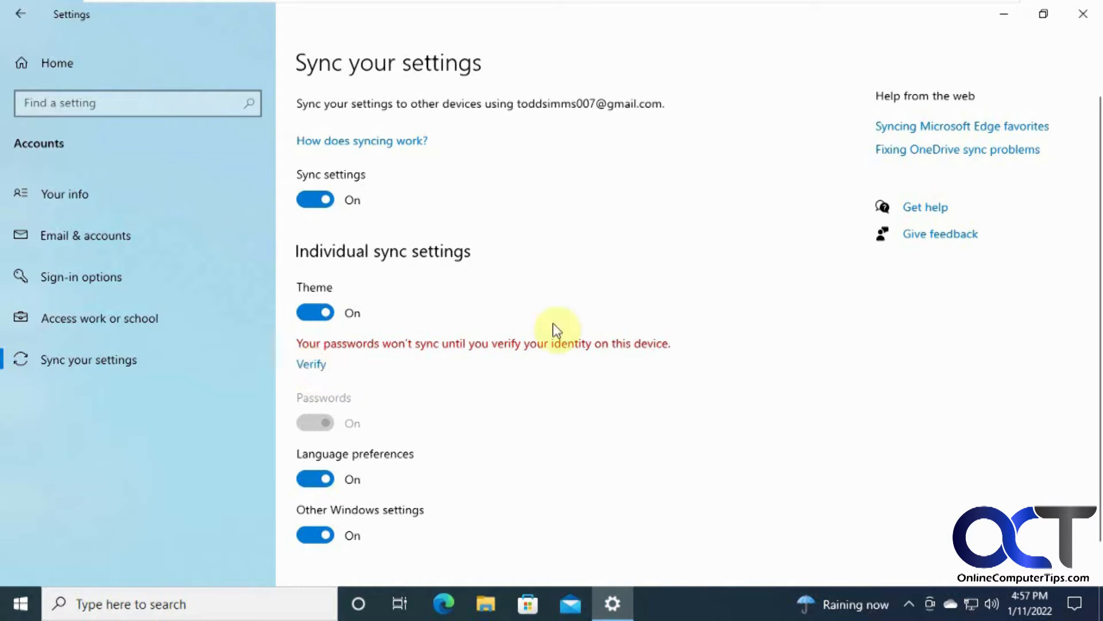
mouse_move(417, 382)
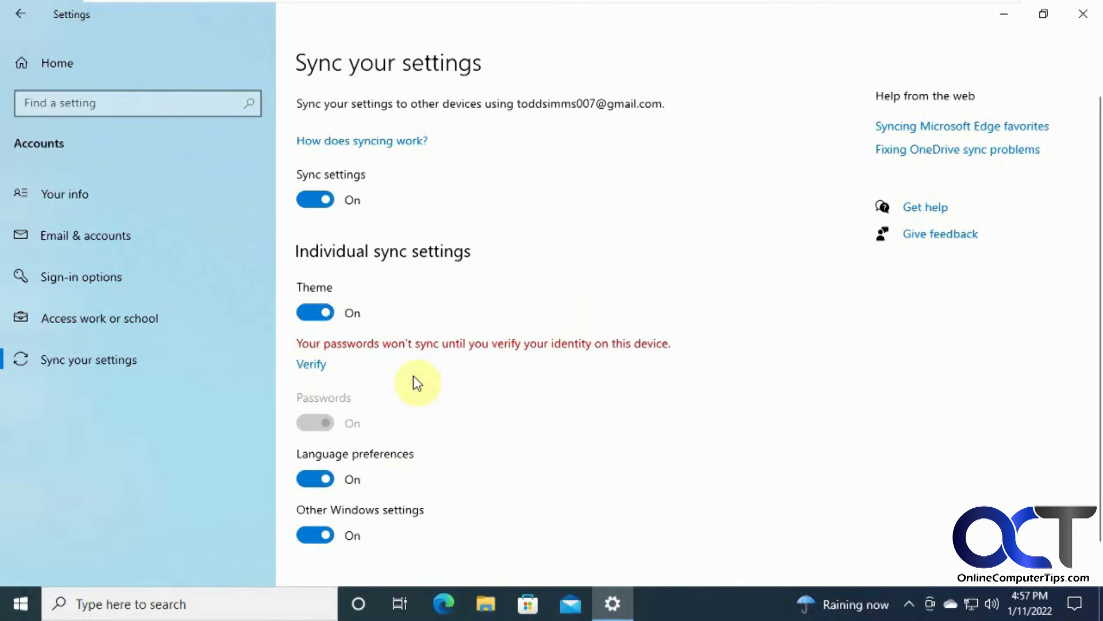
mouse_move(644, 284)
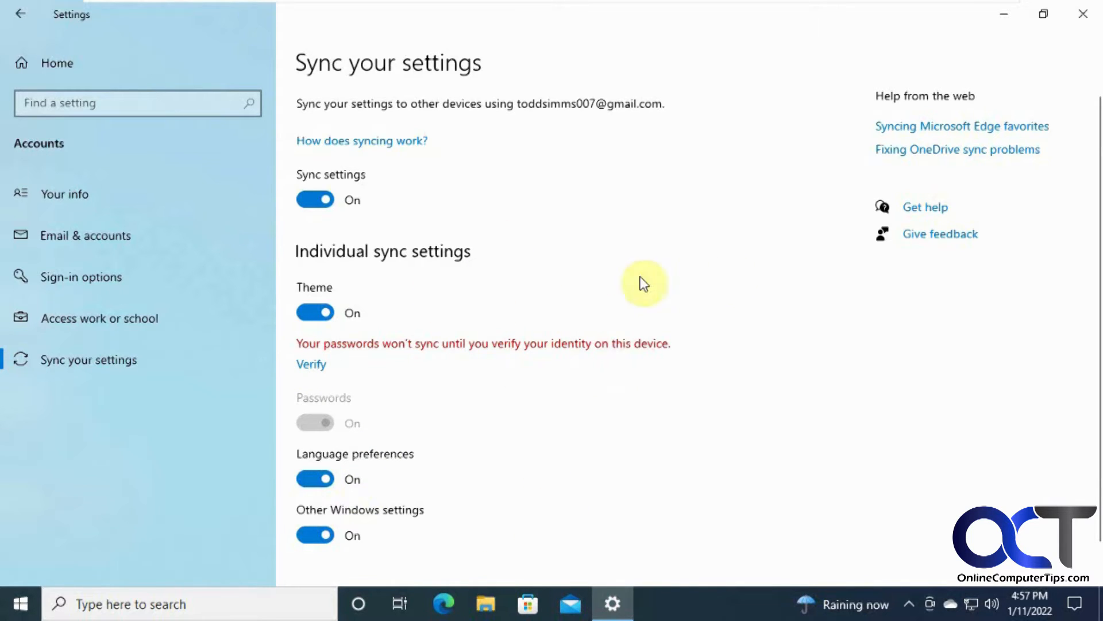
mouse_move(428, 262)
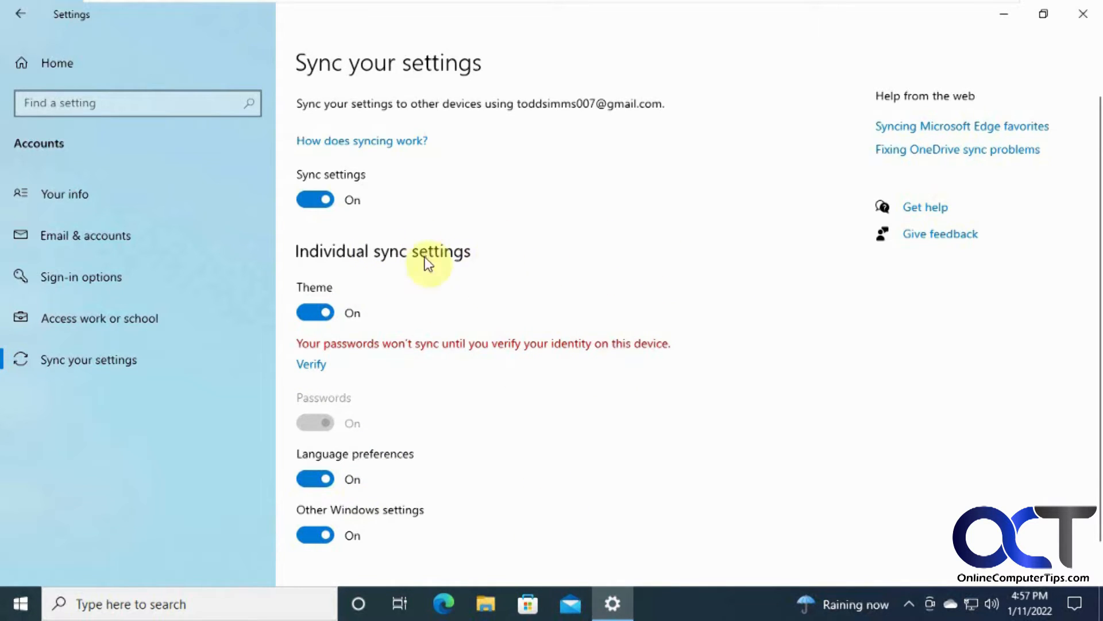
mouse_move(321, 384)
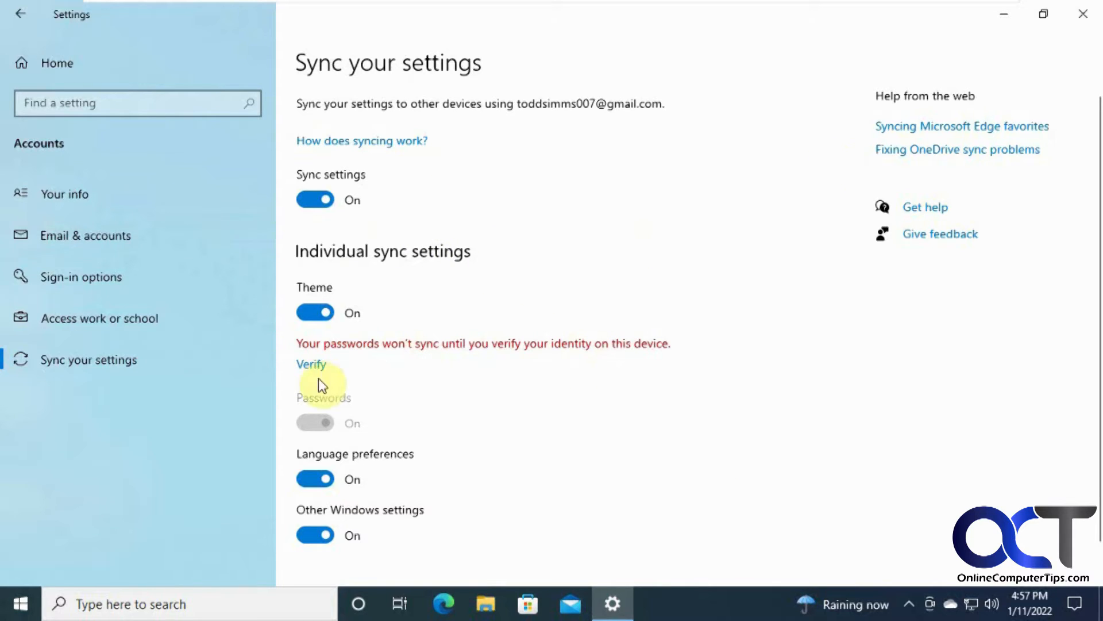
mouse_move(578, 437)
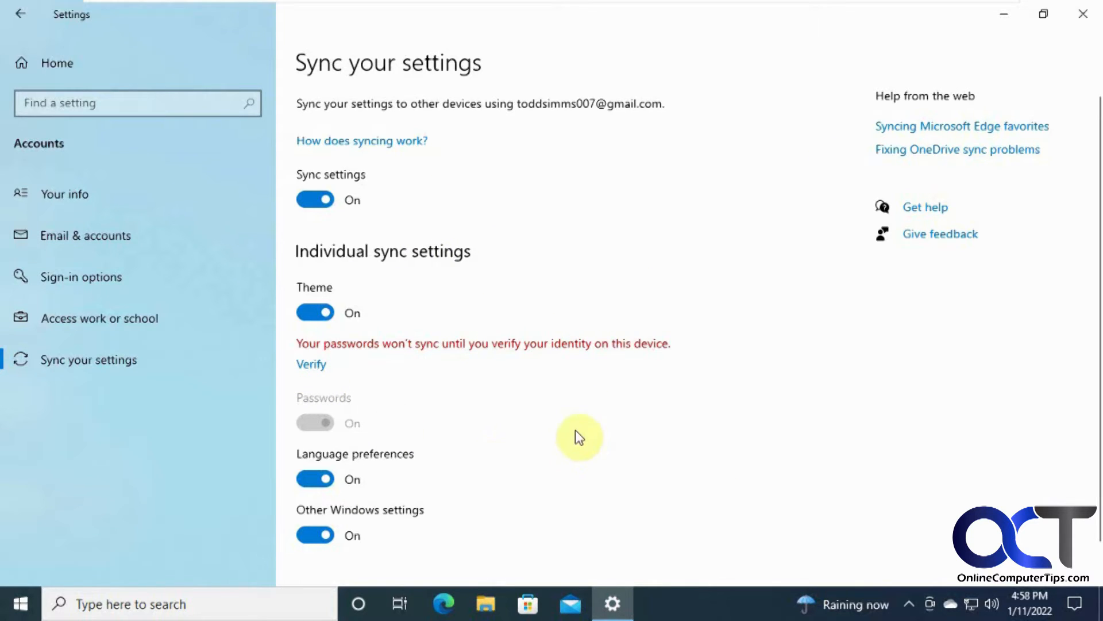
mouse_move(506, 232)
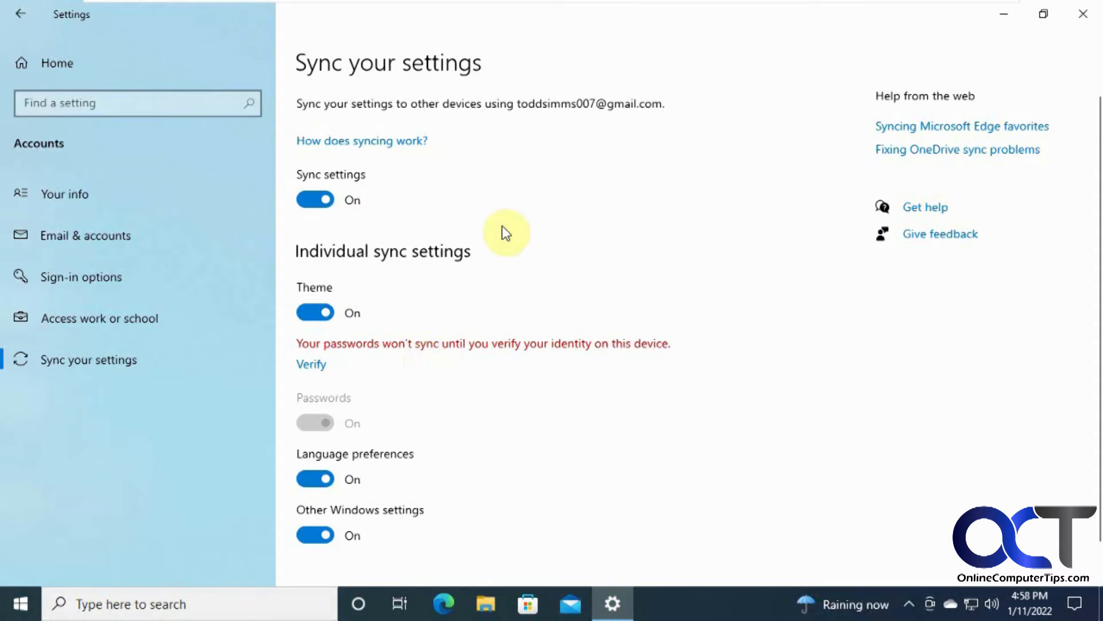
mouse_move(480, 359)
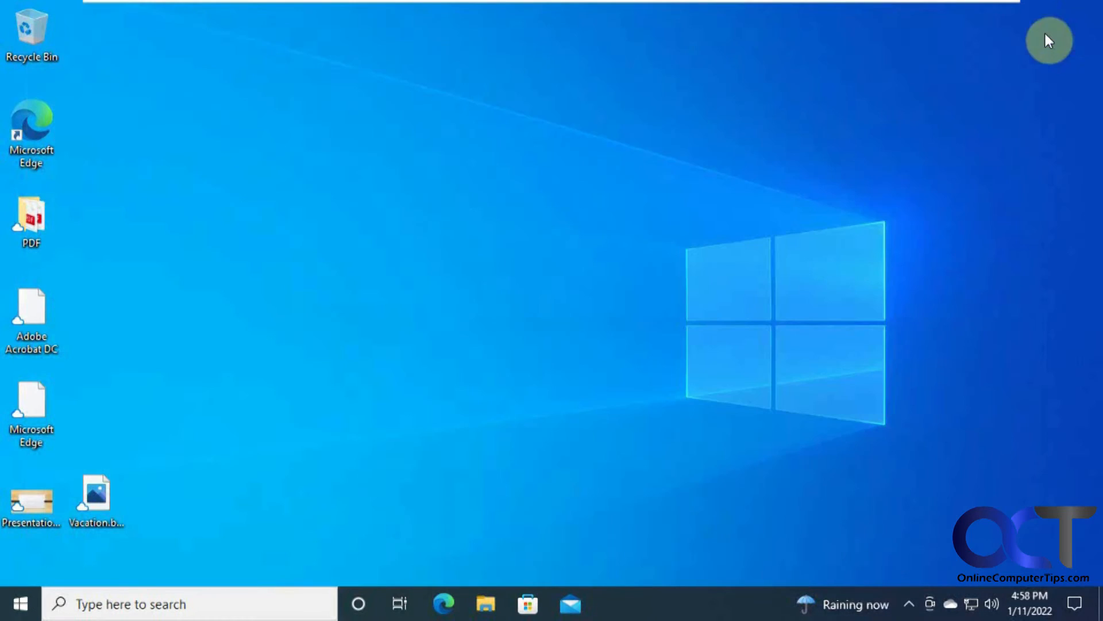
mouse_move(209, 333)
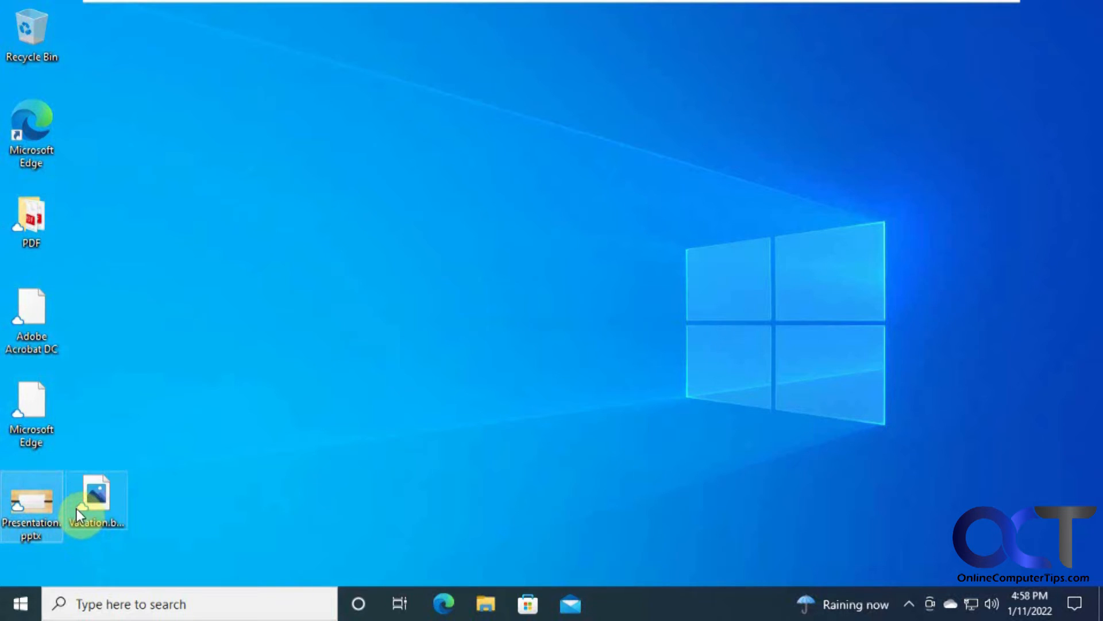
mouse_move(212, 354)
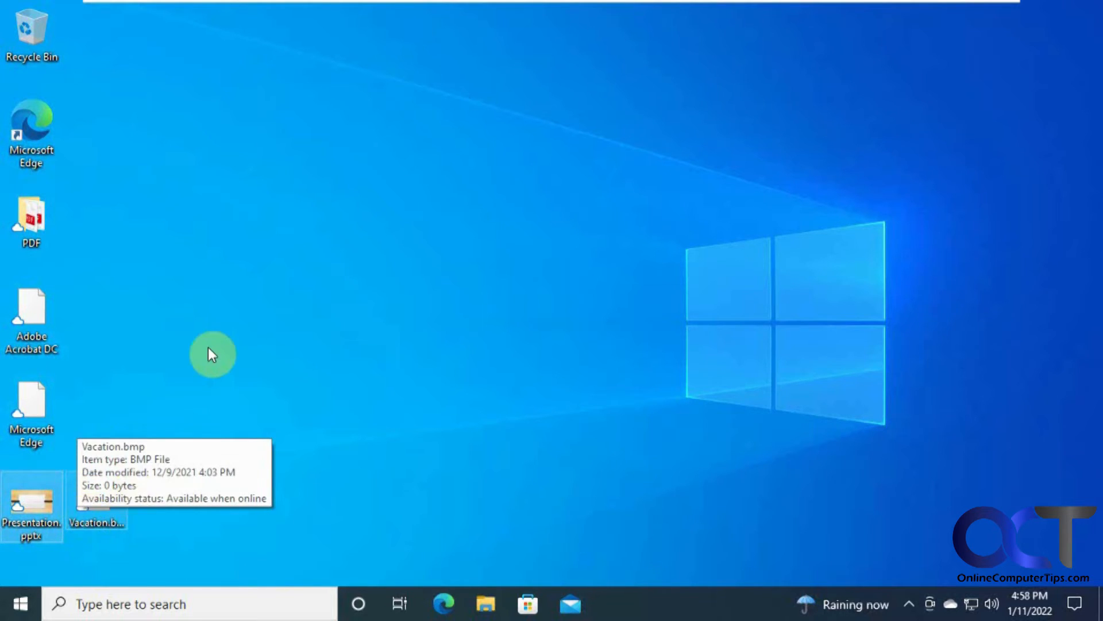
mouse_move(354, 480)
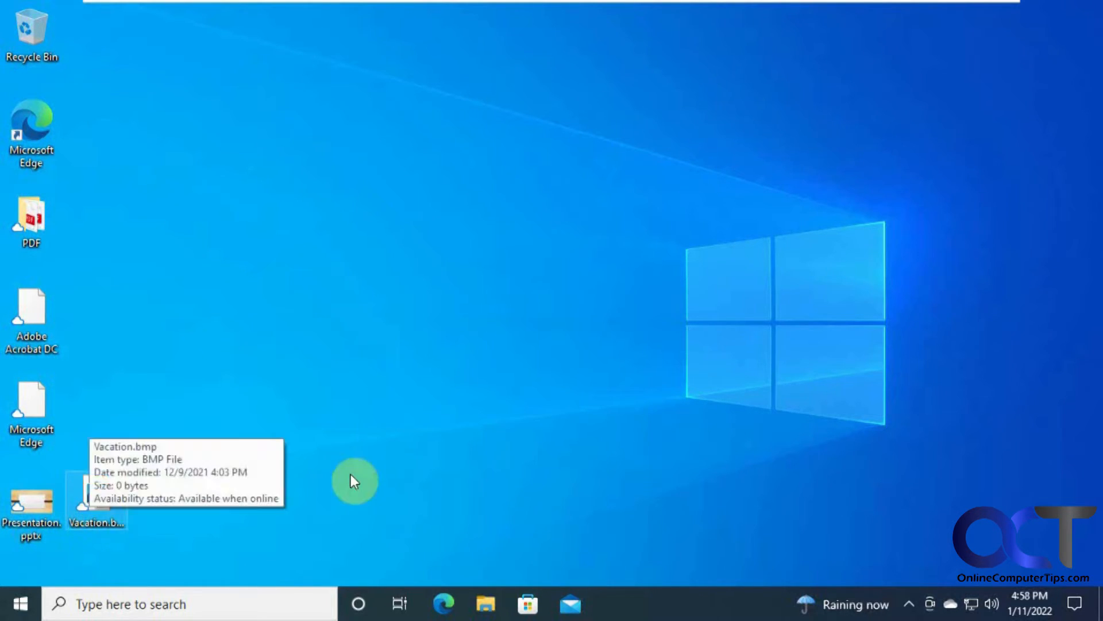
mouse_move(221, 362)
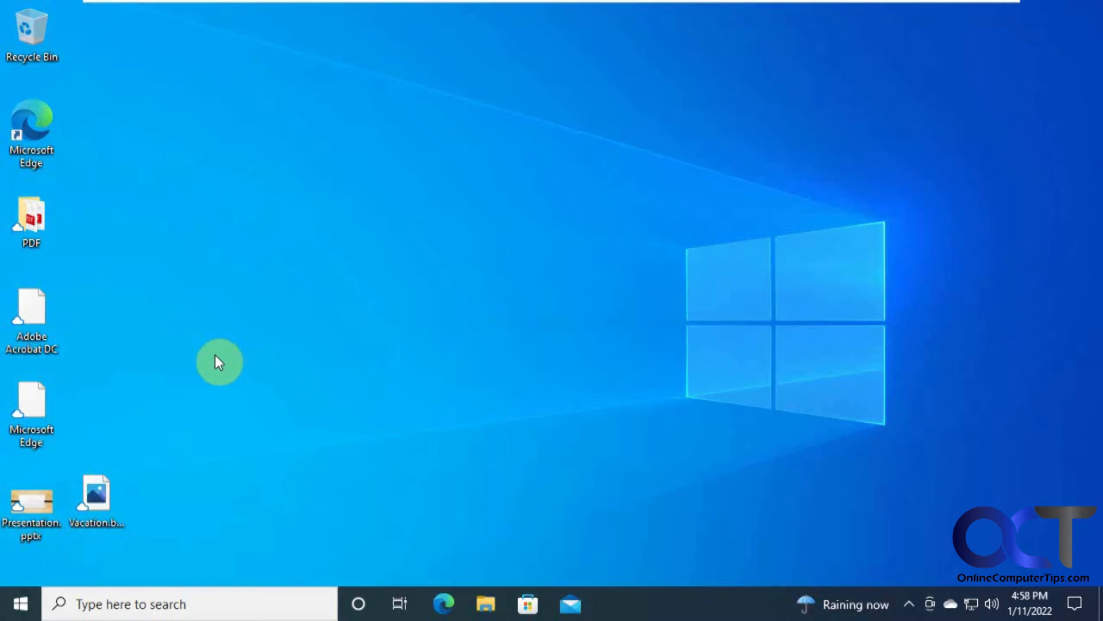
mouse_move(130, 478)
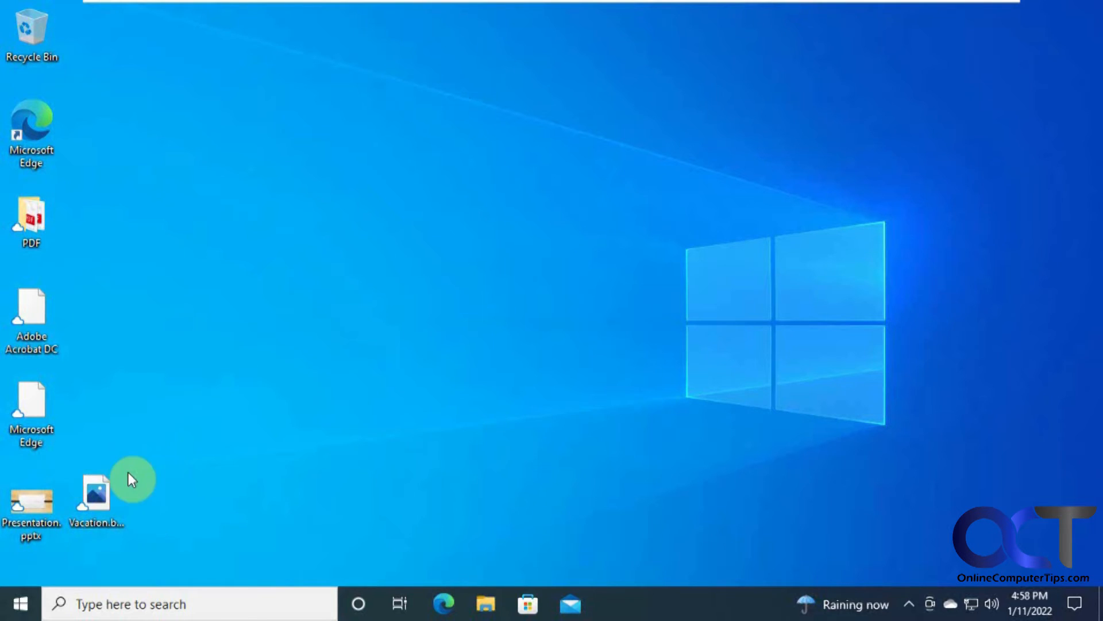
Create New Text Document.txt on the desktop via the New menu.
right_click(145, 319)
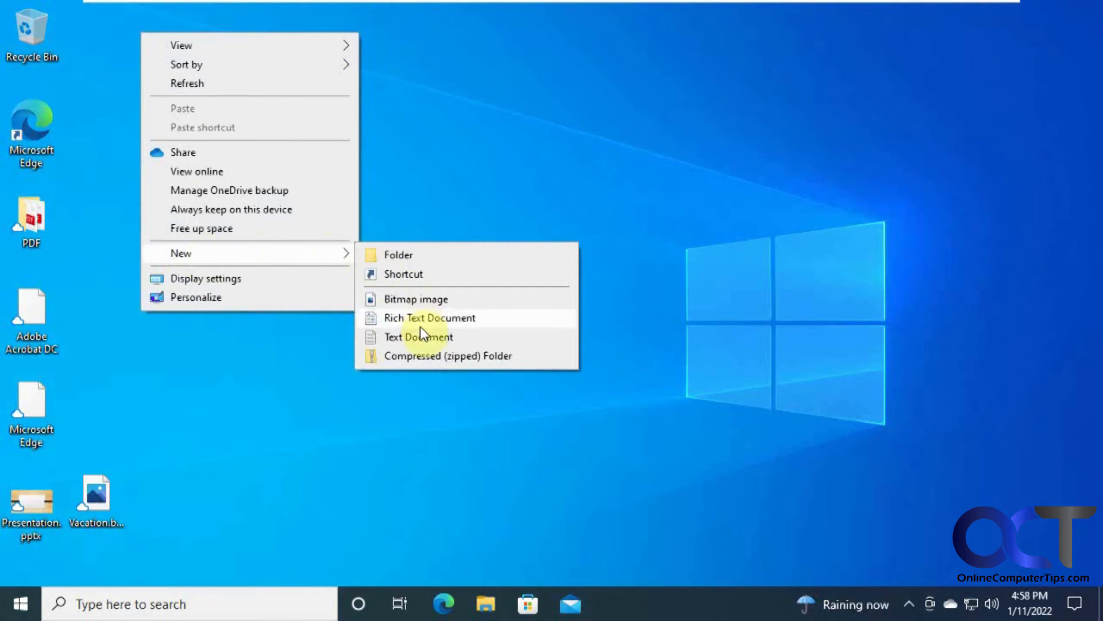
click(417, 337)
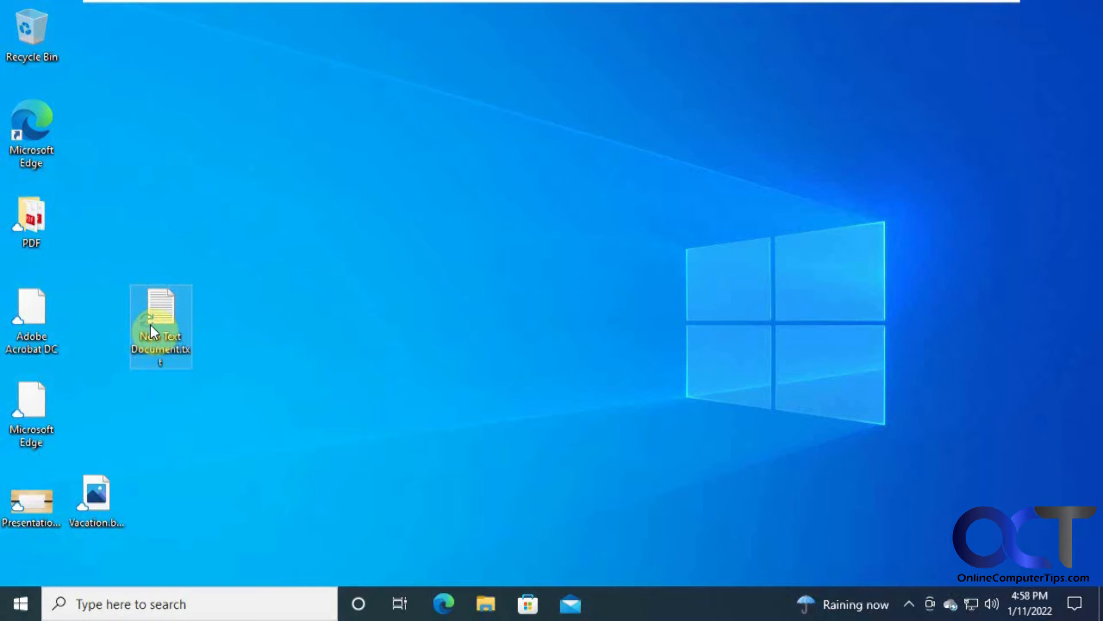
mouse_move(159, 325)
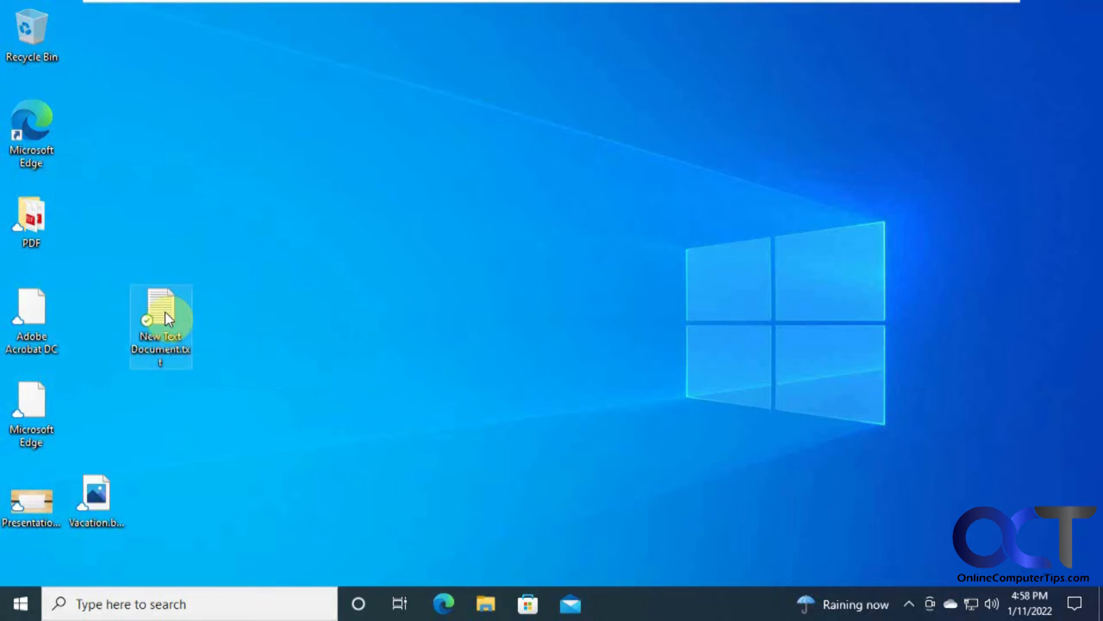
mouse_move(161, 298)
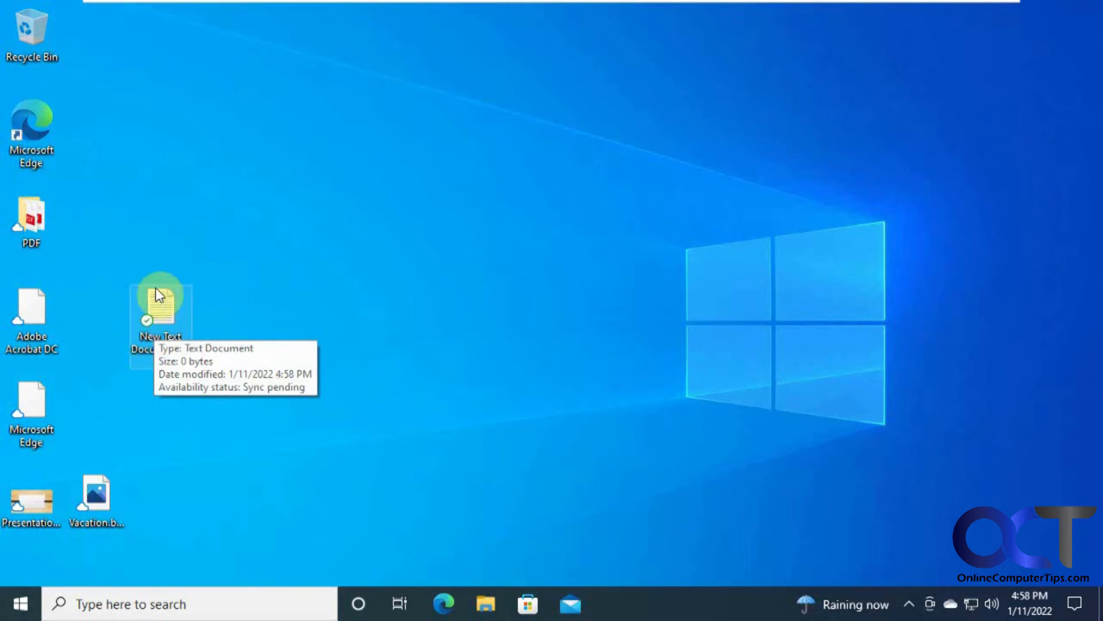
mouse_move(152, 324)
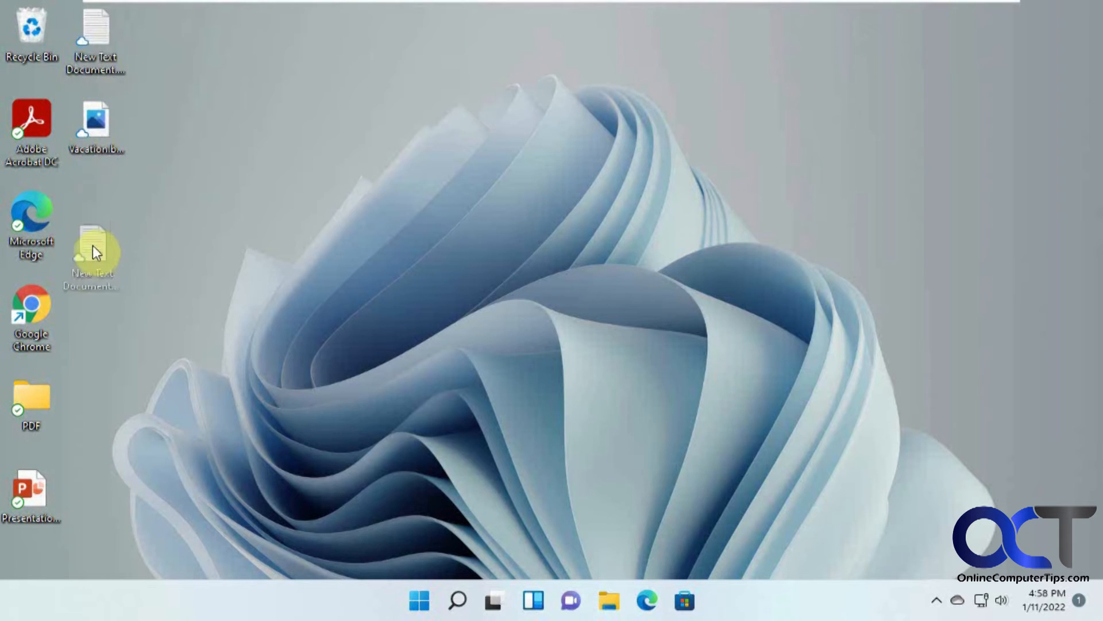
Move the document beside Edge, write 'New text' in it, save and close Notepad.
drag(95, 39, 96, 229)
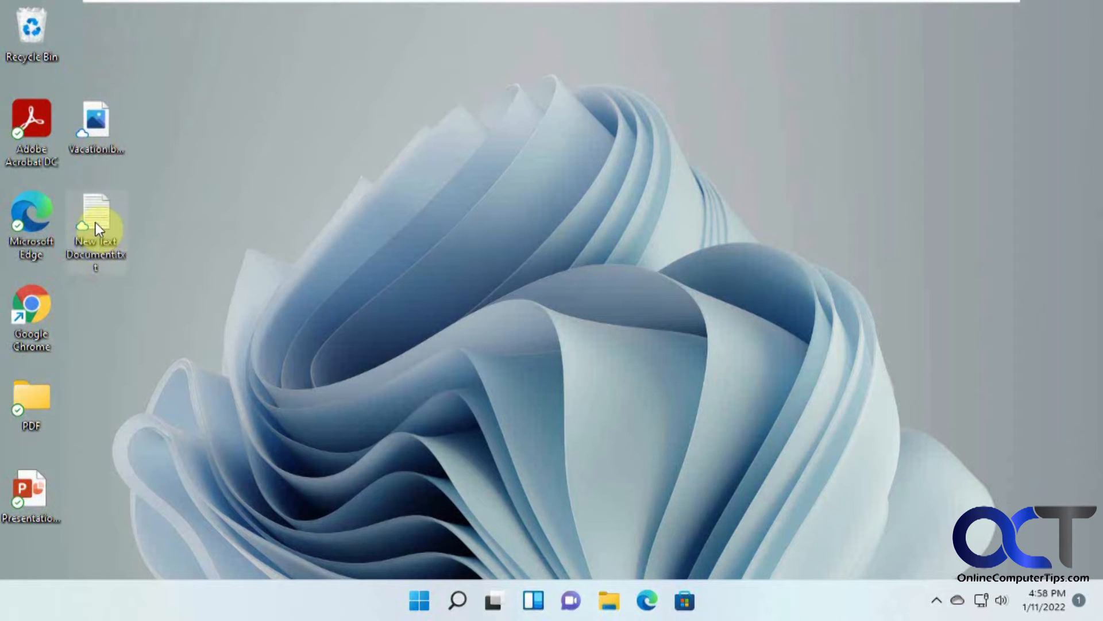
mouse_move(823, 487)
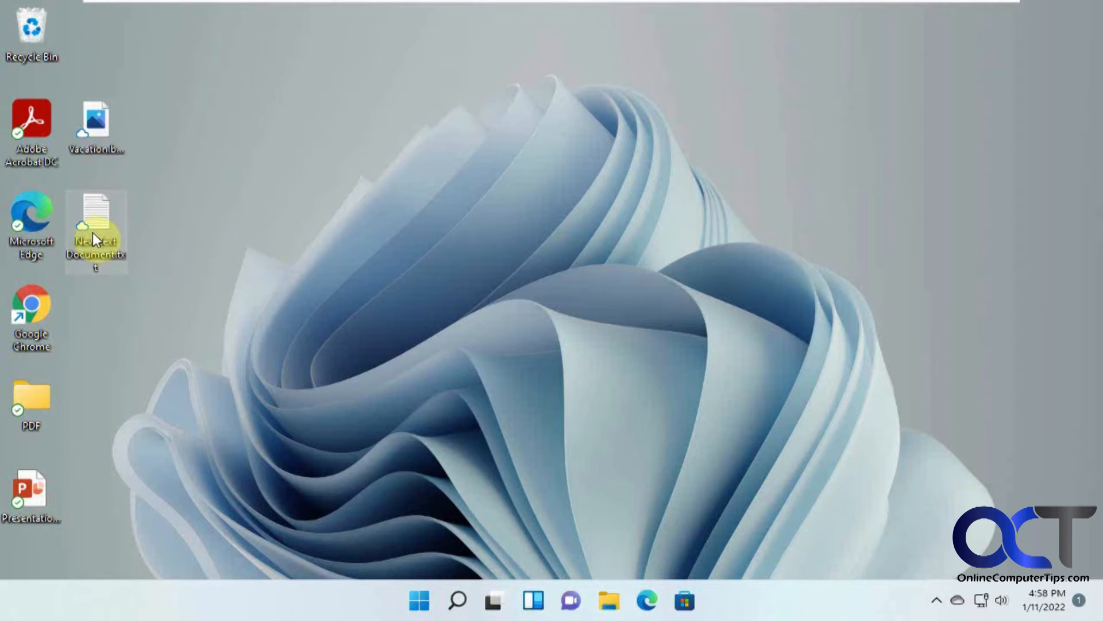
double_click(96, 215)
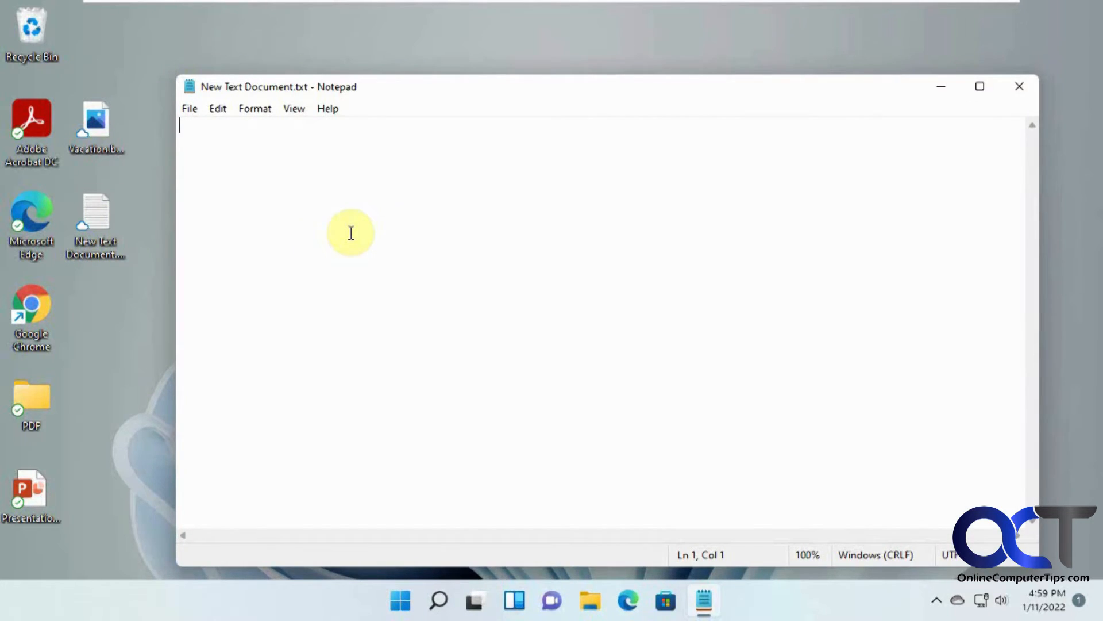
text(New text)
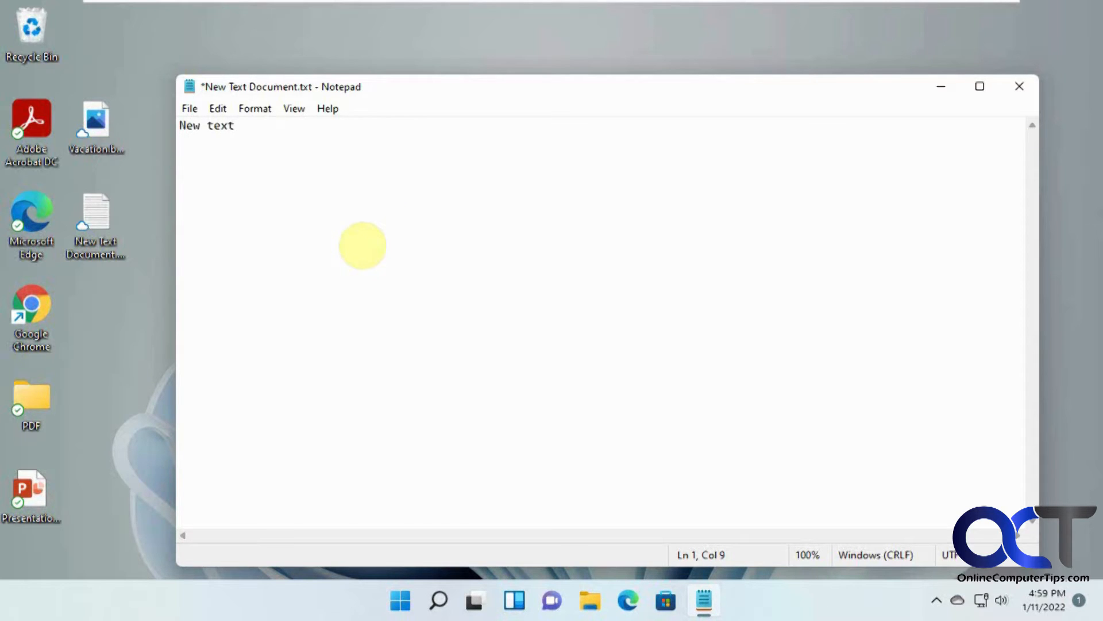
click(188, 108)
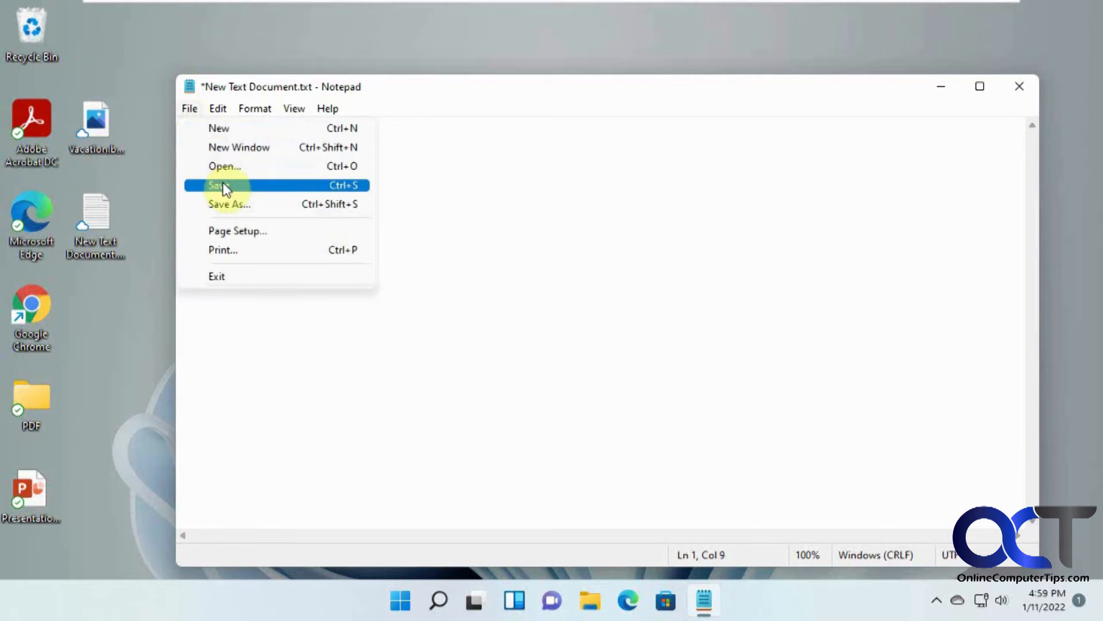
click(221, 185)
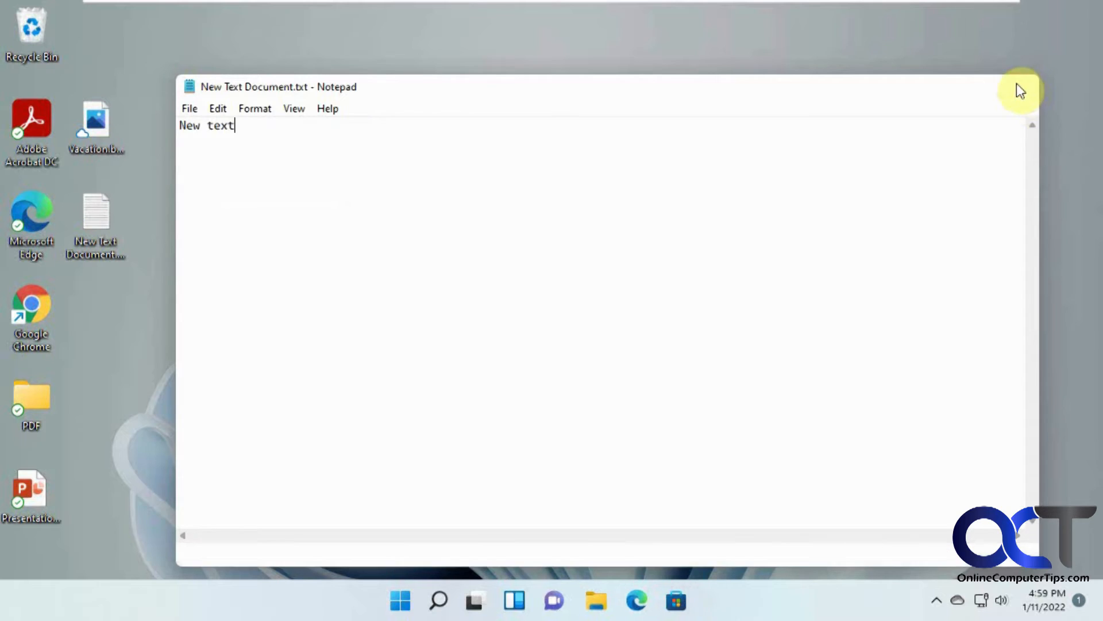
click(1019, 89)
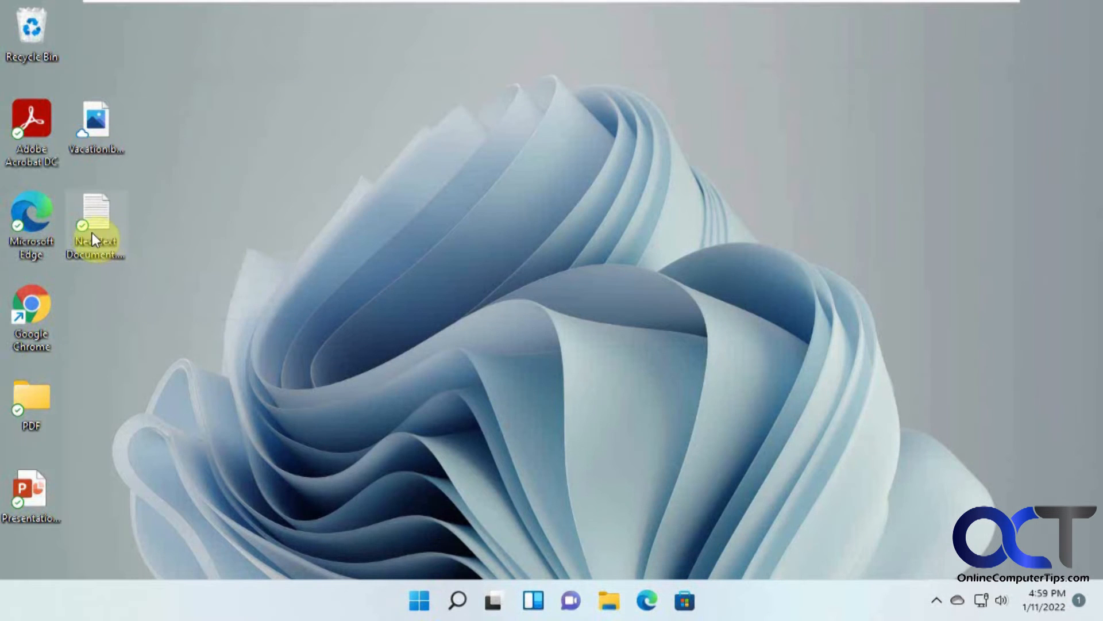
mouse_move(95, 225)
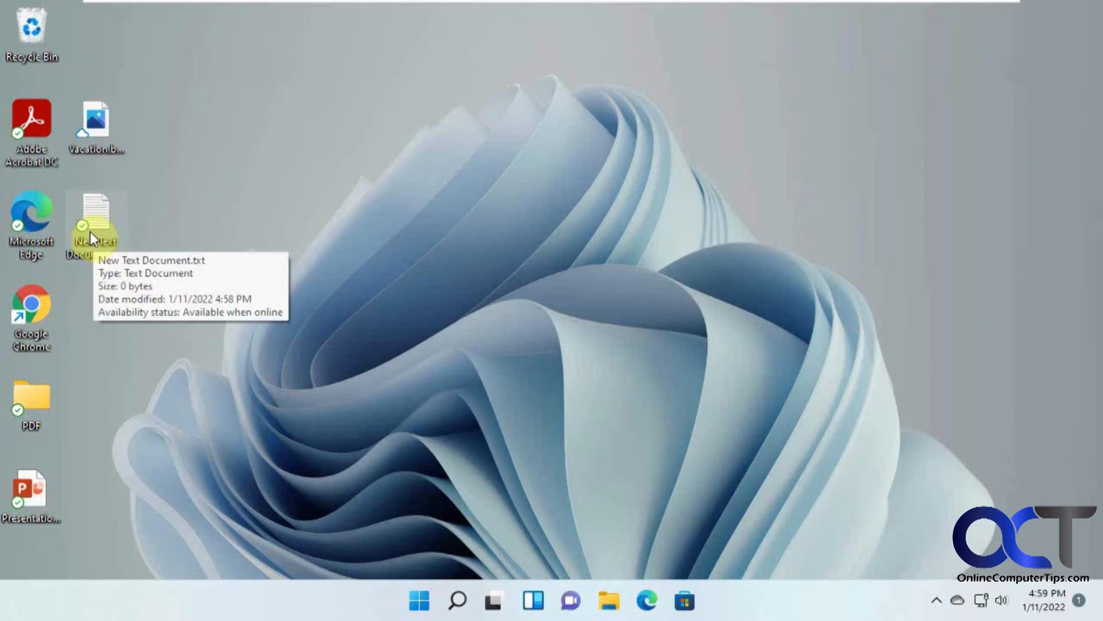
mouse_move(292, 375)
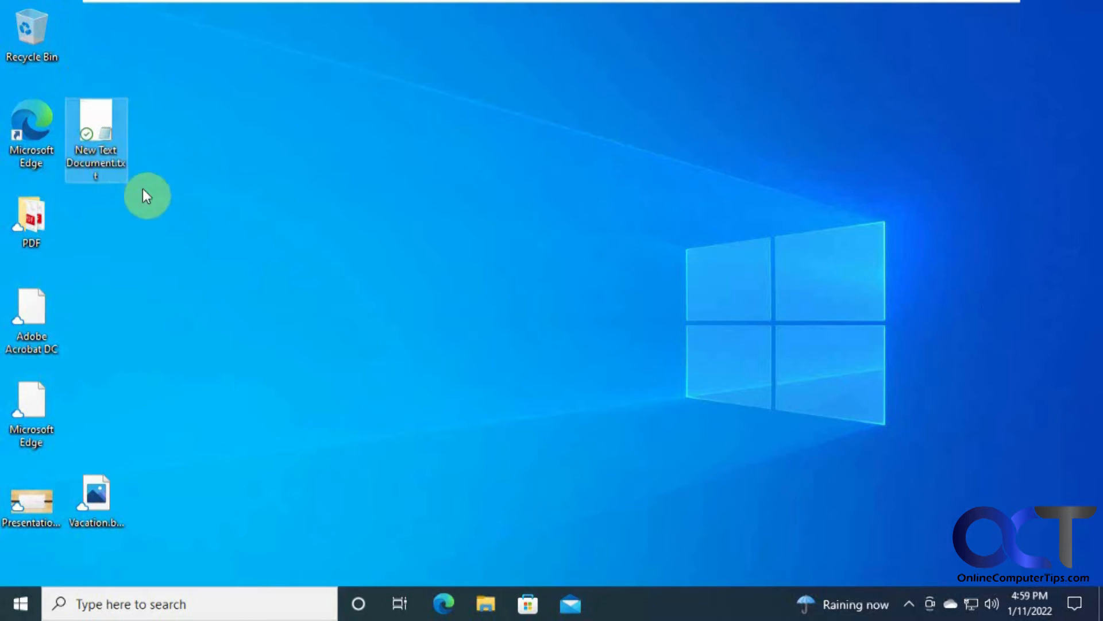
mouse_move(95, 140)
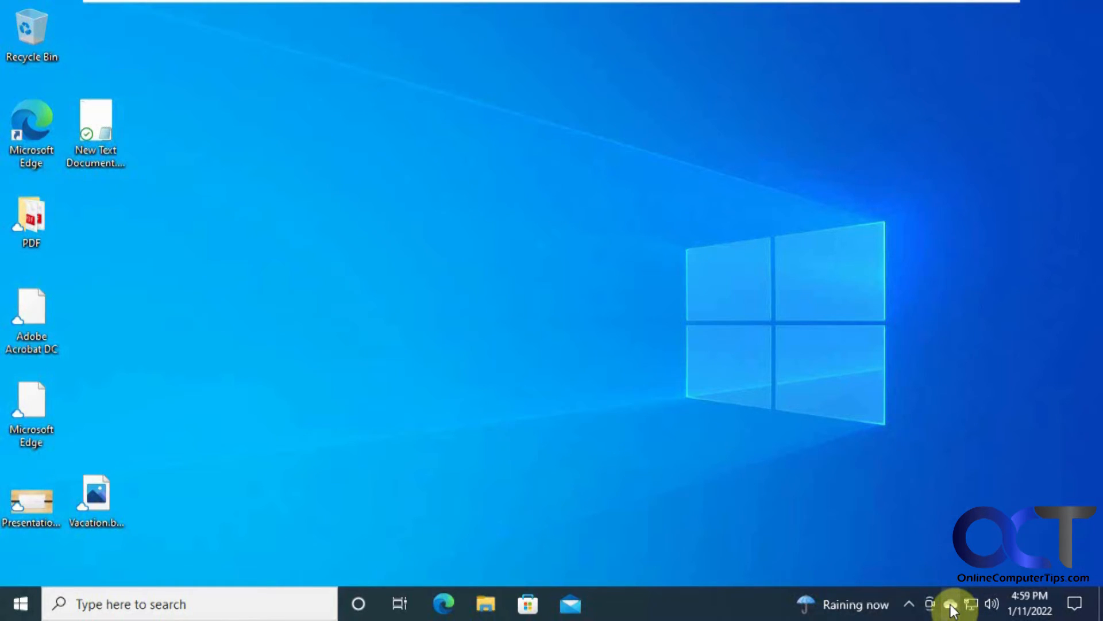
Bring up the OneDrive sync activity panel on the Windows 10 PC.
click(951, 604)
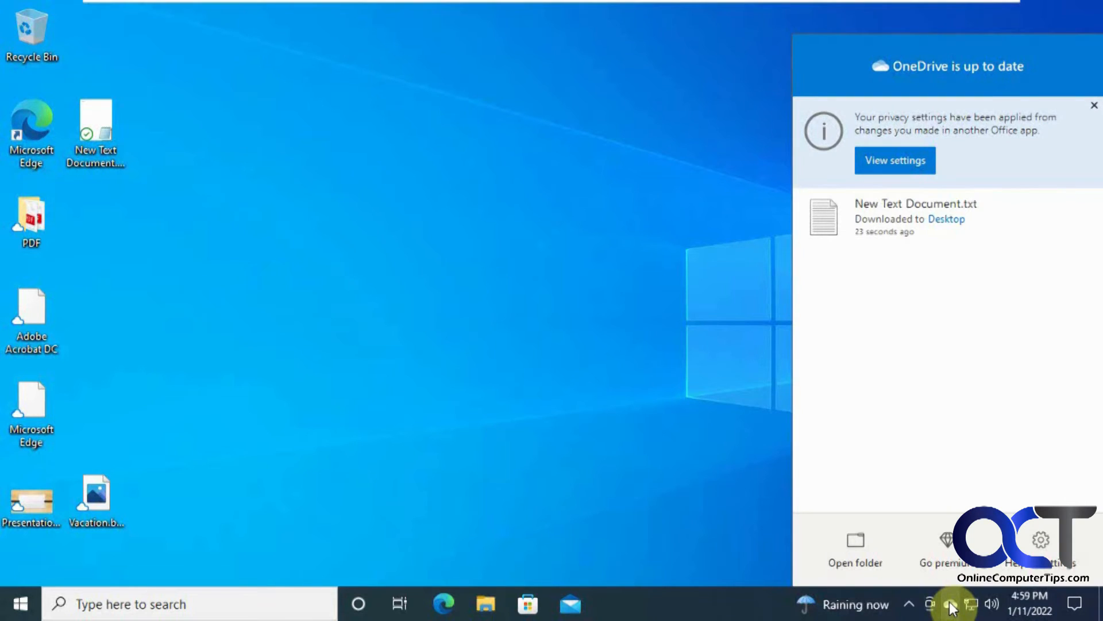
mouse_move(1080, 216)
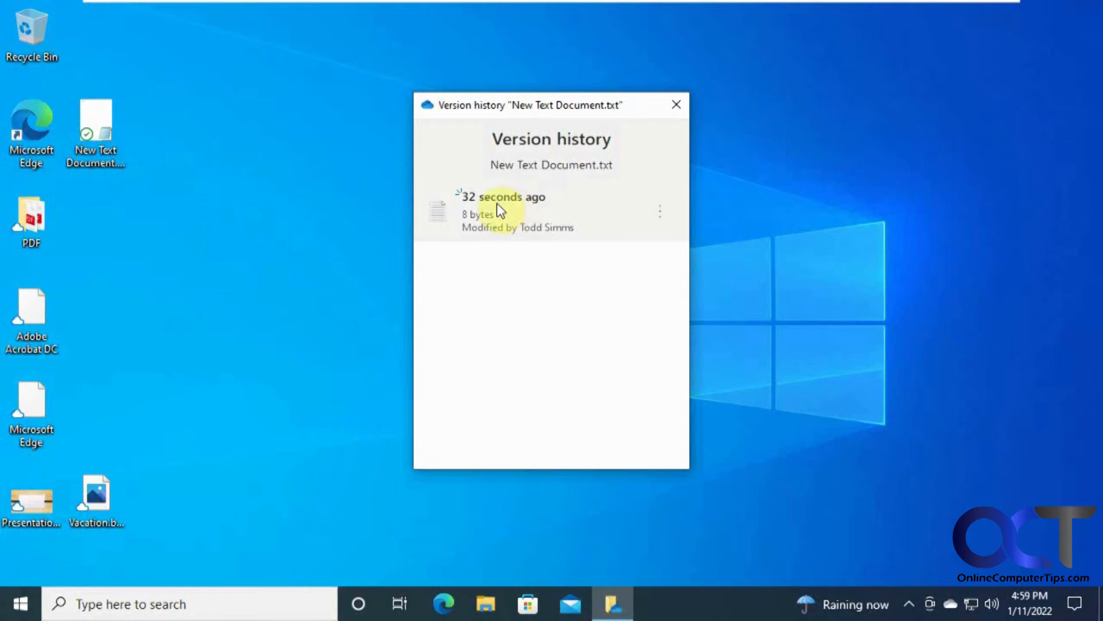
mouse_move(541, 224)
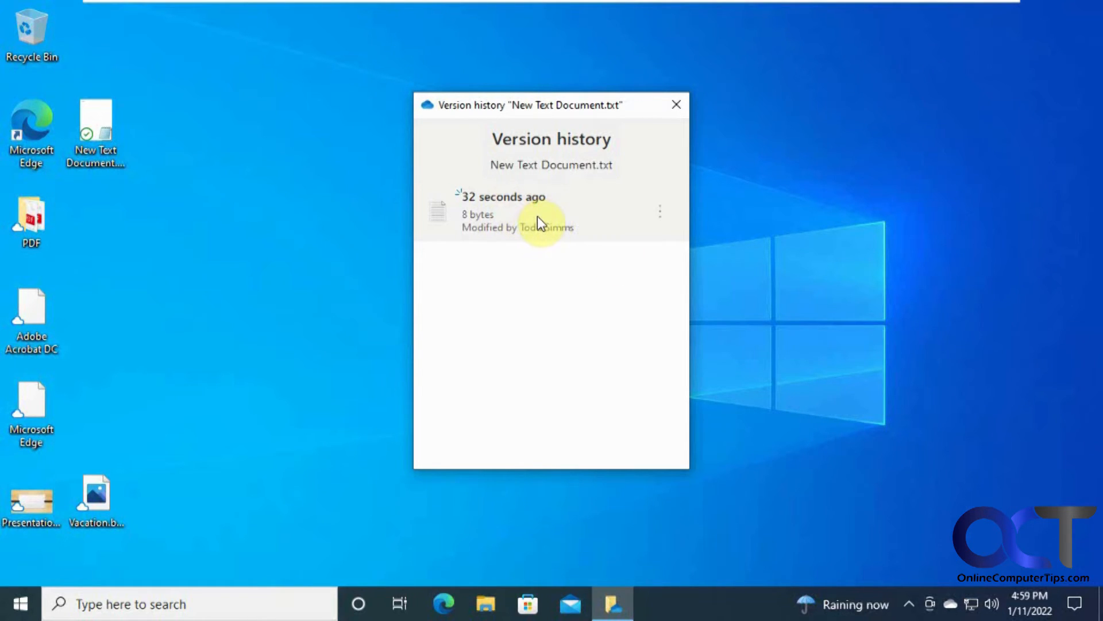
mouse_move(475, 172)
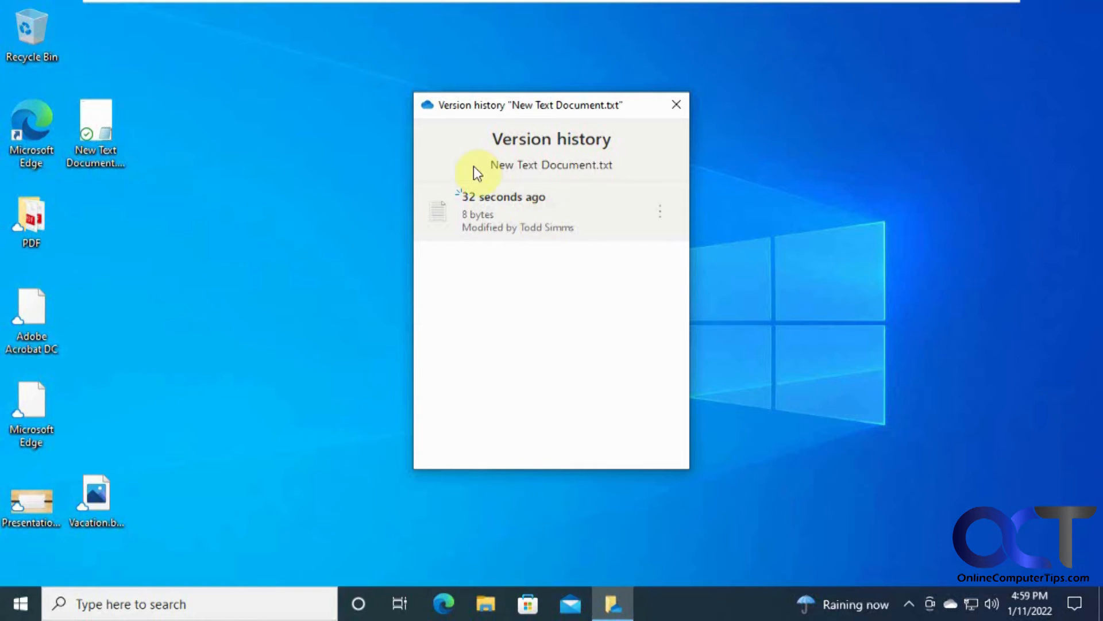
mouse_move(324, 223)
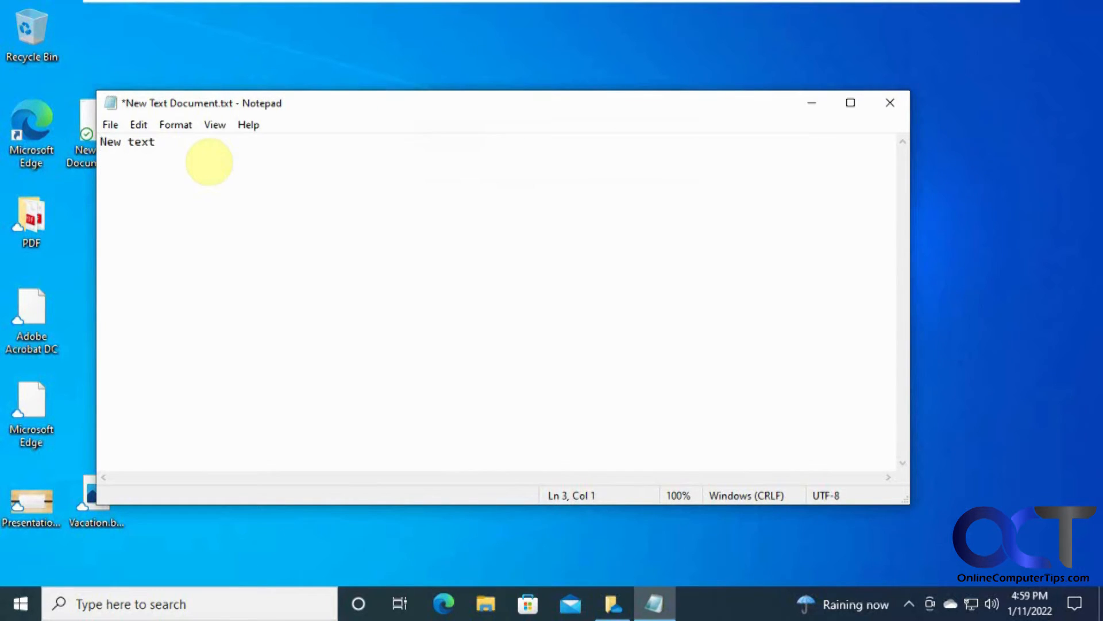
Add 'Newer text' to the document, save it, and reopen the OneDrive activity panel.
text(Ne)
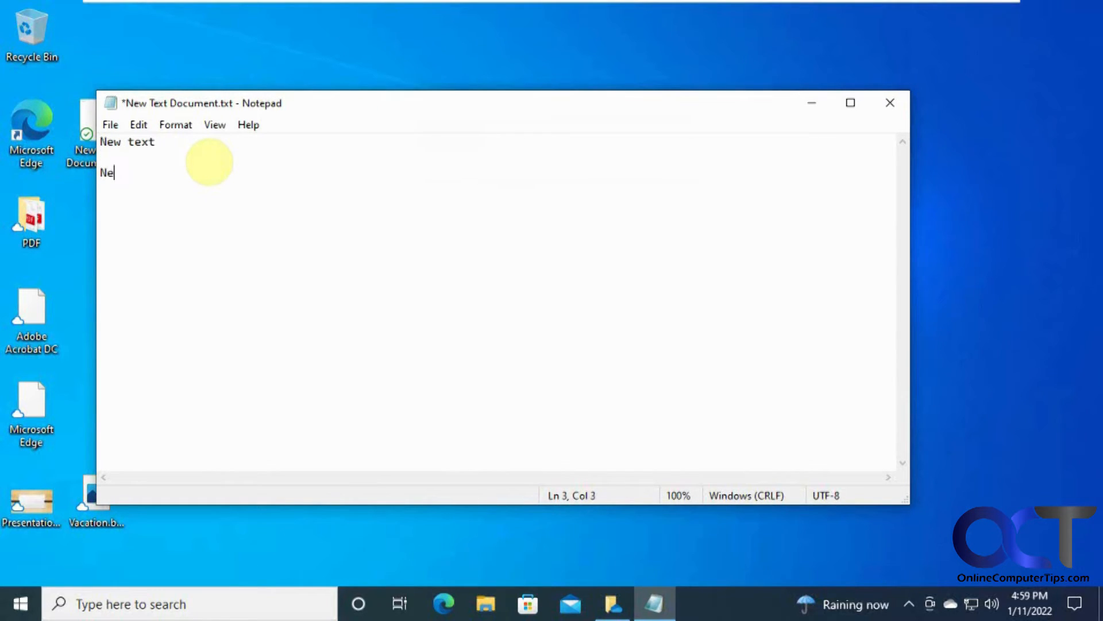
text(wer text)
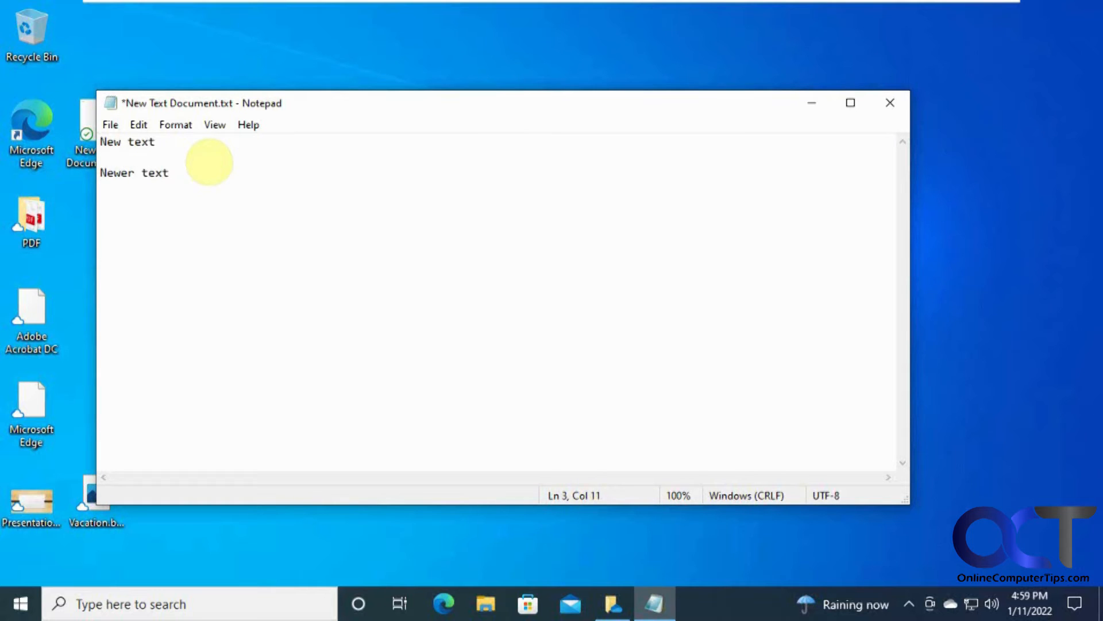
key(ctrl+s)
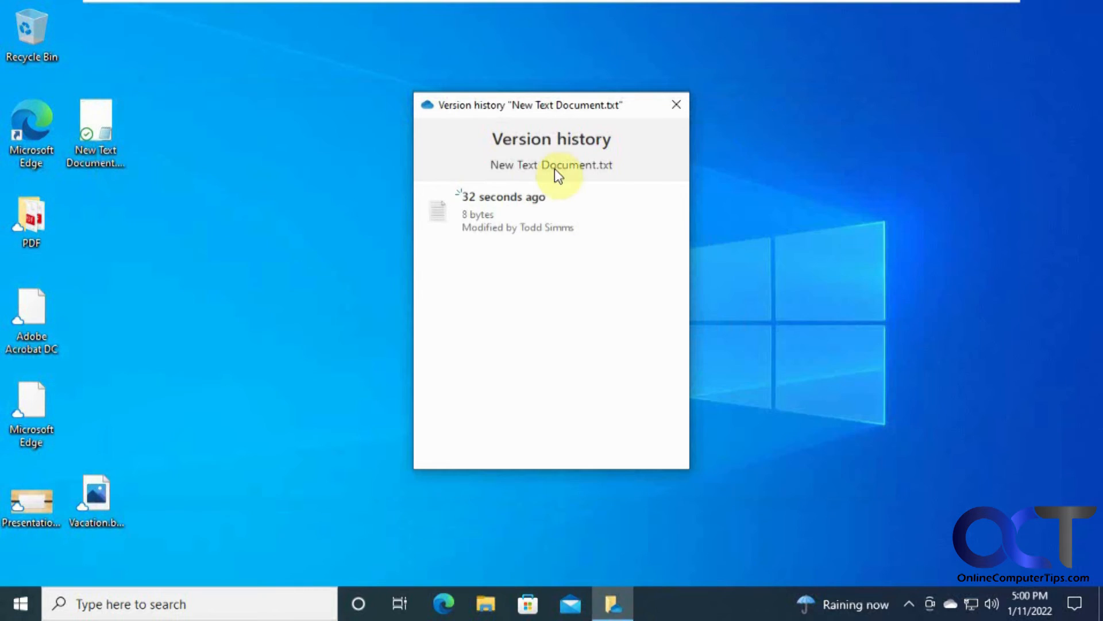
click(676, 104)
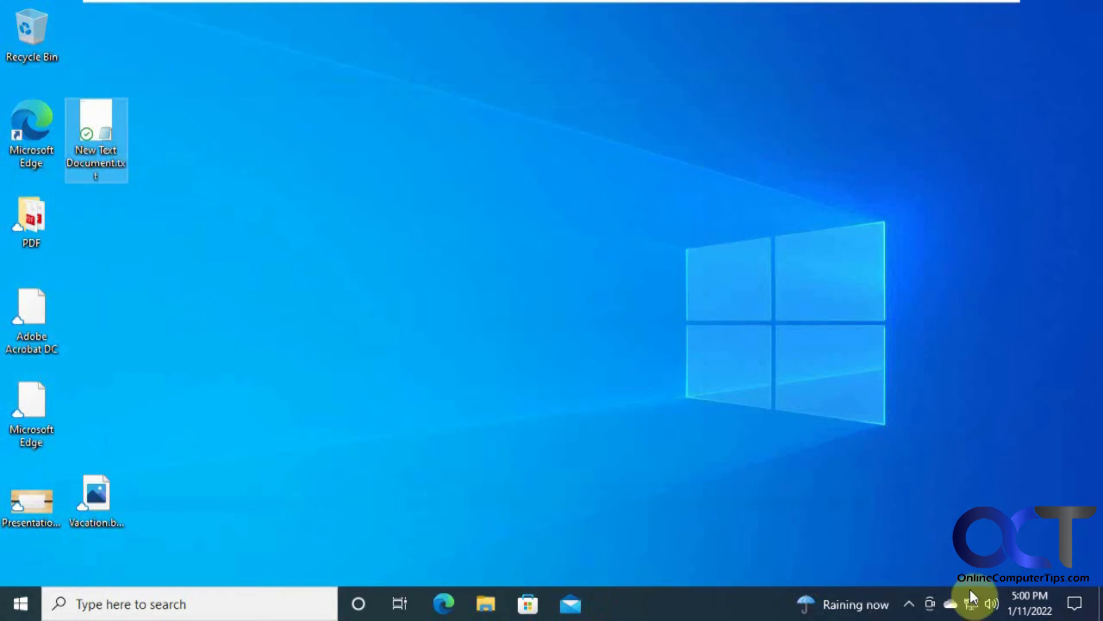
click(972, 603)
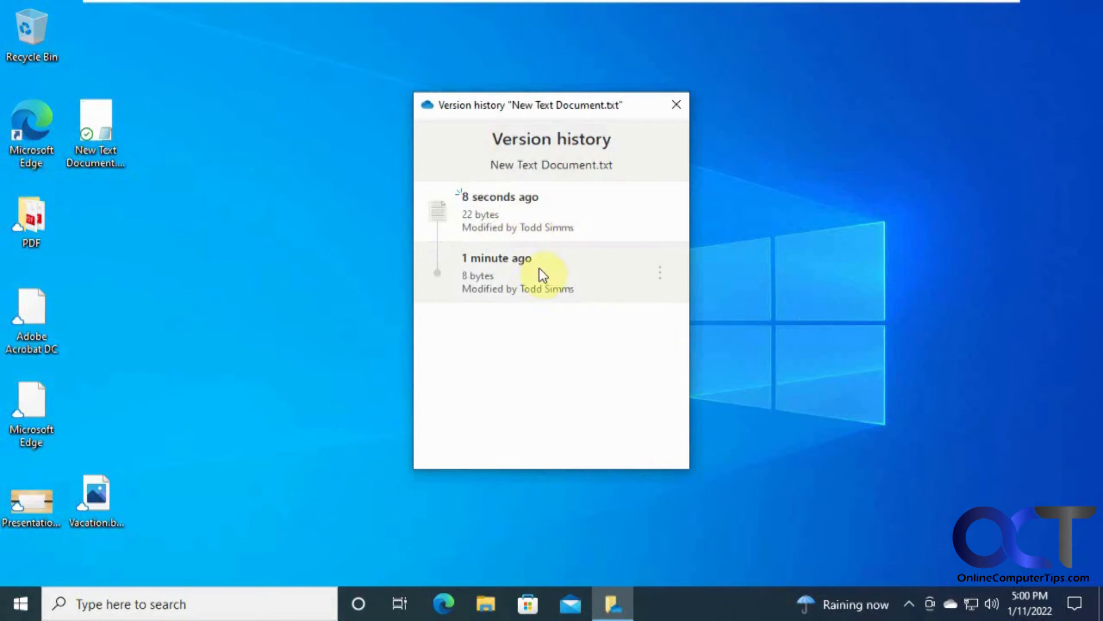
mouse_move(527, 226)
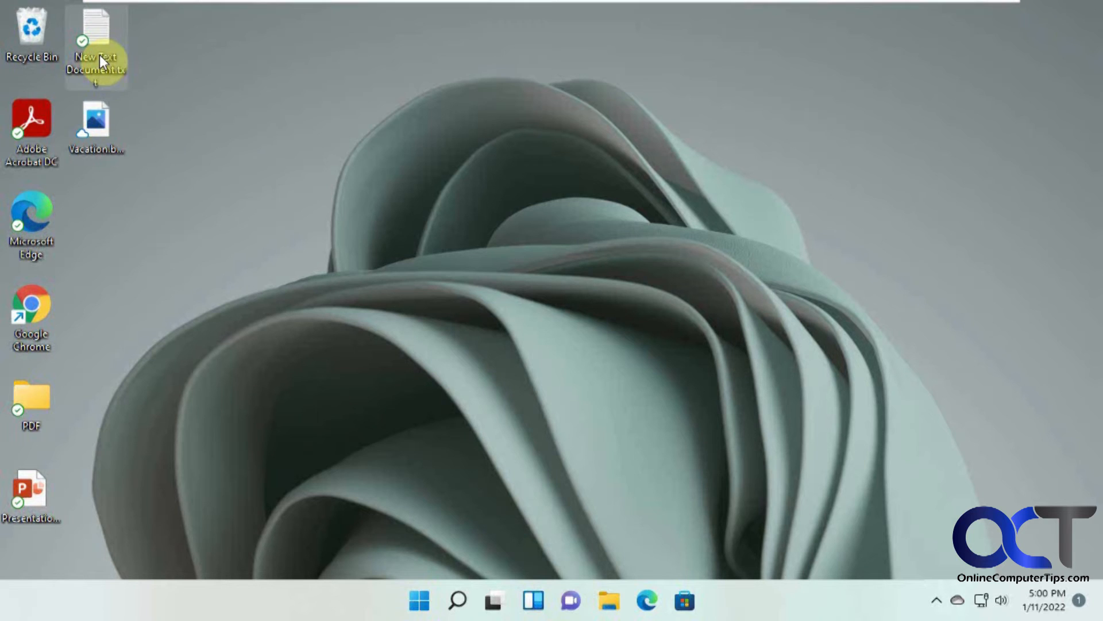
From the document's OneDrive version history, restore the older 8-byte version.
double_click(96, 49)
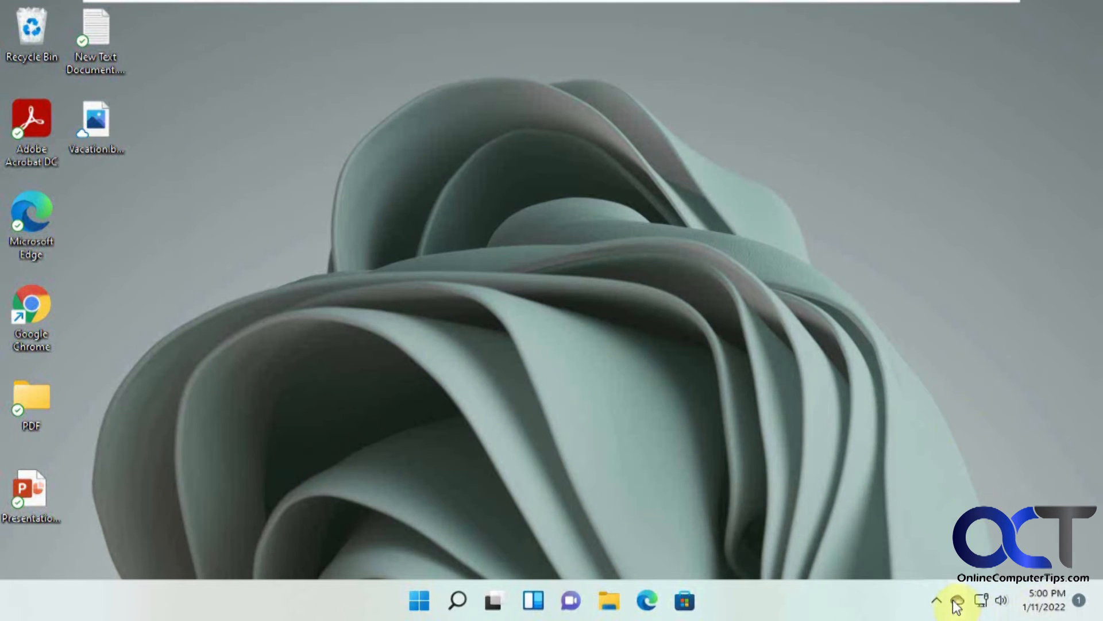
click(956, 600)
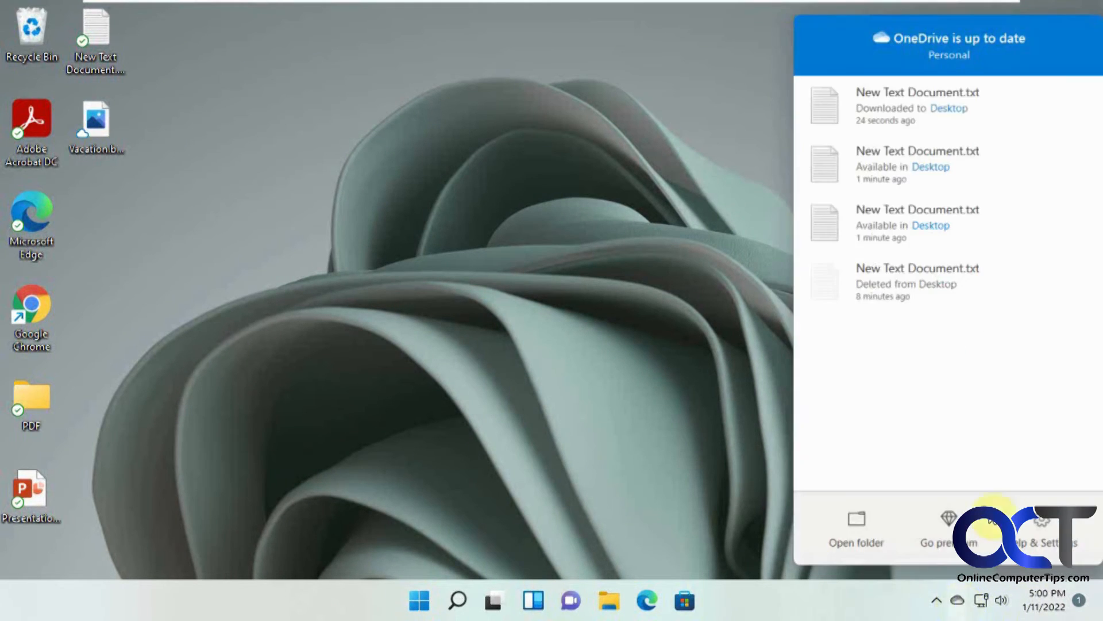
right_click(917, 165)
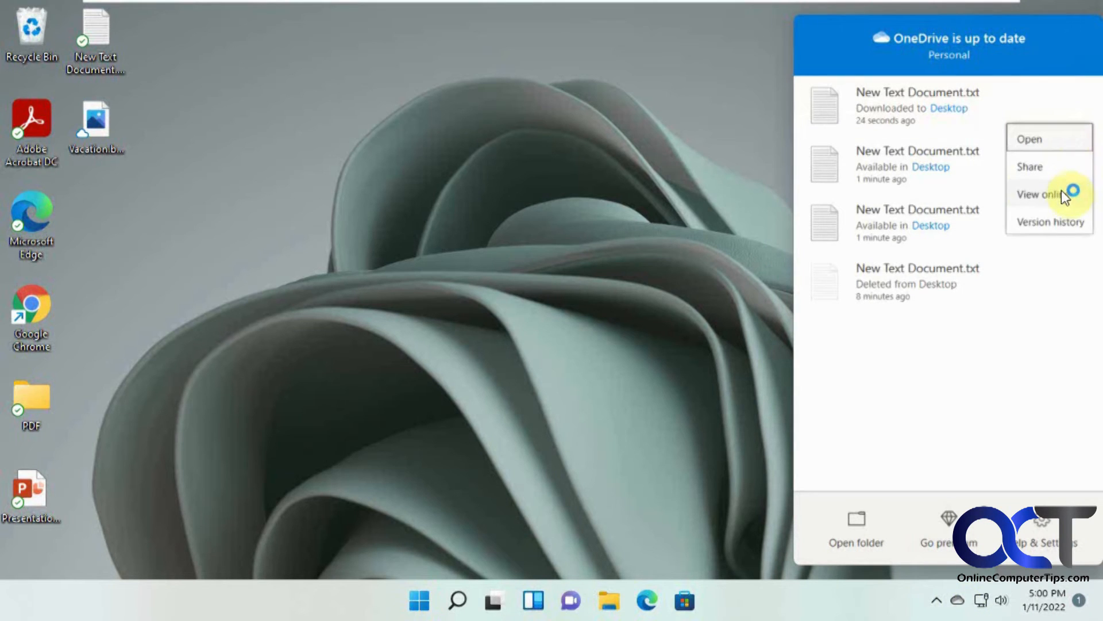
click(1050, 222)
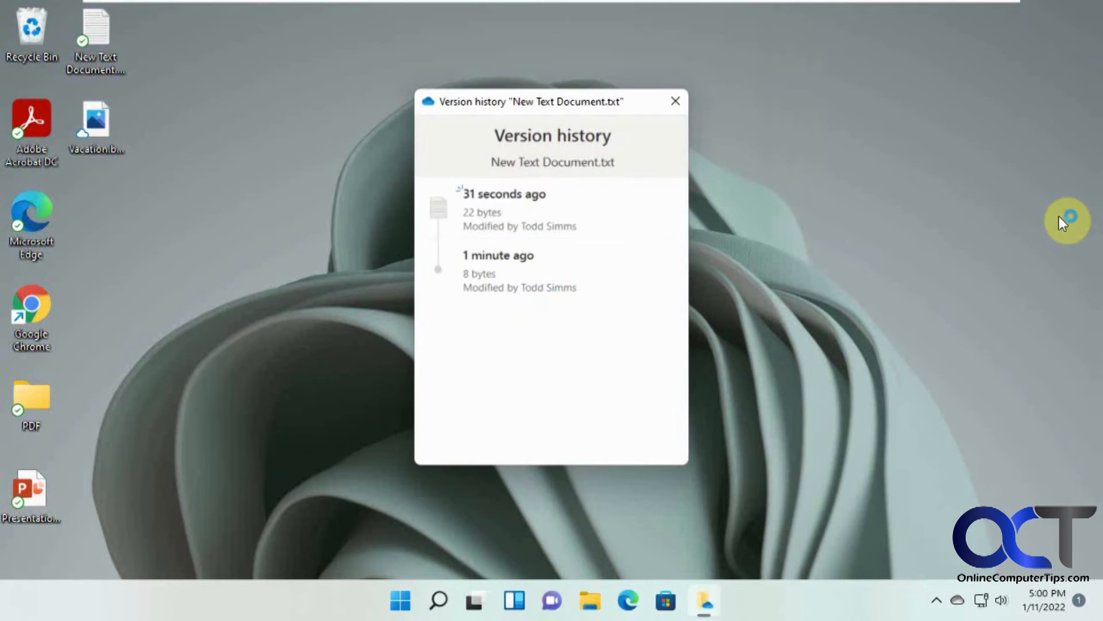
mouse_move(545, 269)
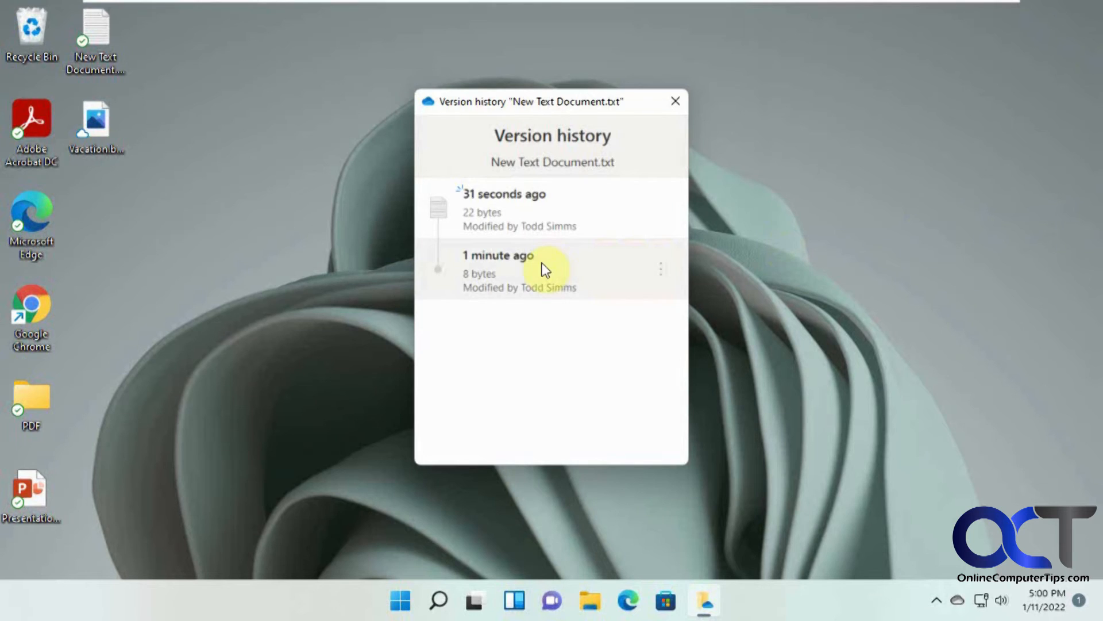
mouse_move(512, 267)
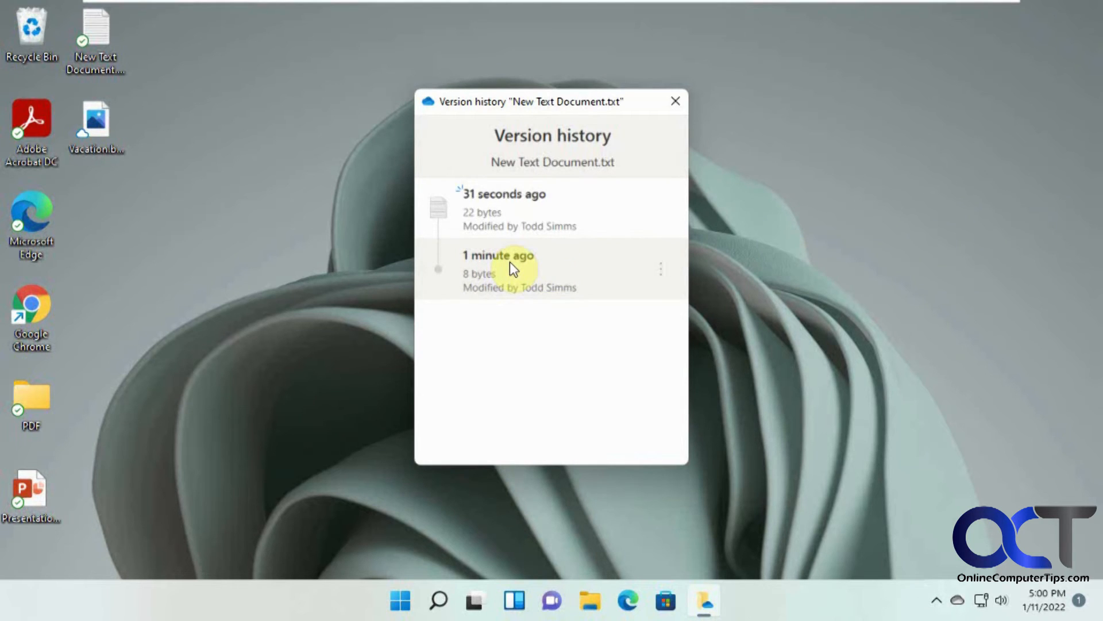
click(659, 269)
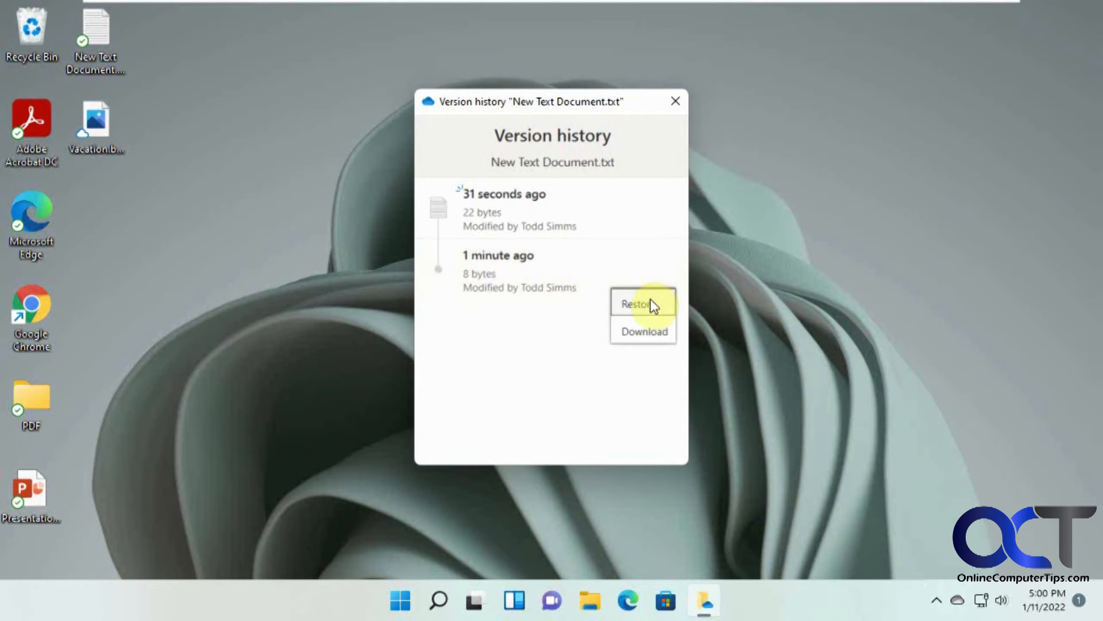
click(637, 303)
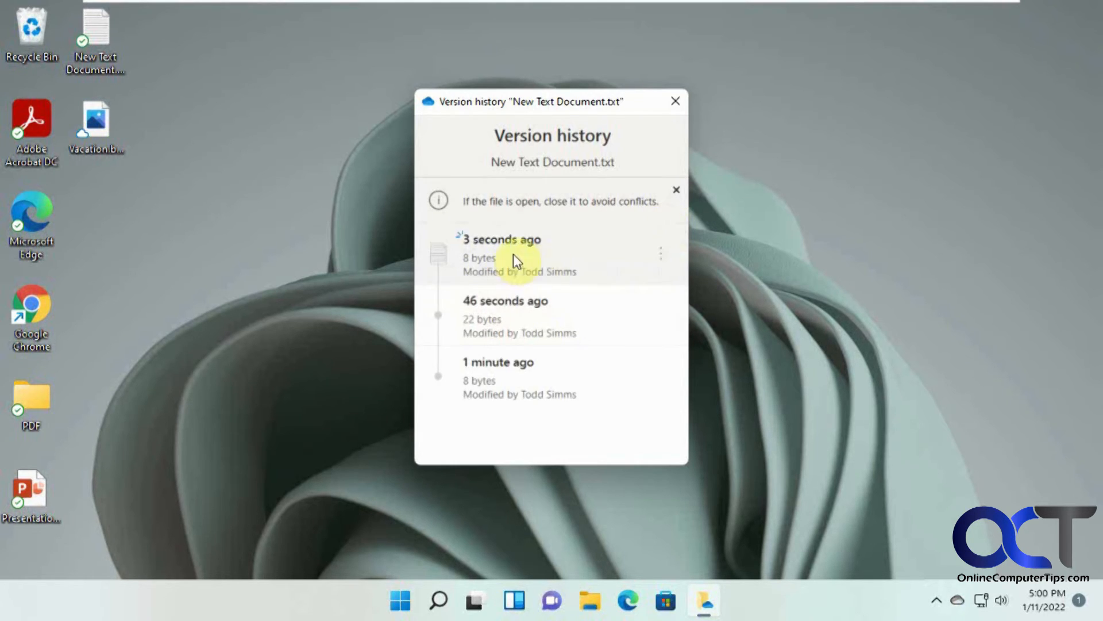
mouse_move(529, 126)
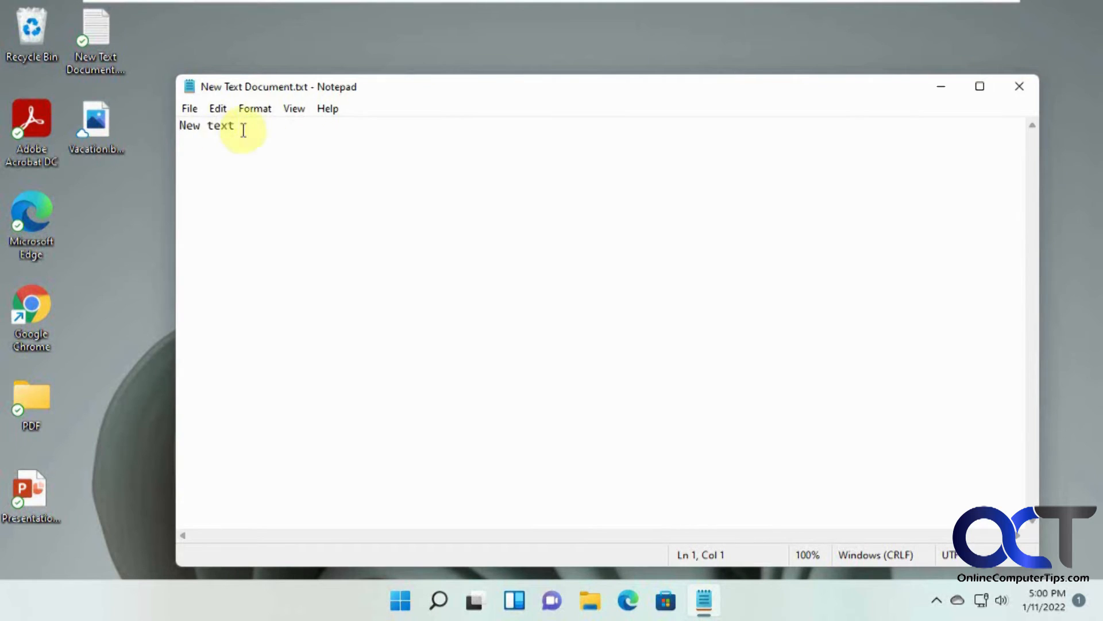
mouse_move(208, 155)
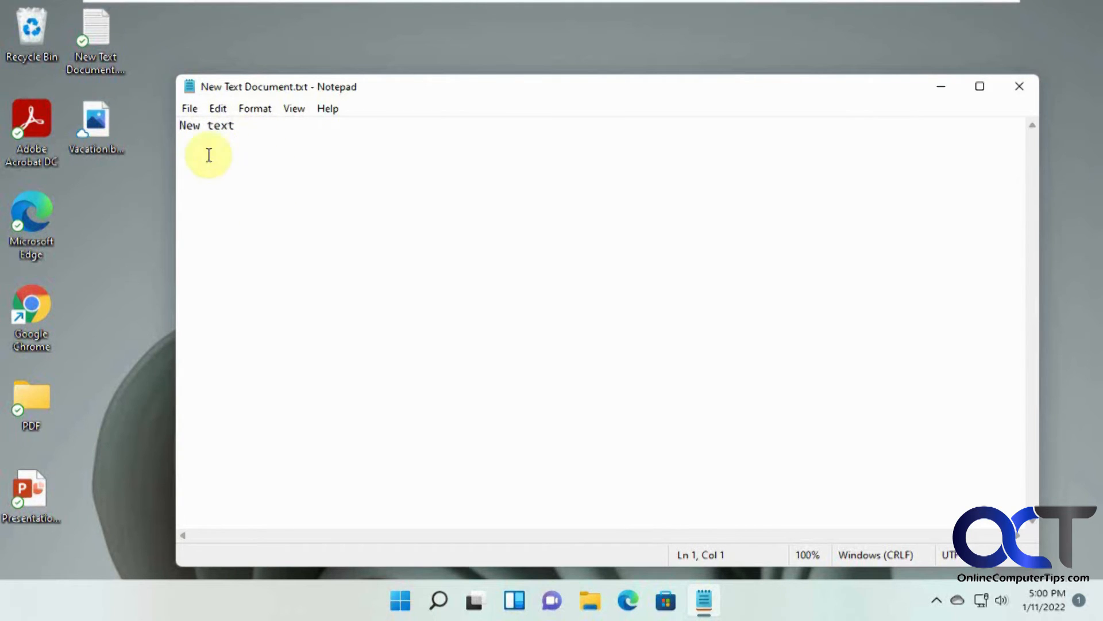
mouse_move(1019, 86)
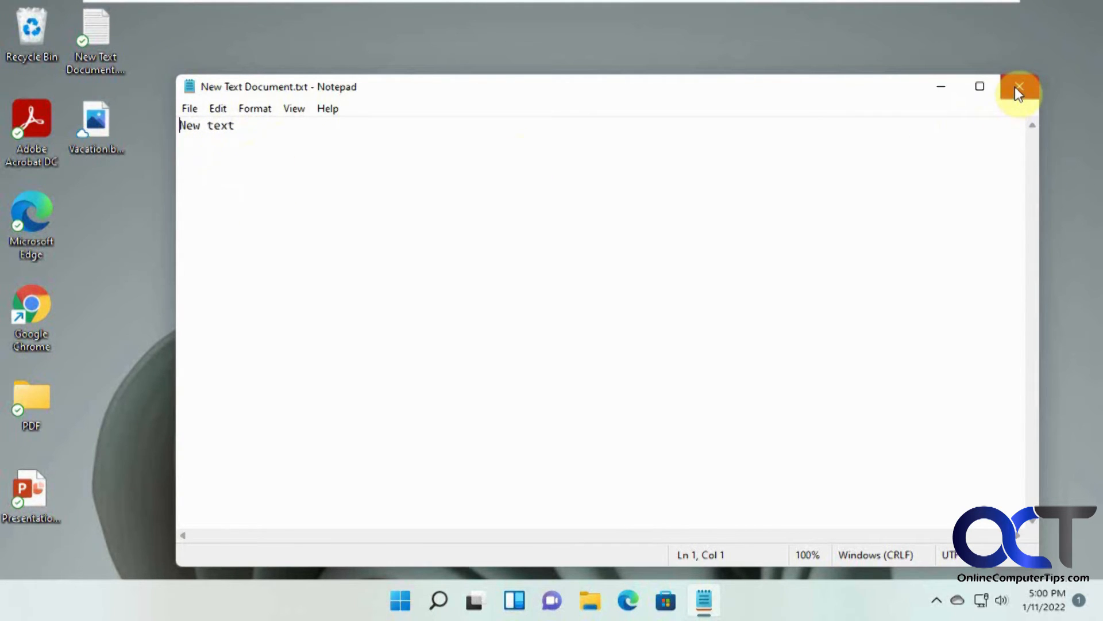
Close the restored document in Notepad and return to the Windows 11 desktop.
click(1018, 90)
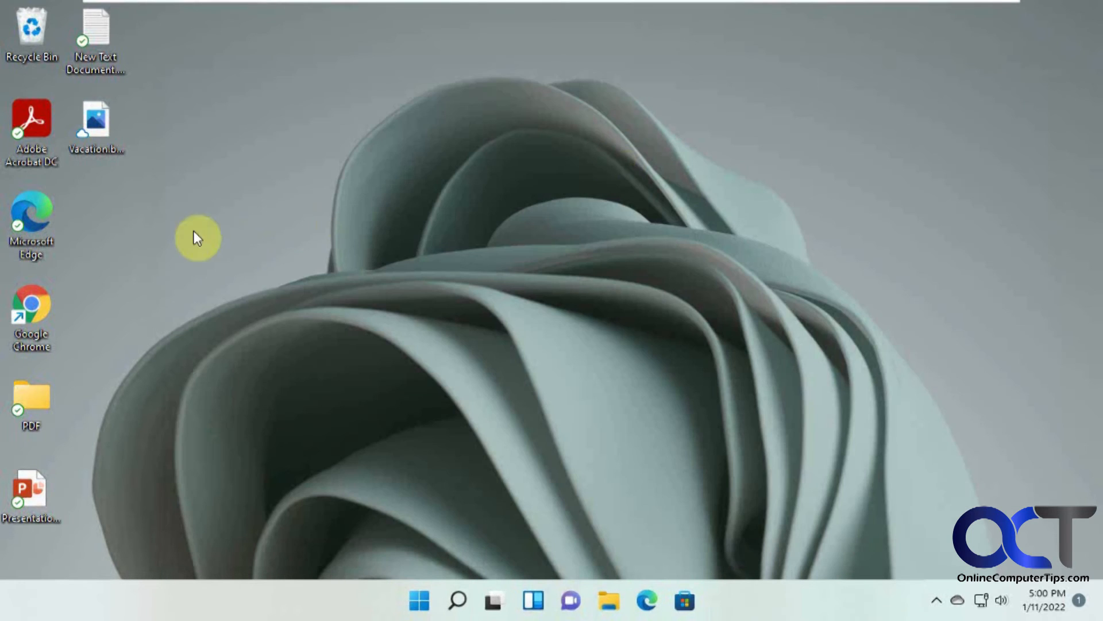
mouse_move(152, 243)
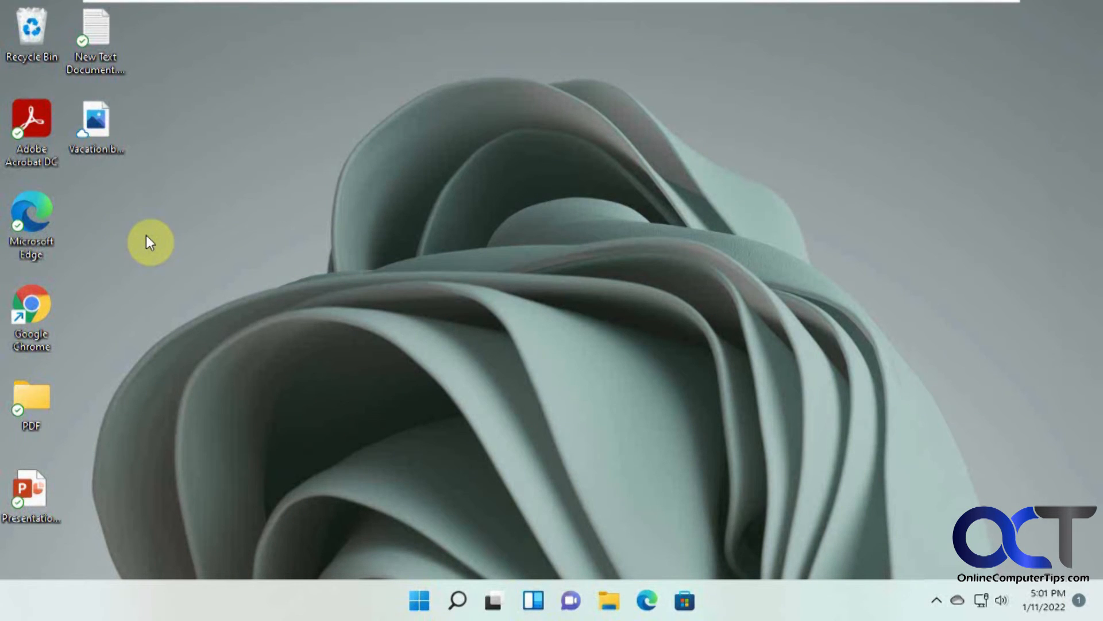
mouse_move(495, 600)
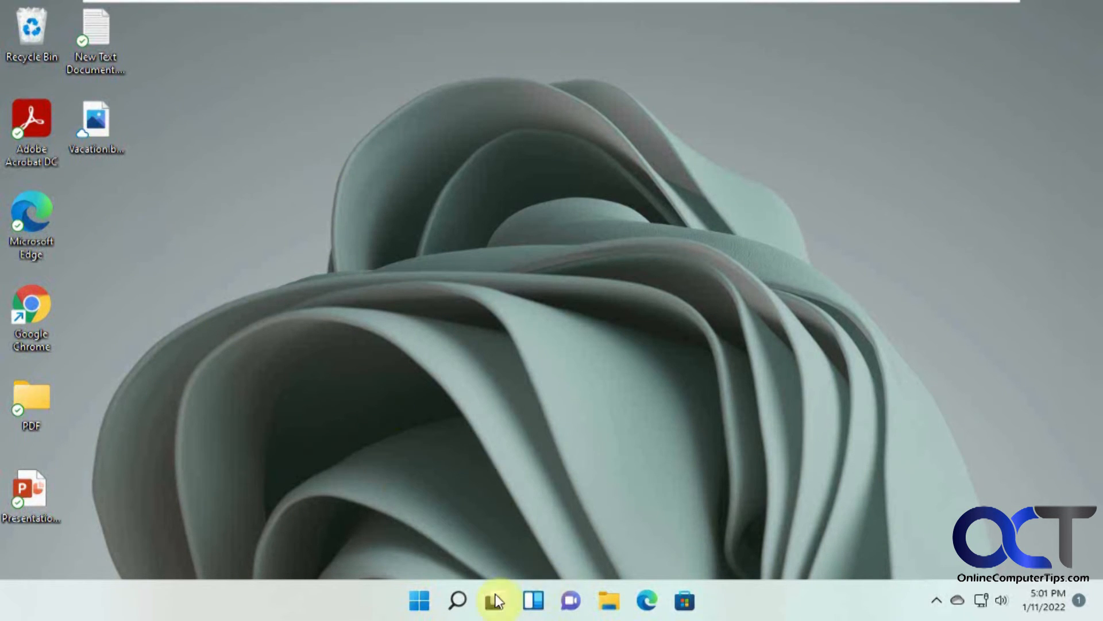
click(418, 600)
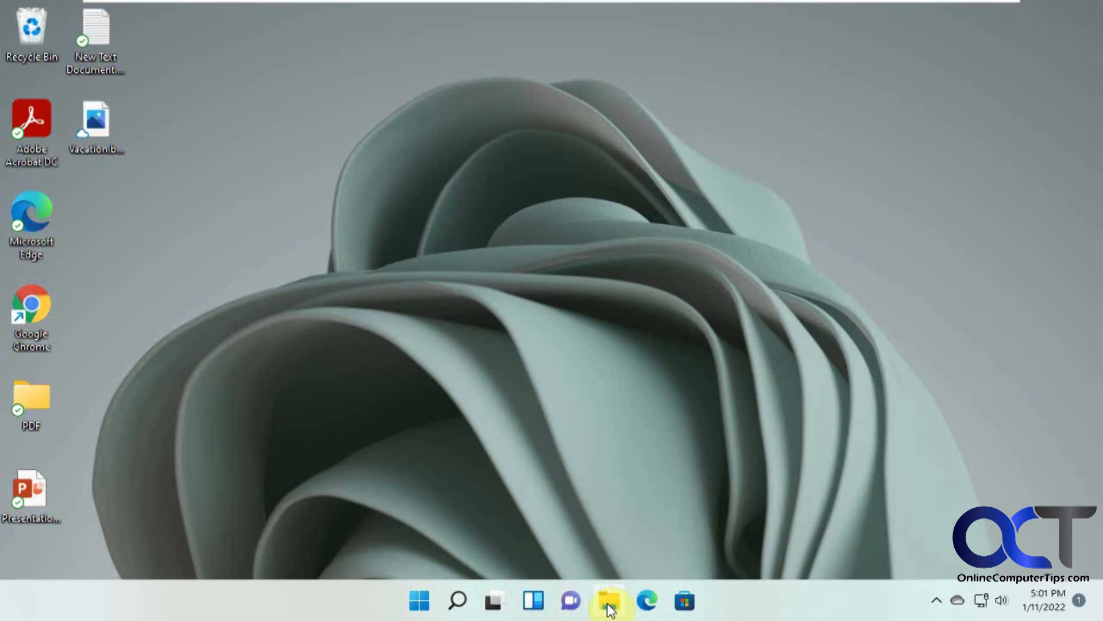
Show This PC in File Explorer, then bring up the OneDrive sync status panel.
click(608, 601)
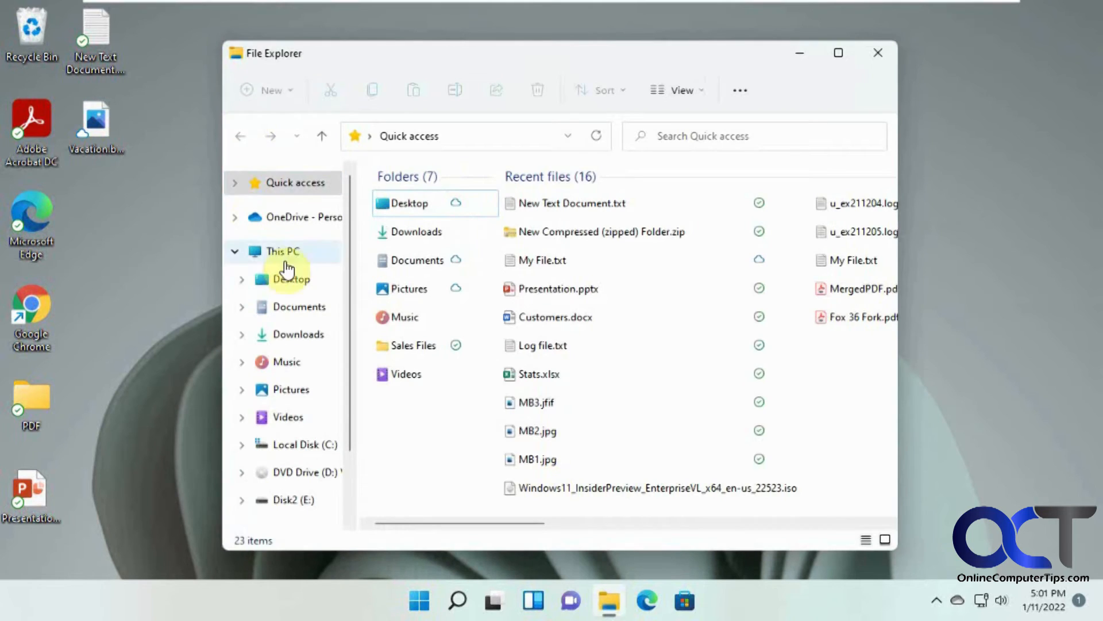
click(282, 252)
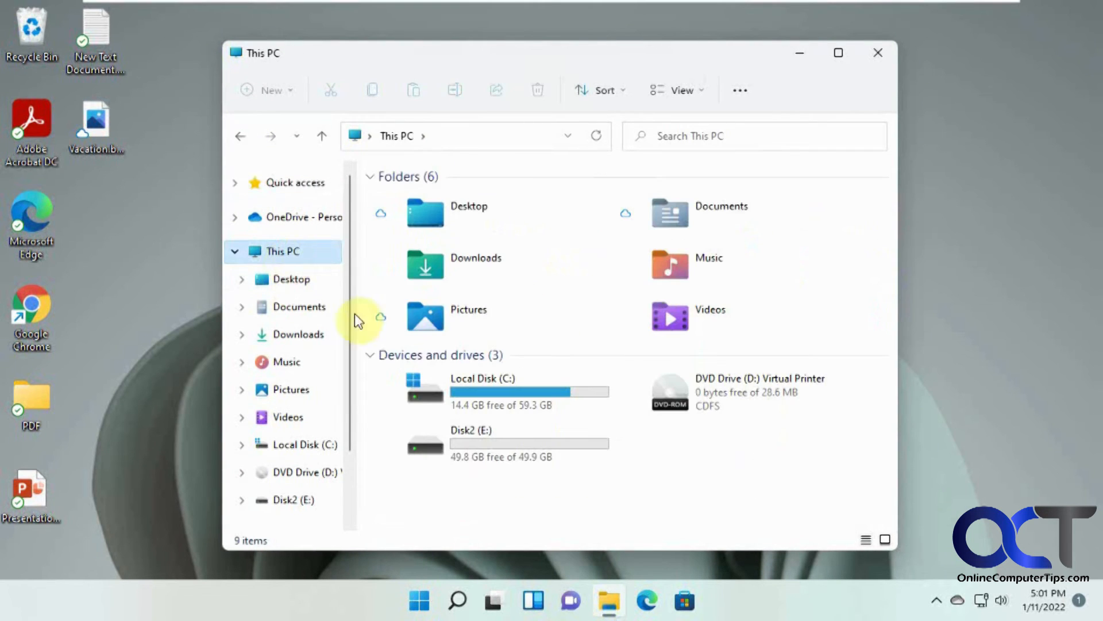
mouse_move(667, 212)
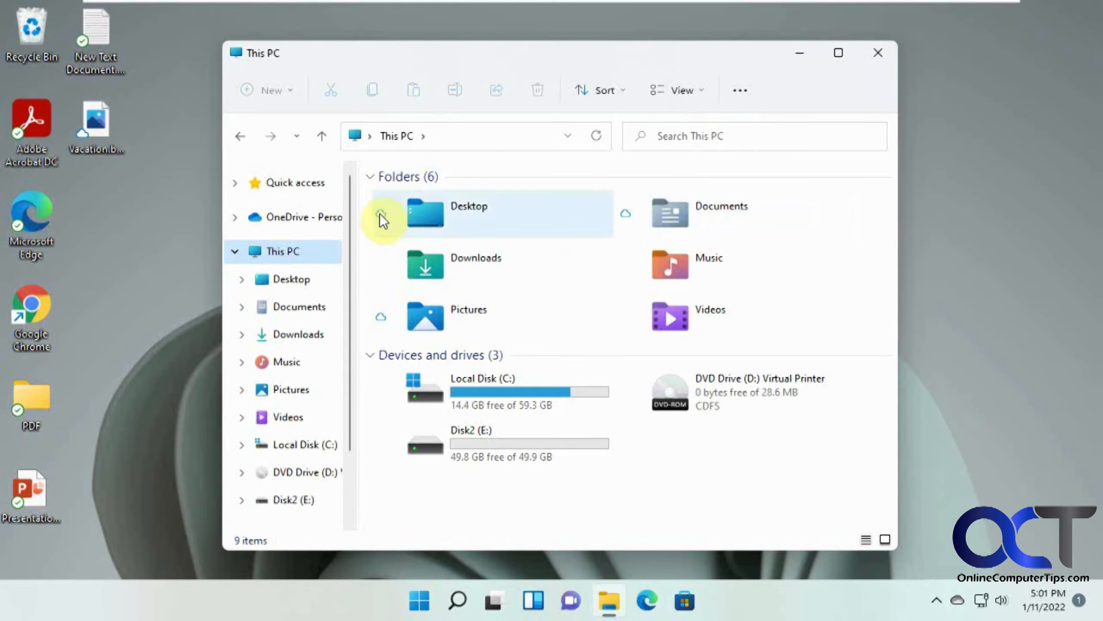
mouse_move(696, 224)
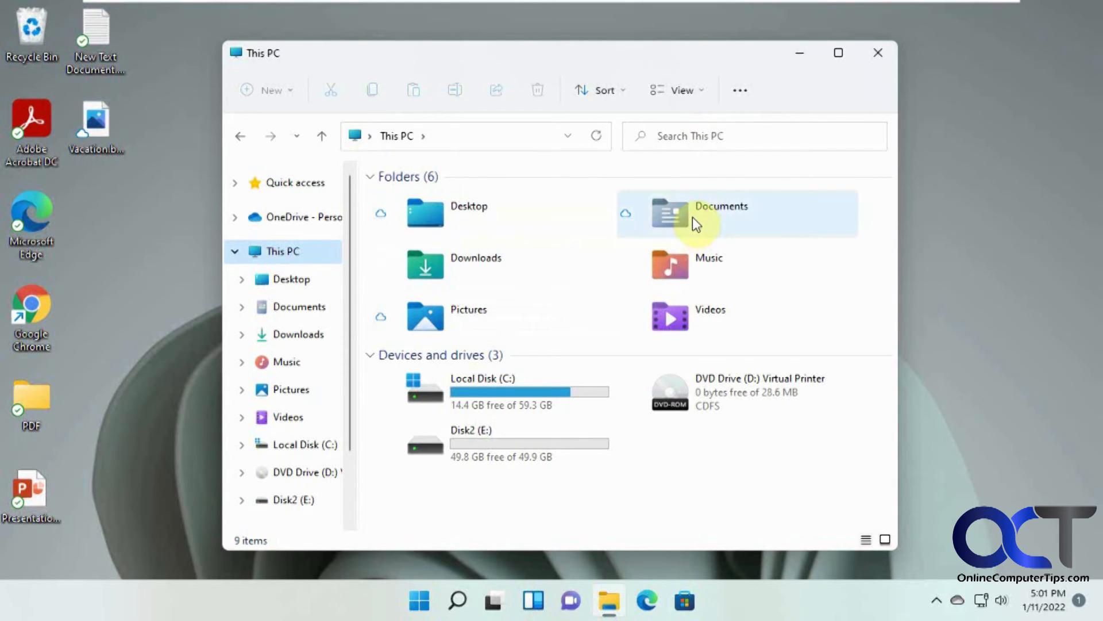
mouse_move(792, 231)
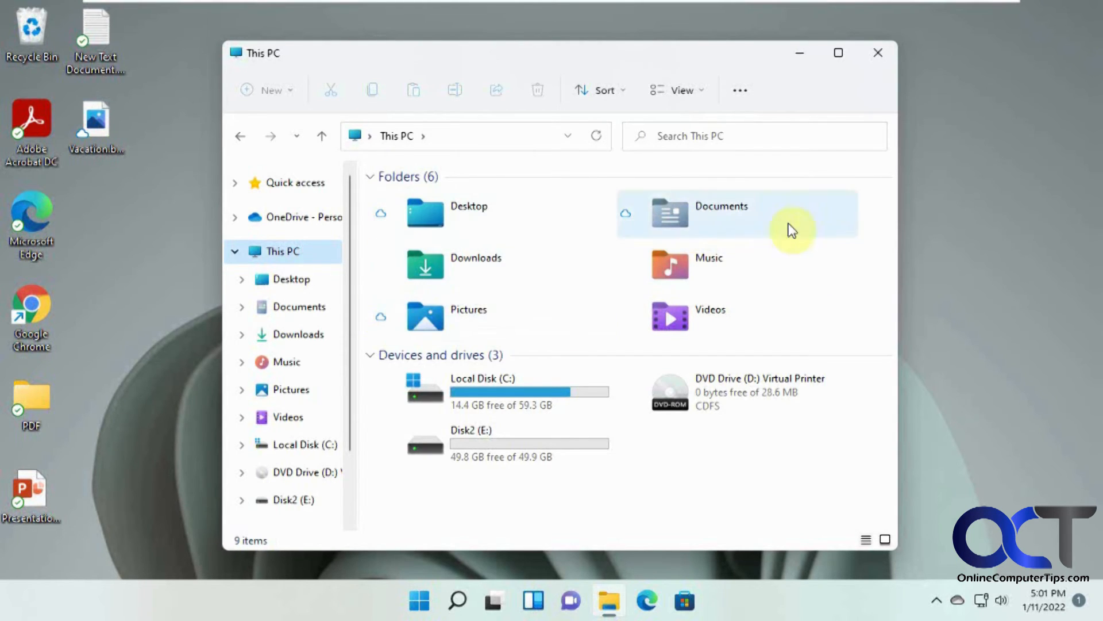
mouse_move(425, 317)
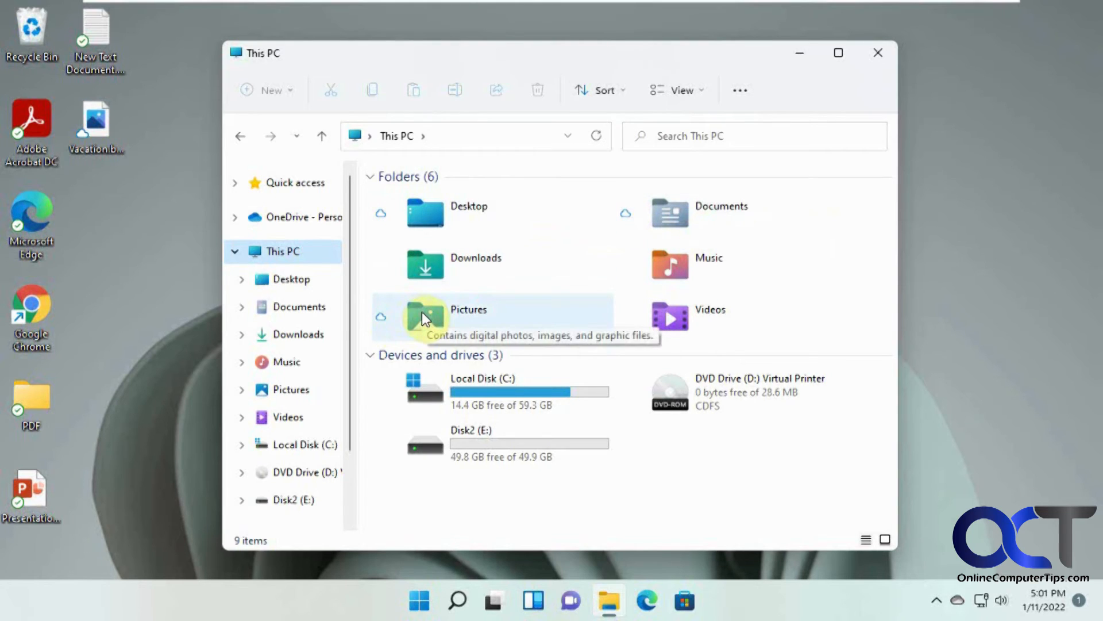
mouse_move(581, 287)
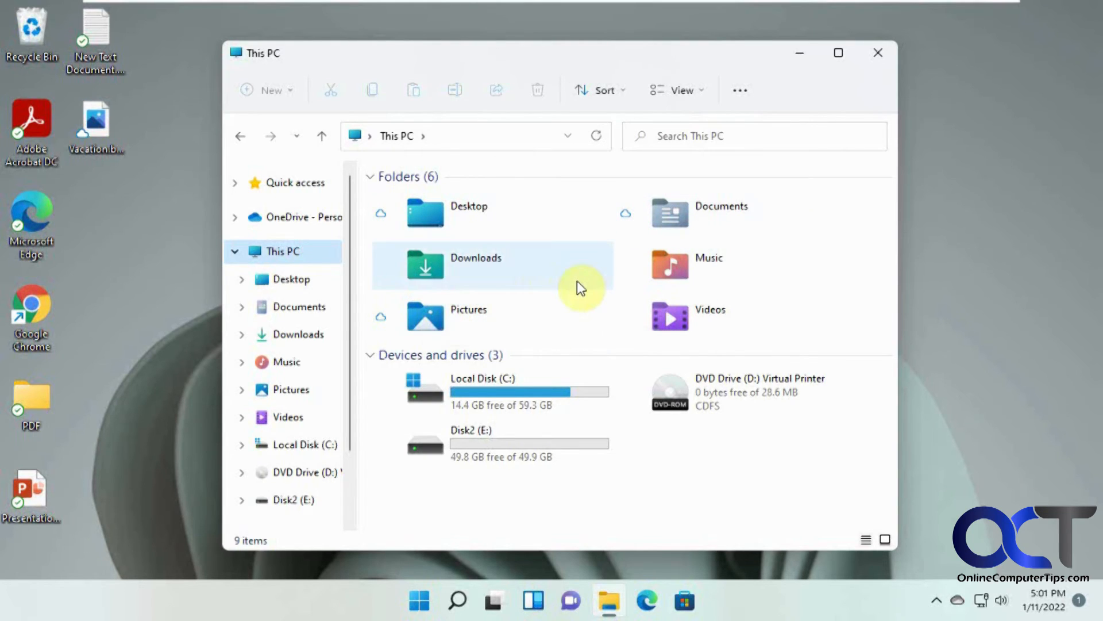
click(958, 600)
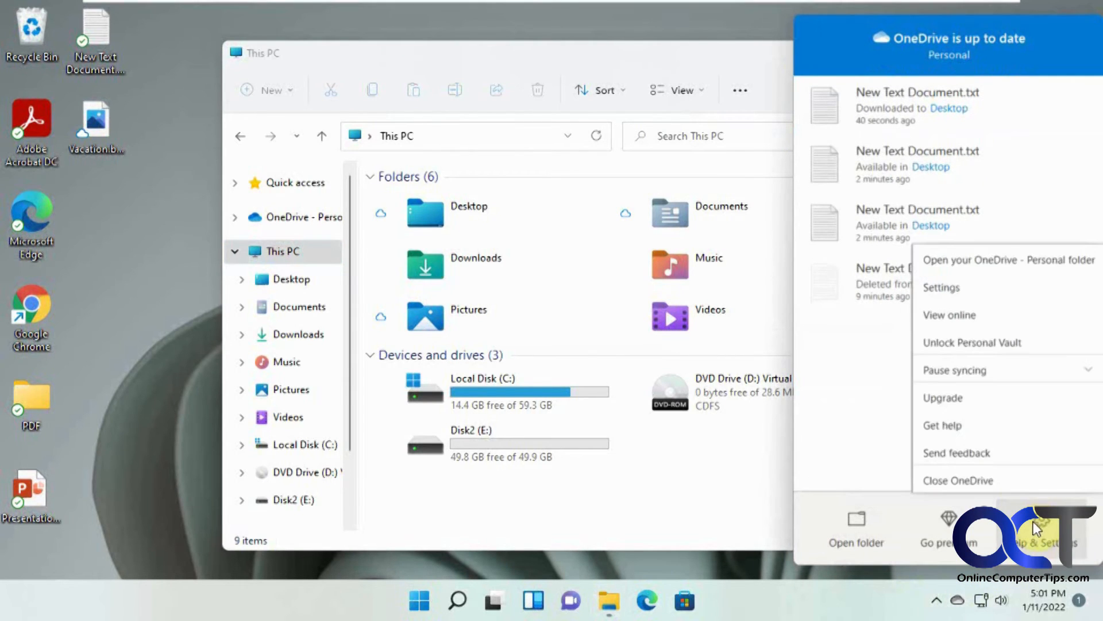
click(942, 287)
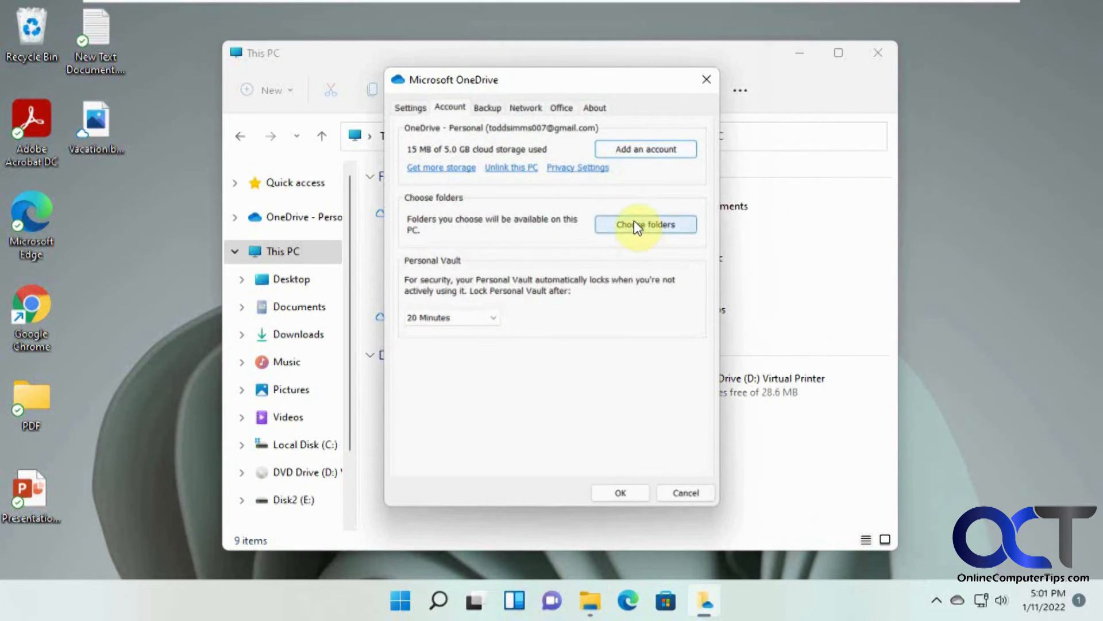
click(645, 224)
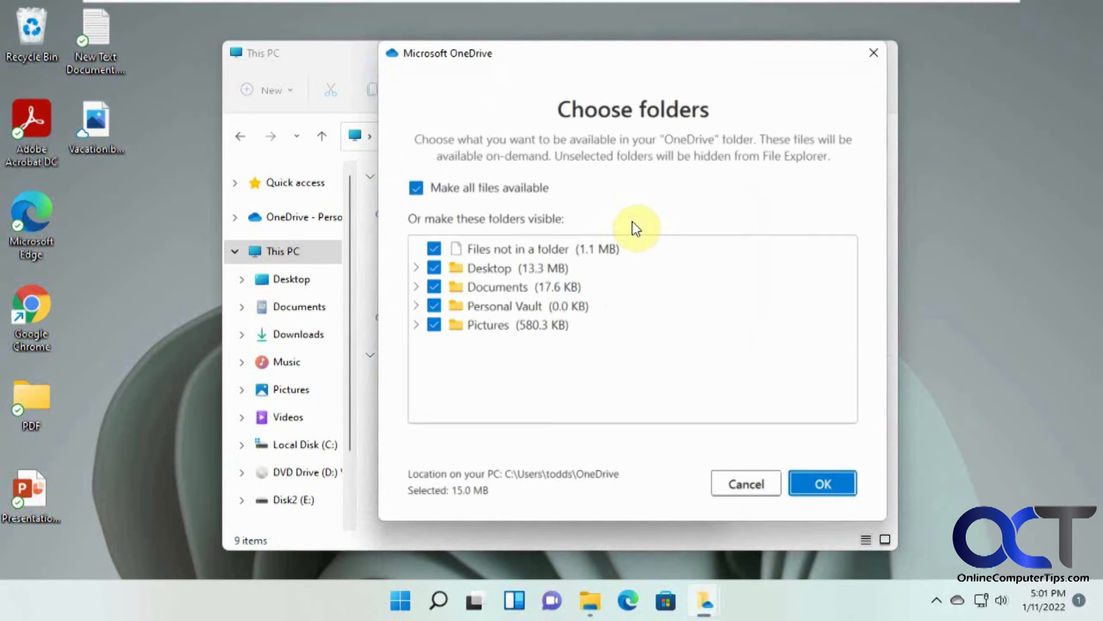
mouse_move(504, 324)
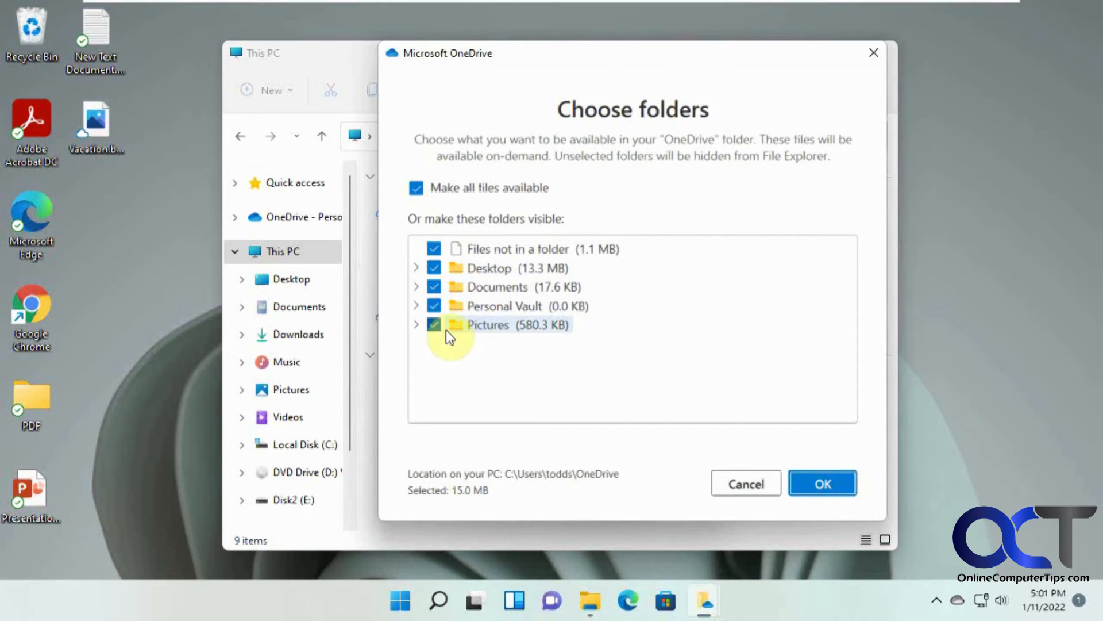
click(416, 324)
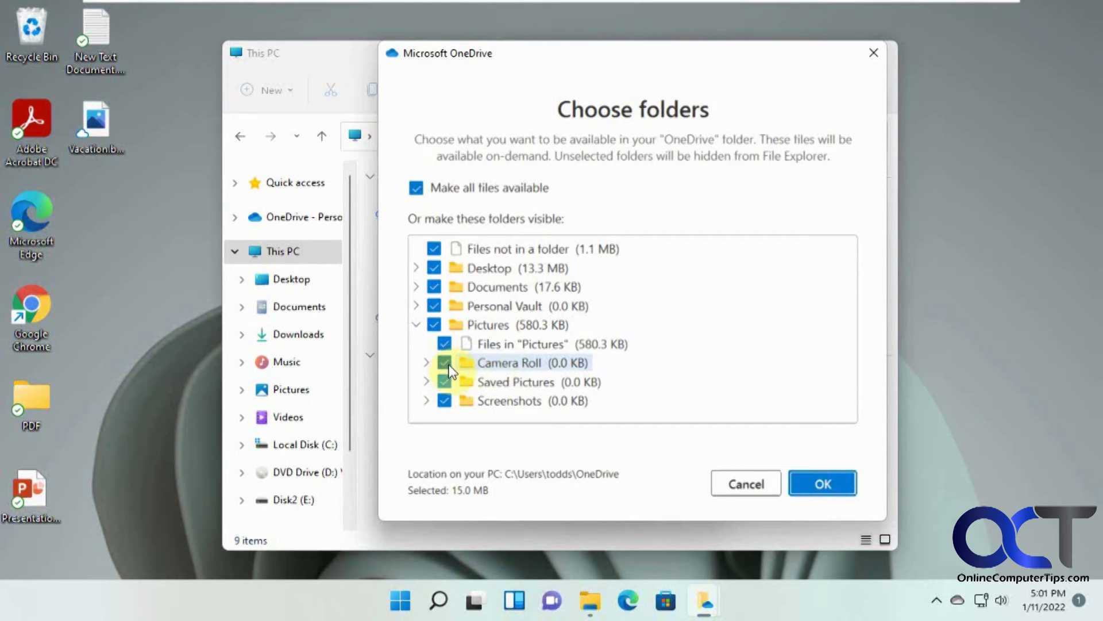
mouse_move(455, 363)
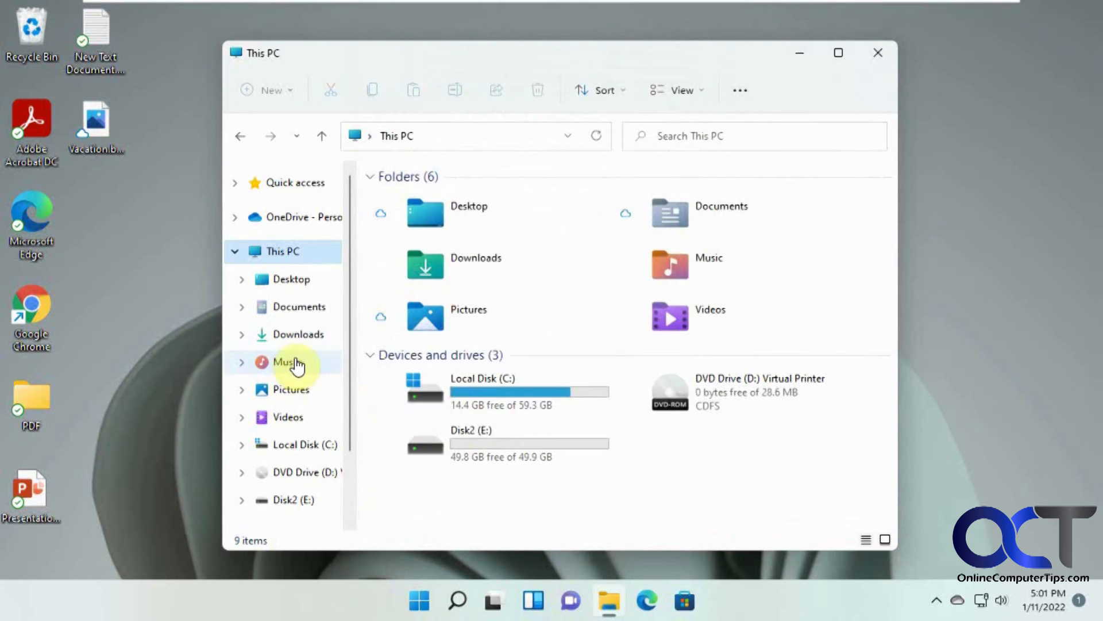
mouse_move(693, 269)
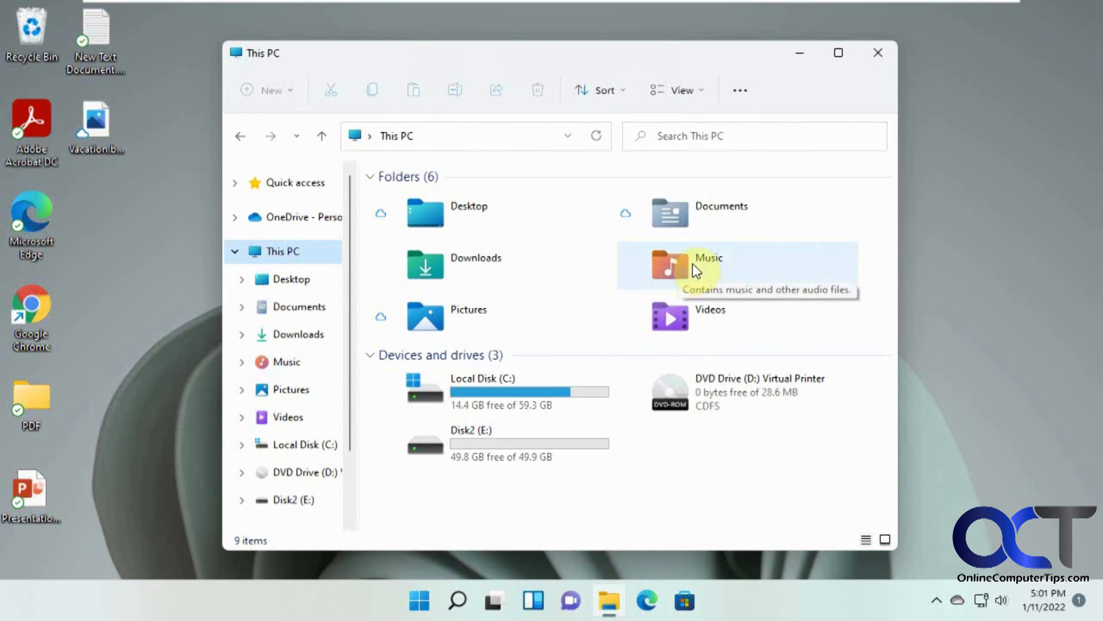
click(709, 266)
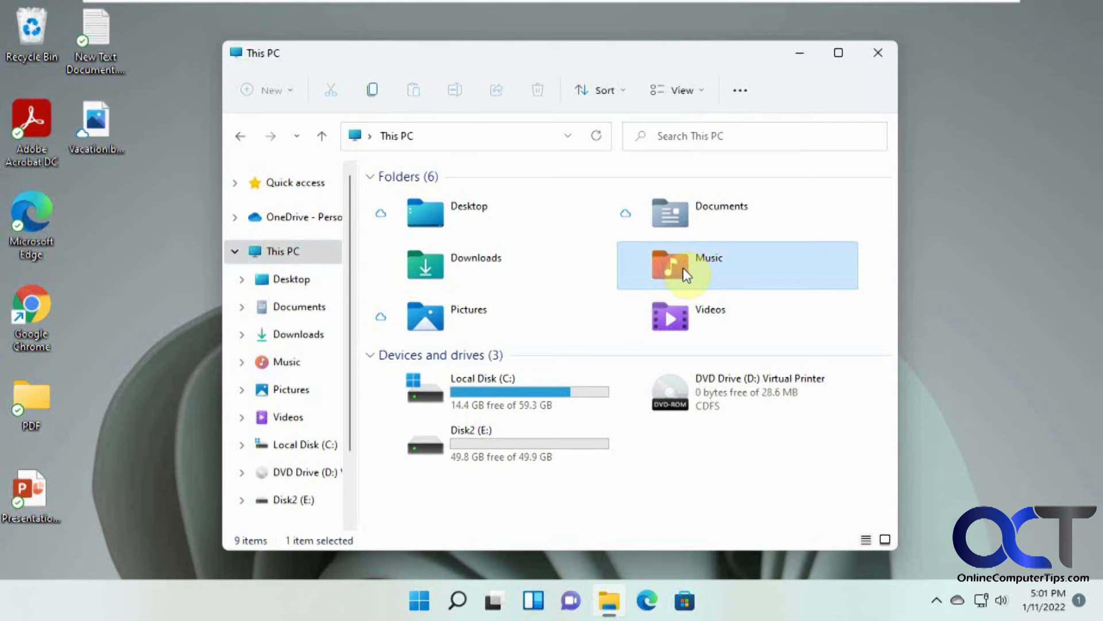
right_click(686, 273)
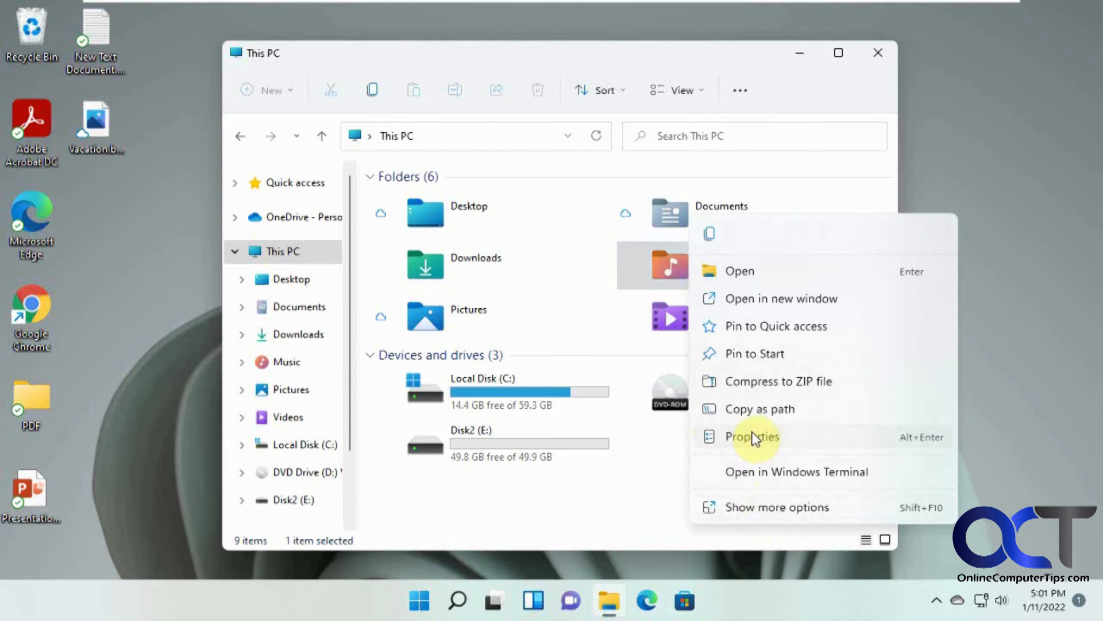
click(751, 437)
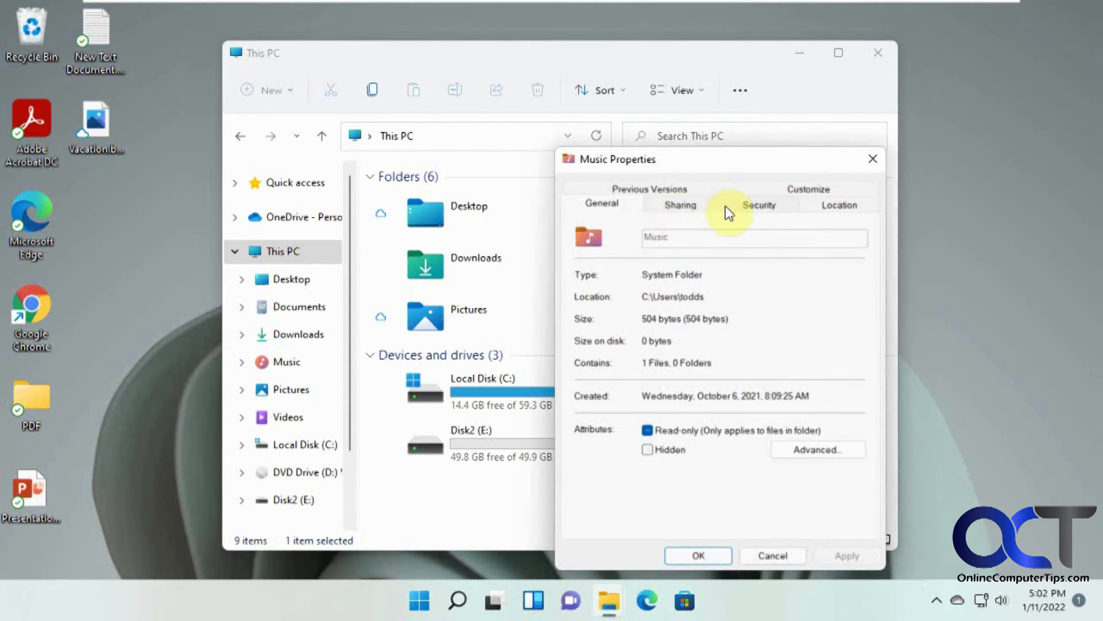
click(838, 204)
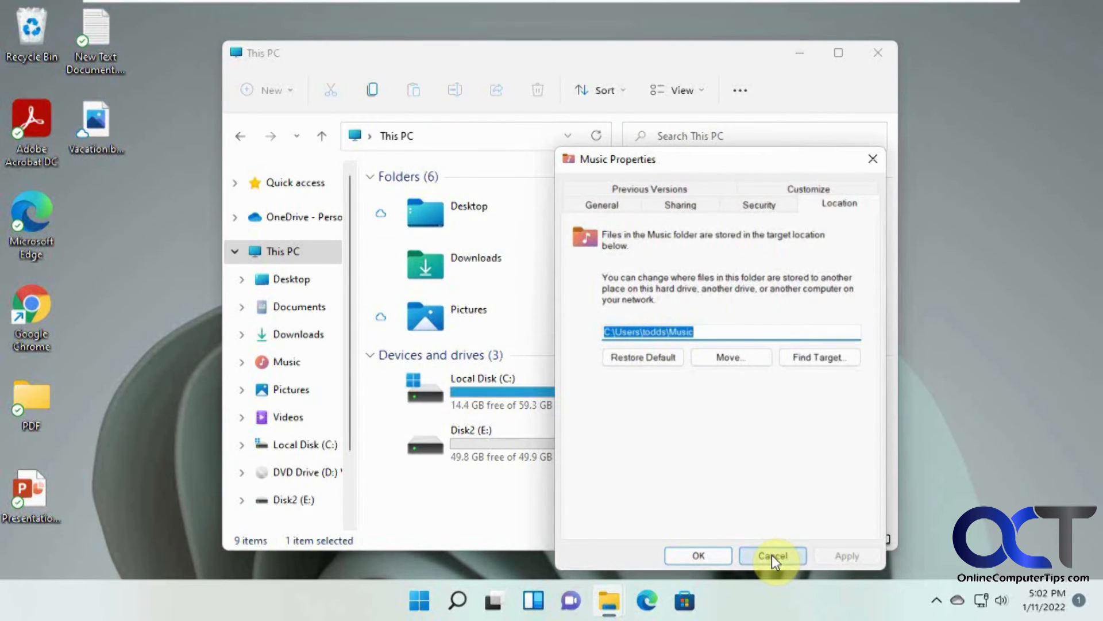
click(773, 555)
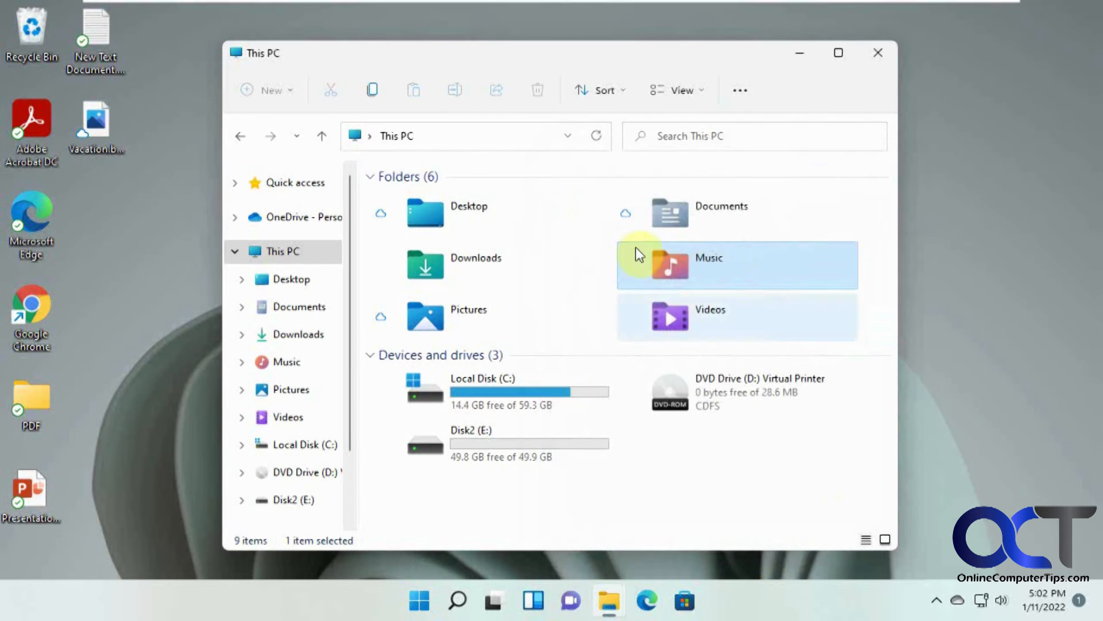
mouse_move(1001, 607)
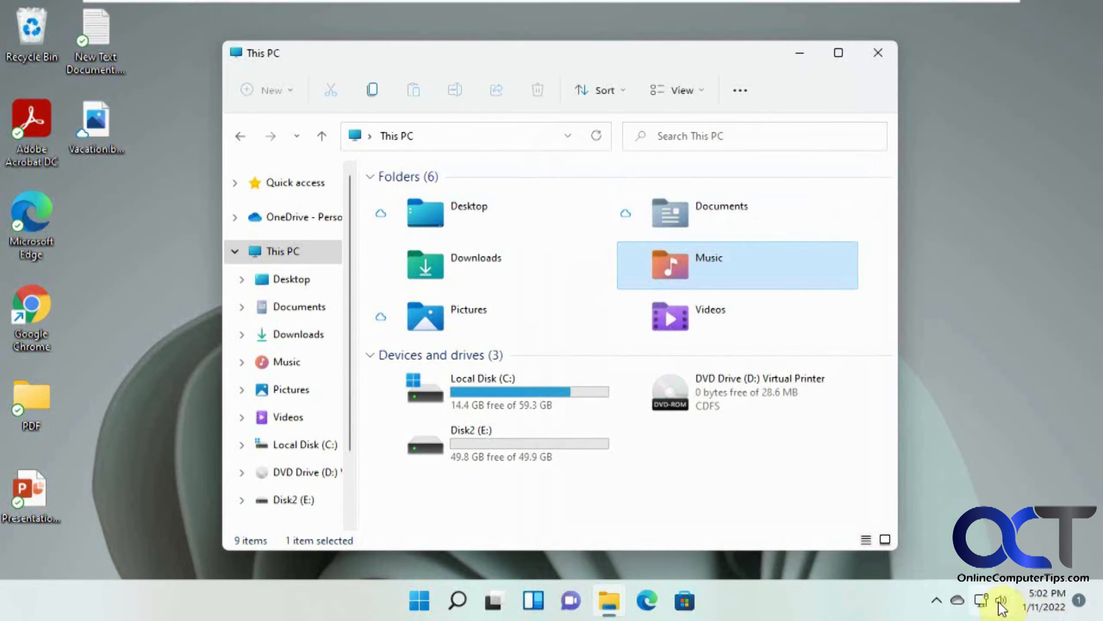
click(958, 600)
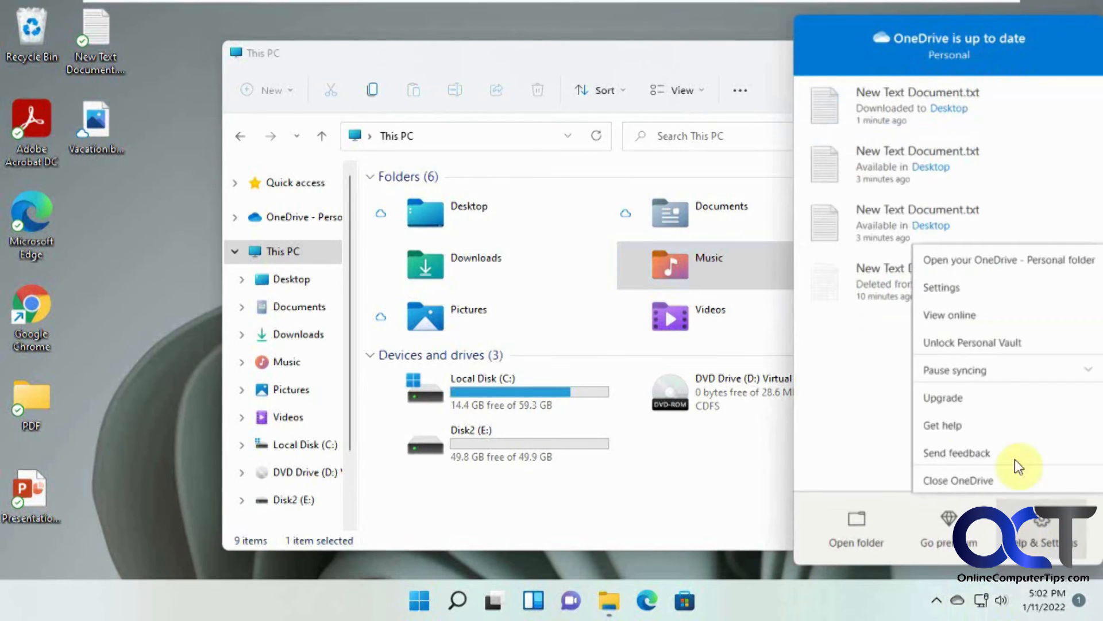
click(941, 287)
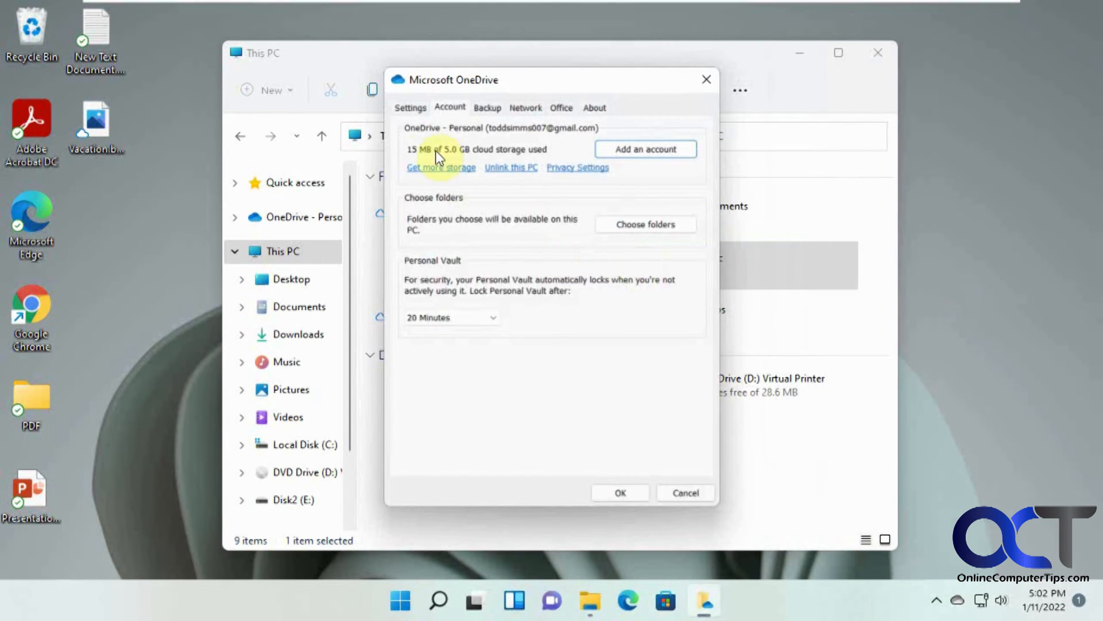
mouse_move(469, 158)
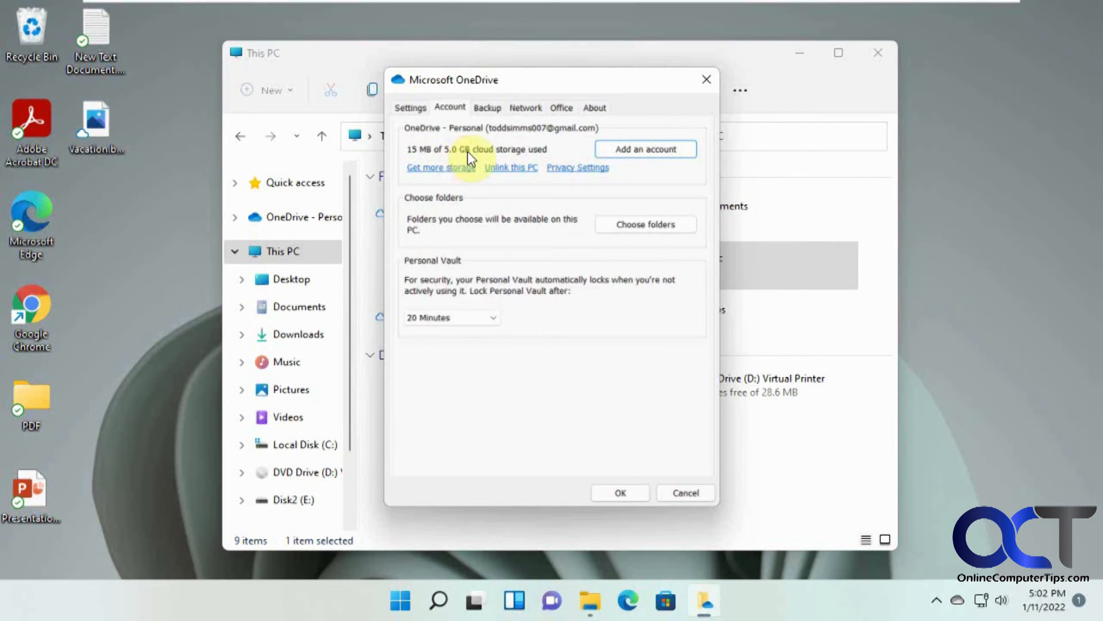
mouse_move(537, 155)
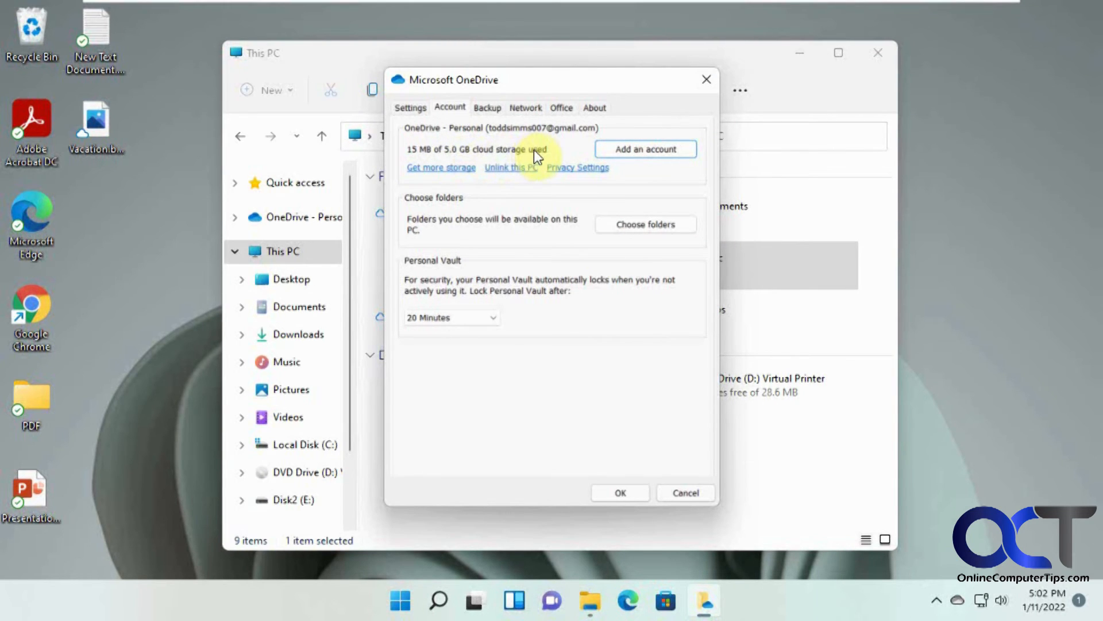
mouse_move(685, 493)
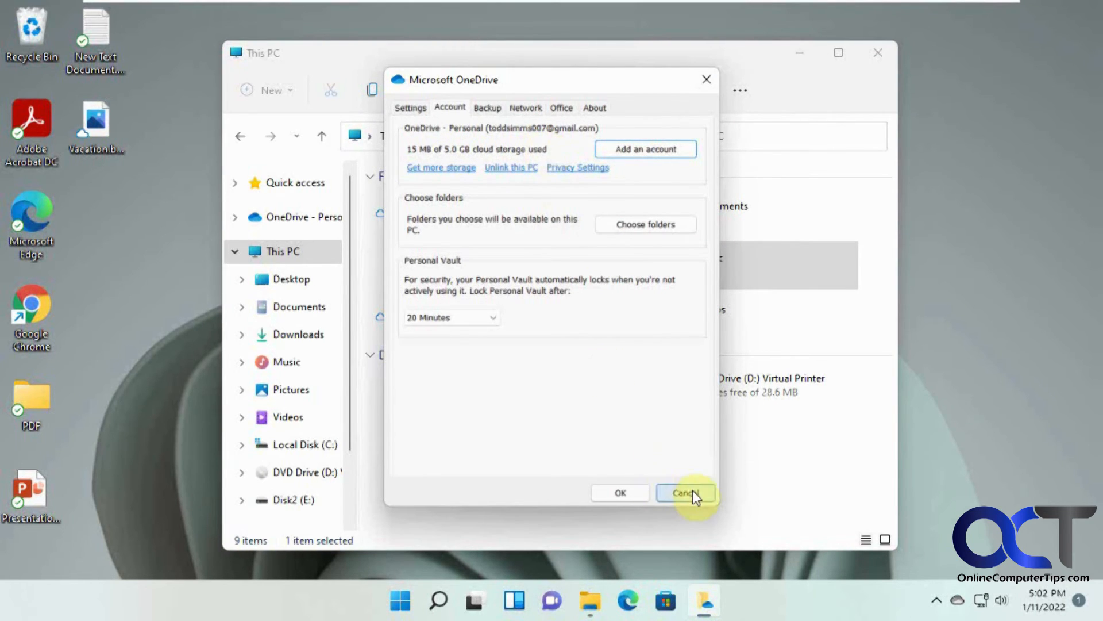
click(685, 493)
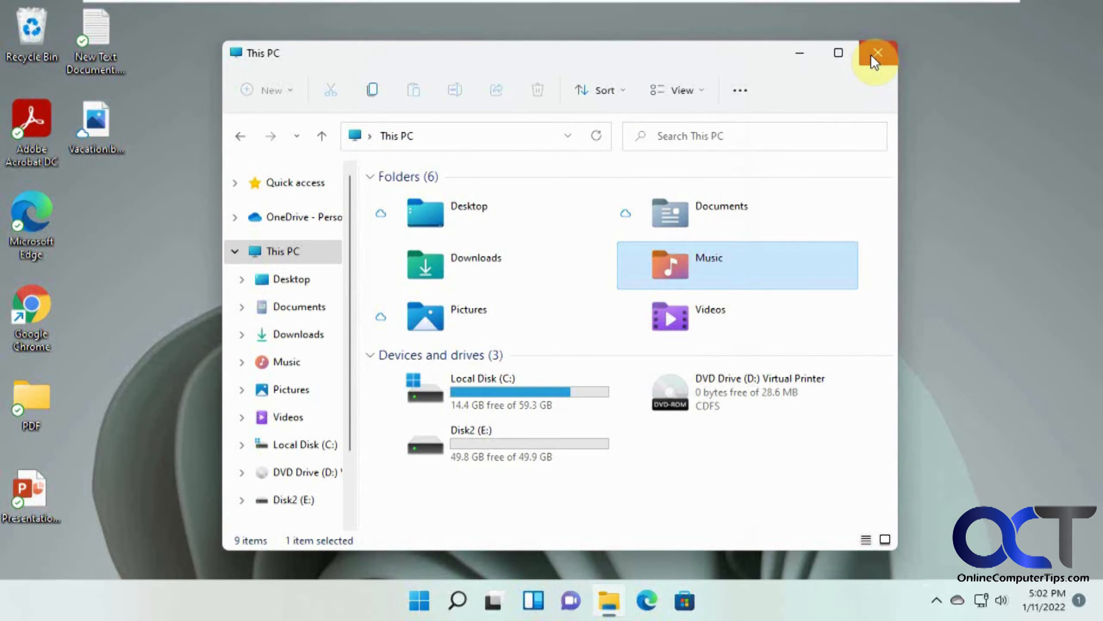
Close File Explorer and create a new folder on the Windows 11 desktop.
click(876, 52)
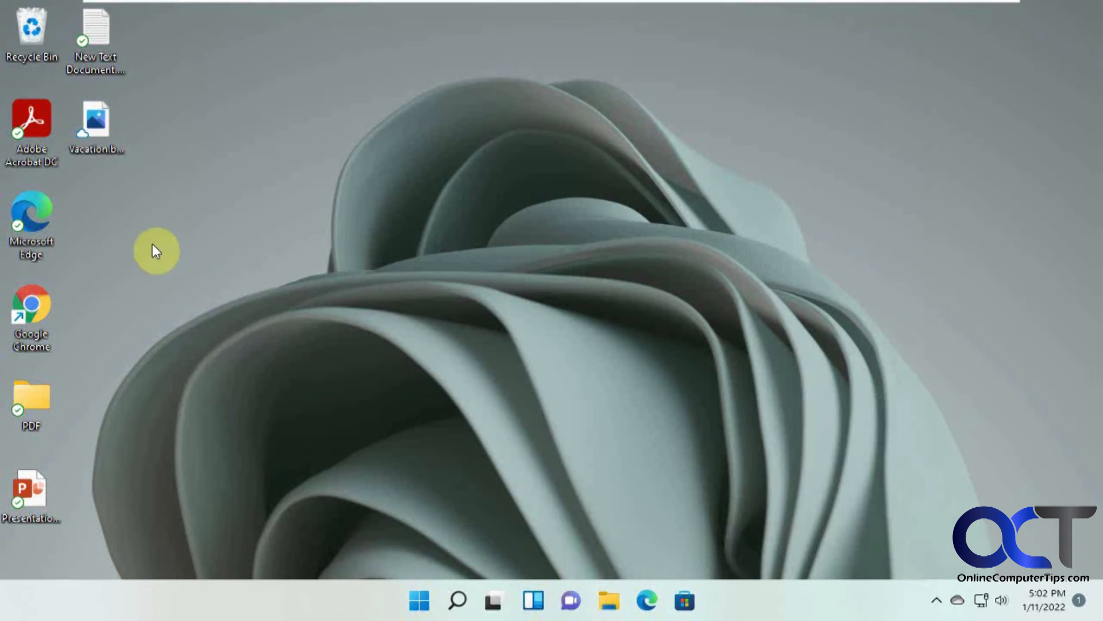
right_click(156, 251)
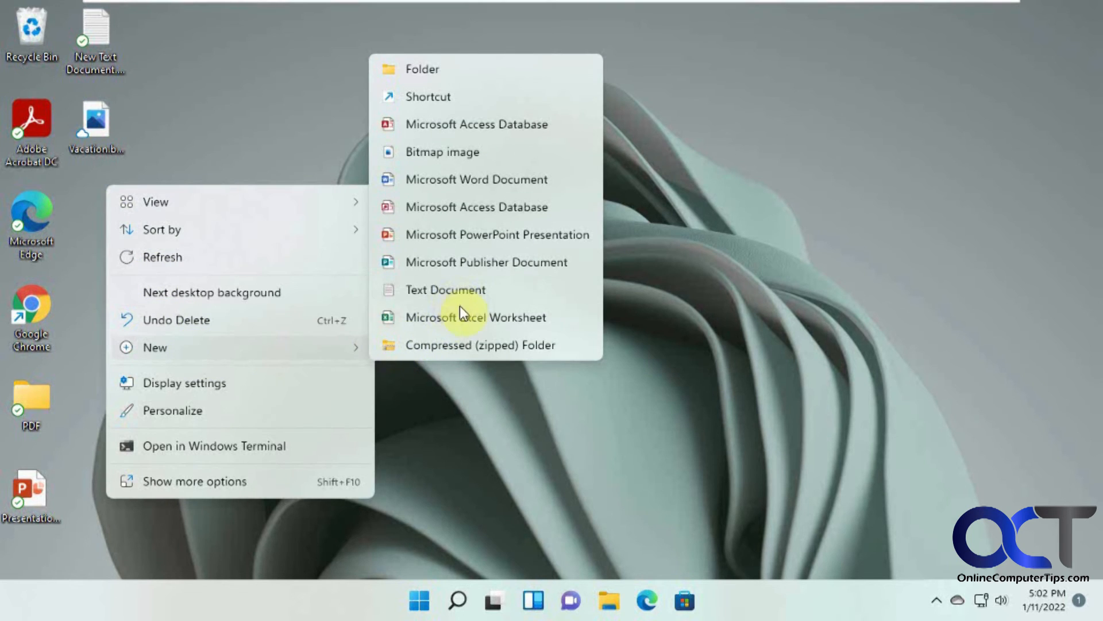
mouse_move(468, 106)
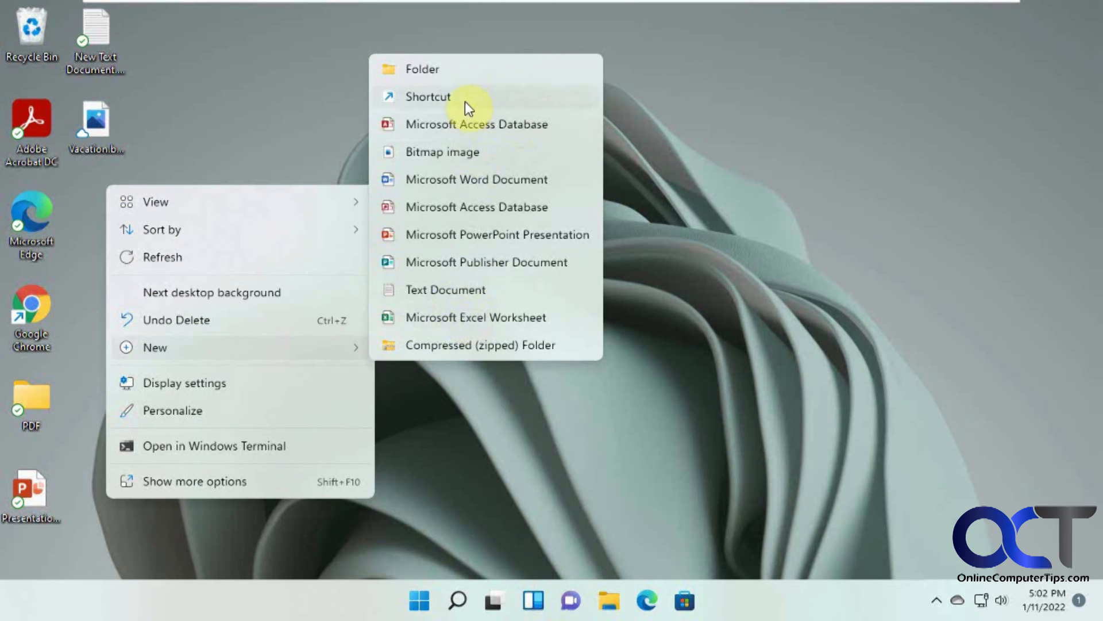
click(422, 67)
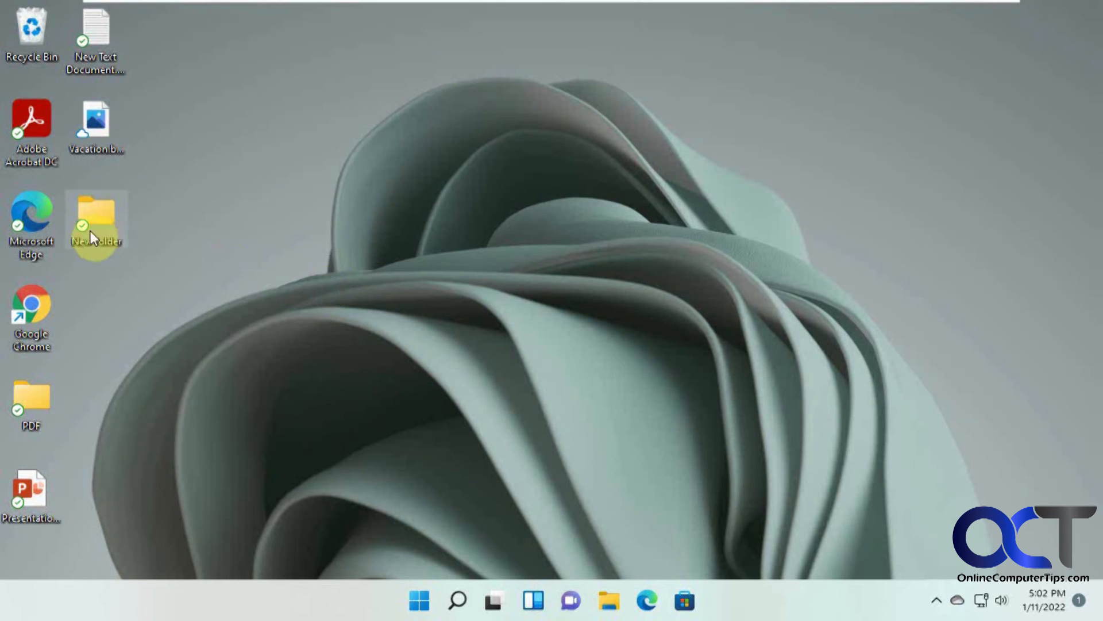
mouse_move(626, 8)
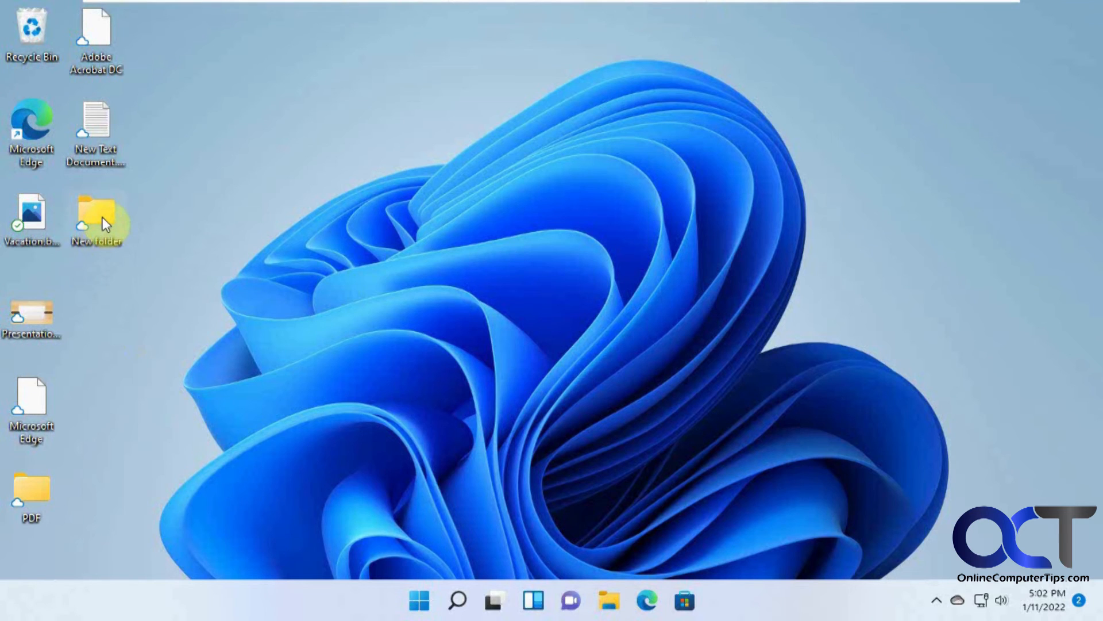
Add a New Bitmap image.bmp inside the synced New folder, then switch virtual machines.
double_click(96, 212)
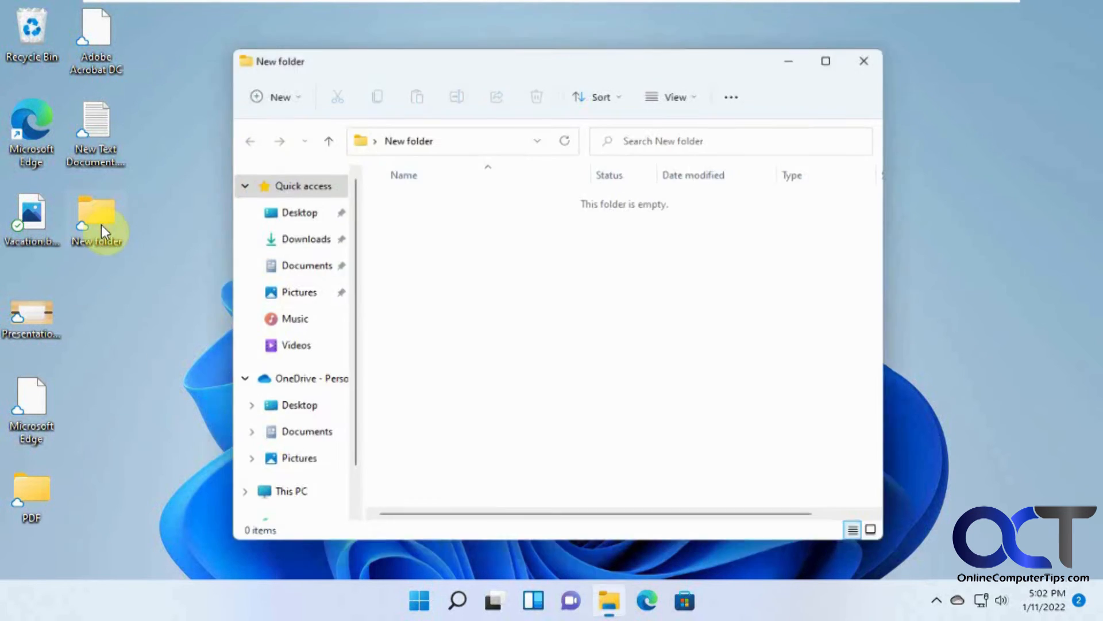
right_click(504, 317)
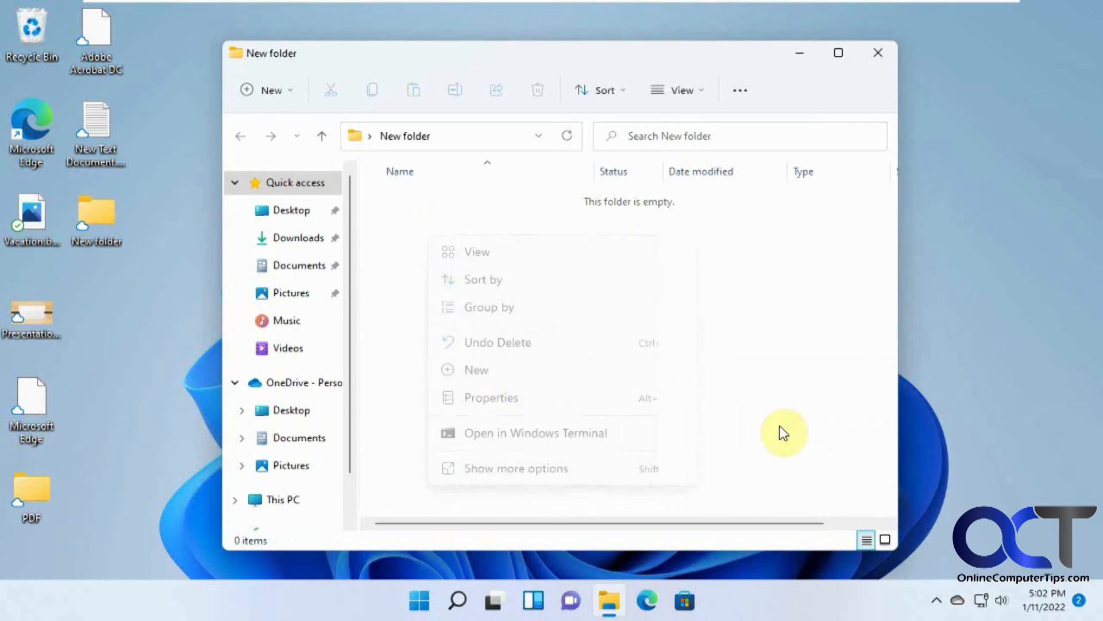
click(476, 369)
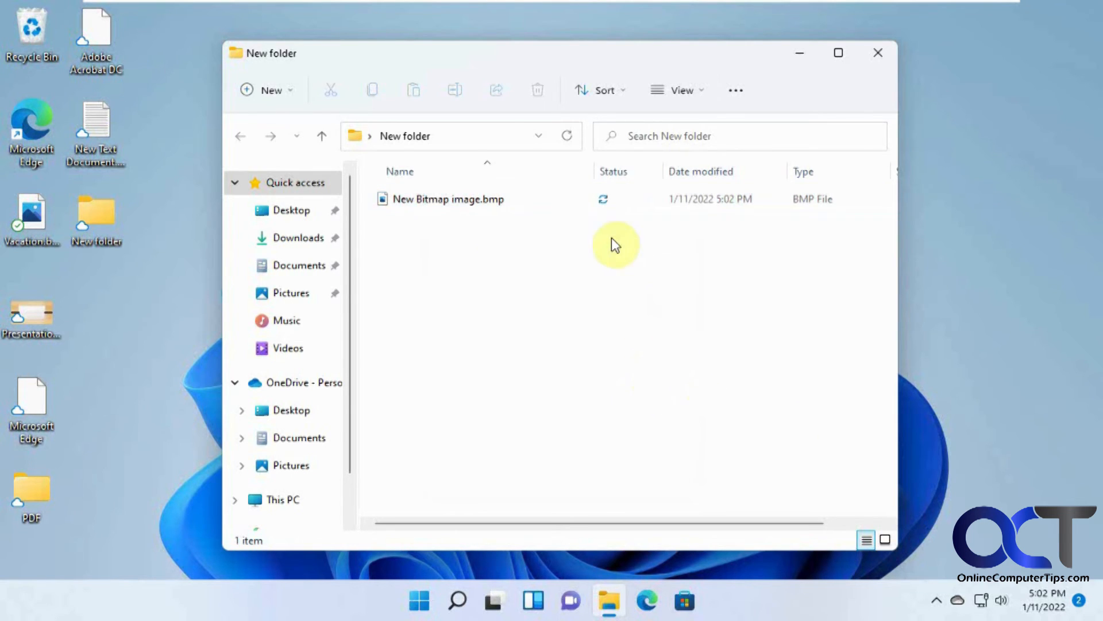
mouse_move(774, 145)
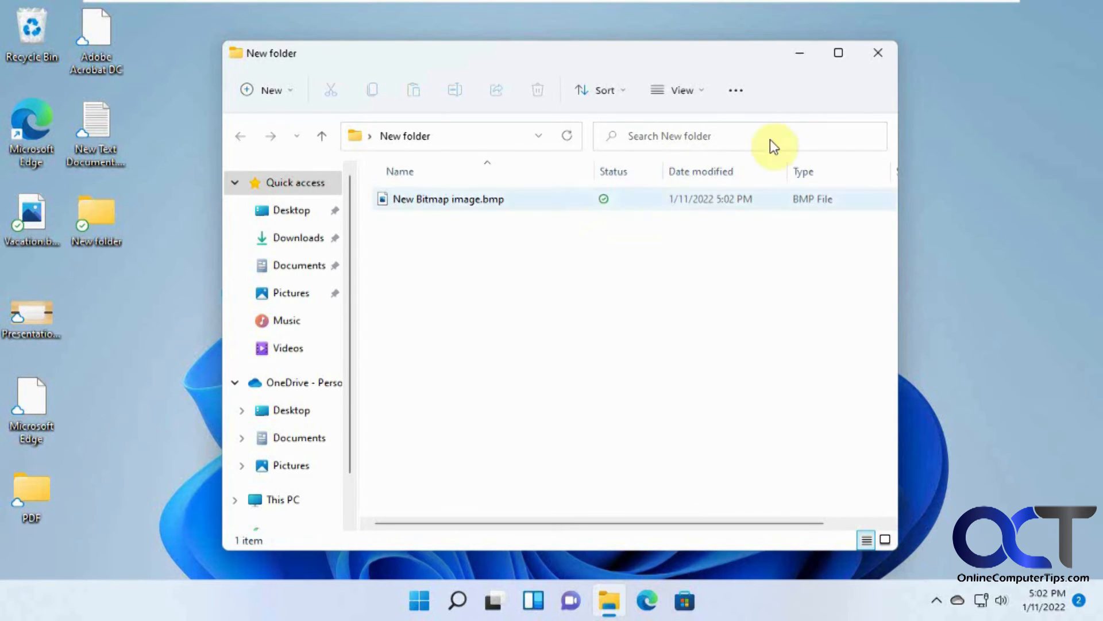
mouse_move(169, 243)
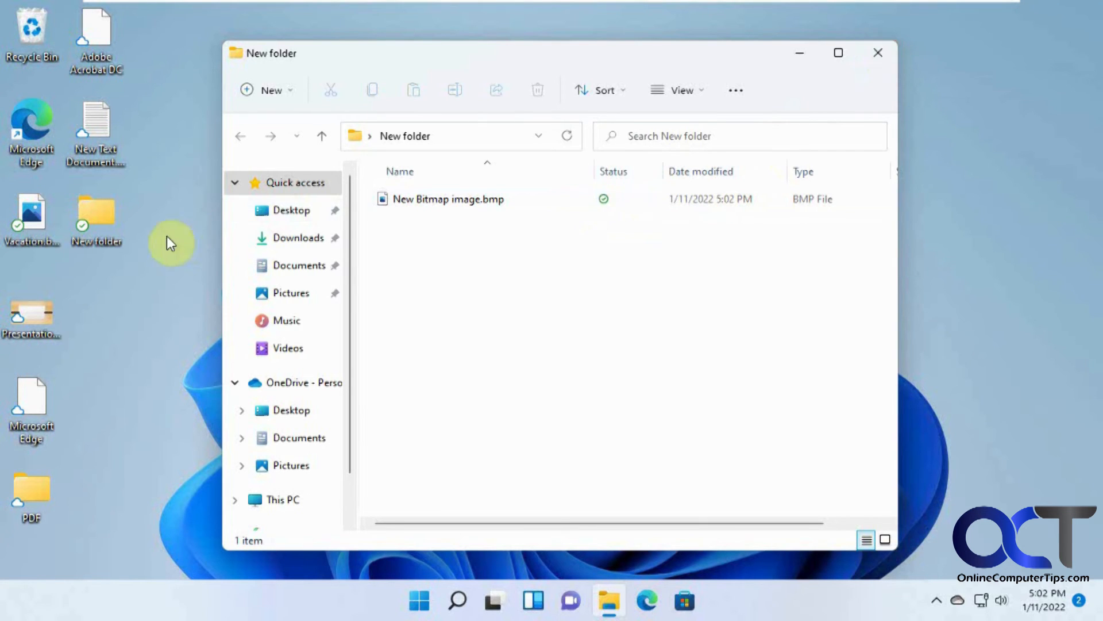
click(877, 52)
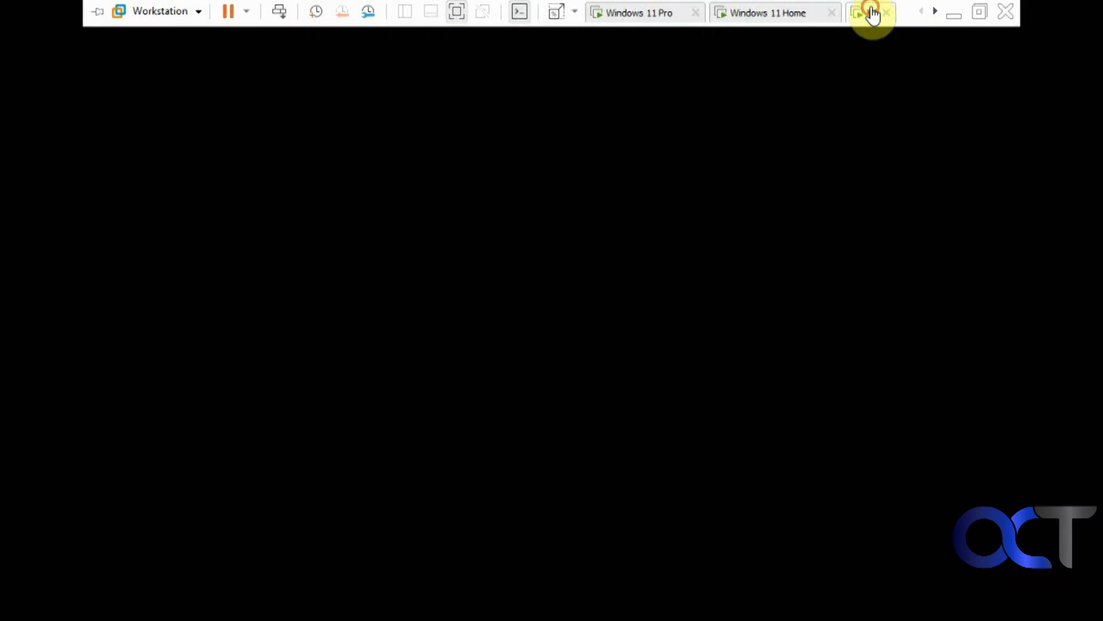
On Windows 10 confirm deleting New folder, acknowledge the removed-everywhere notice, return to Windows 11.
click(872, 12)
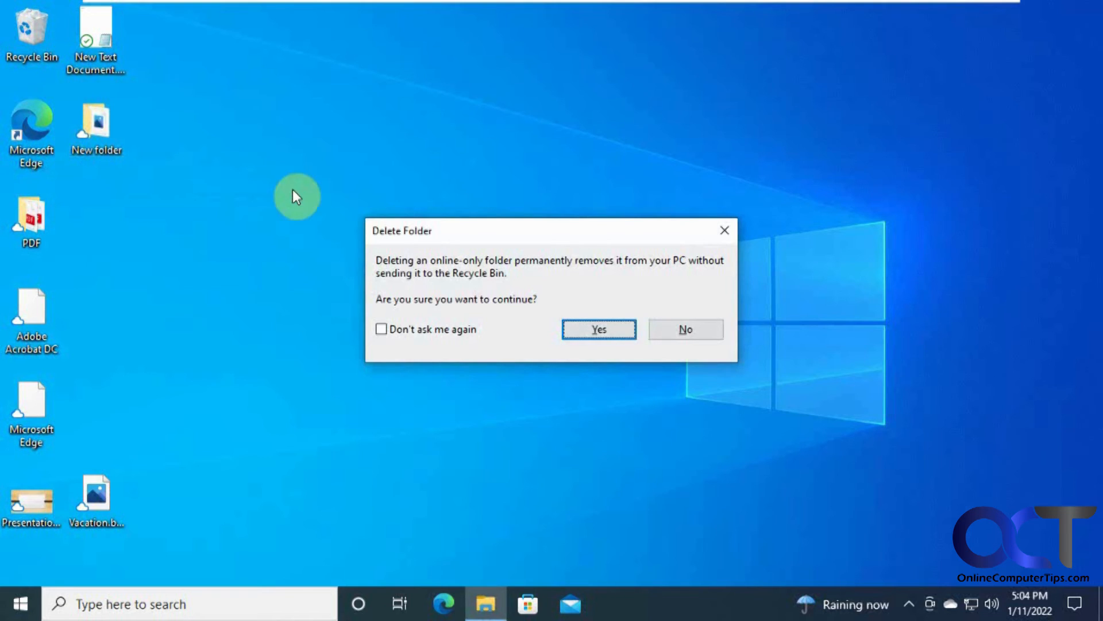
mouse_move(583, 272)
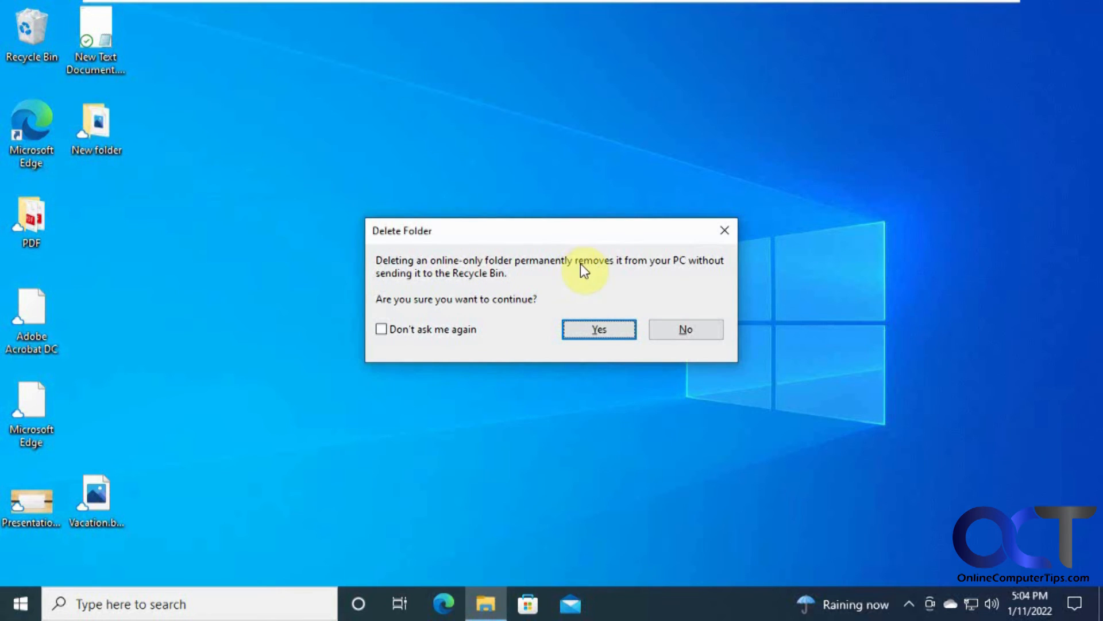
mouse_move(679, 269)
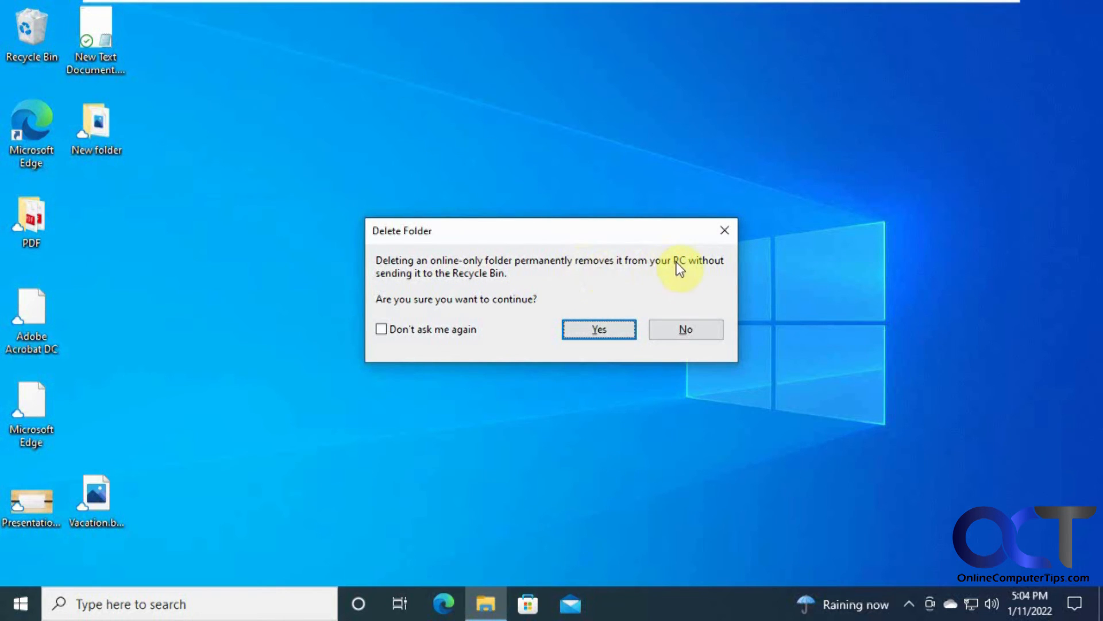
mouse_move(360, 209)
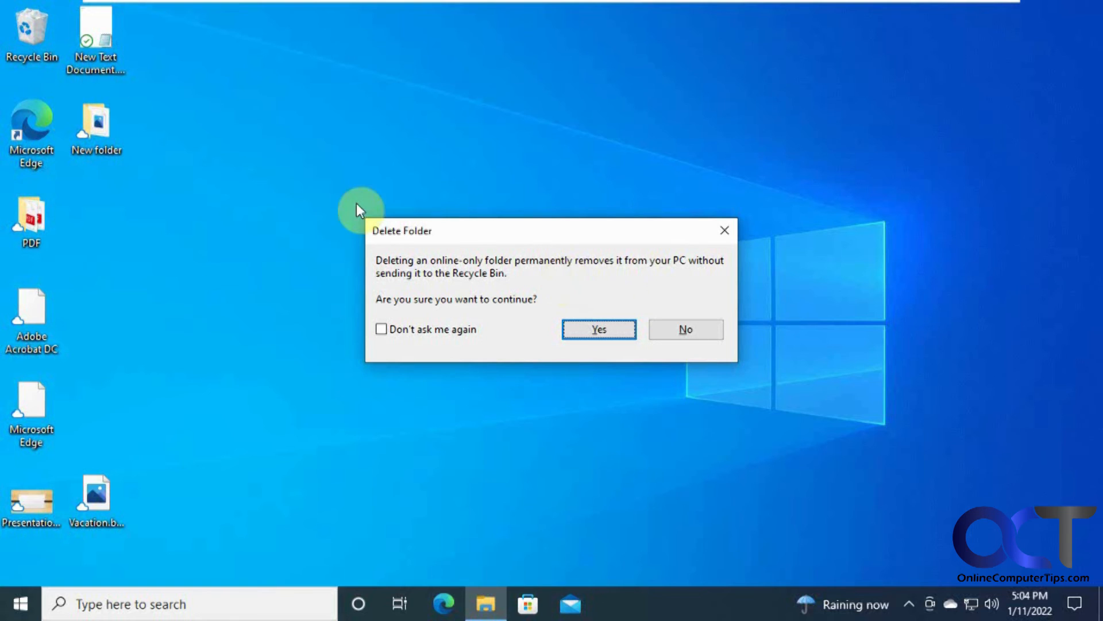
click(598, 329)
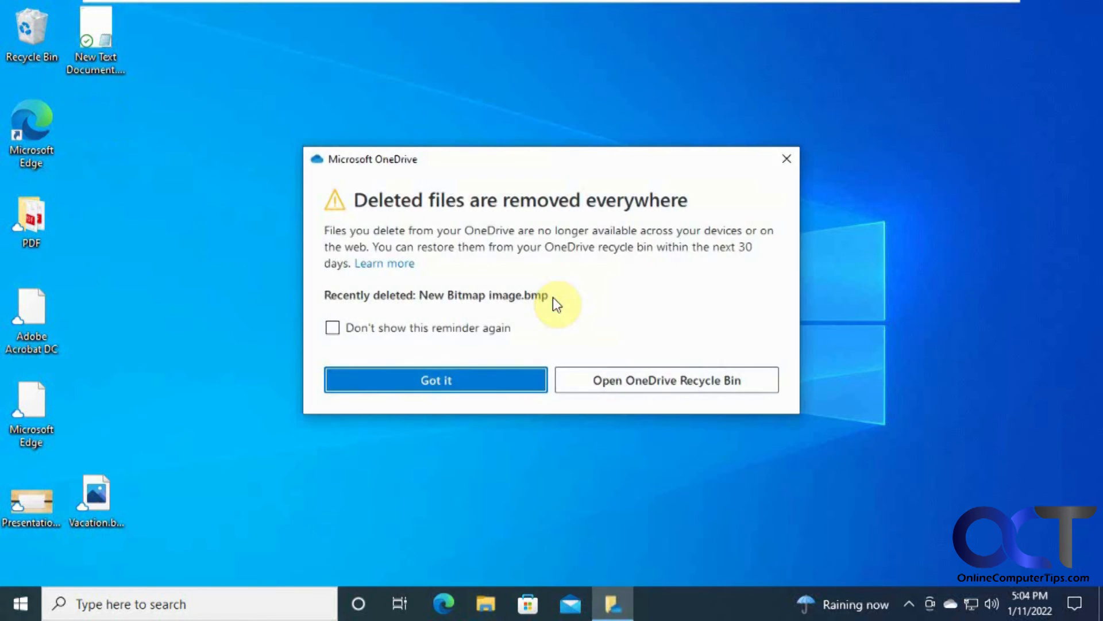
mouse_move(441, 211)
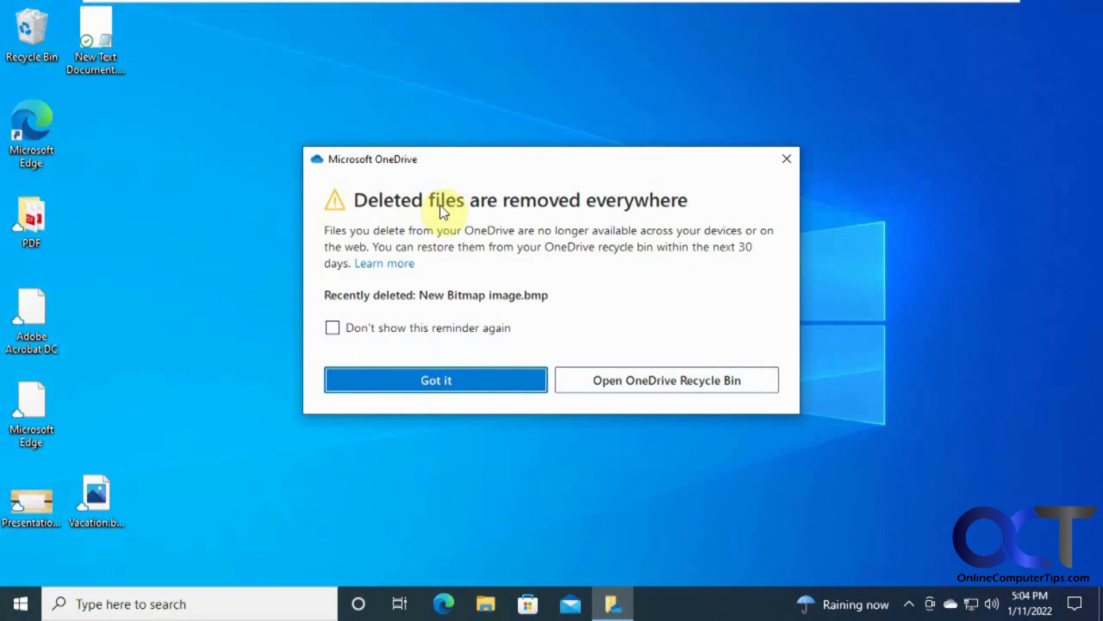
mouse_move(725, 235)
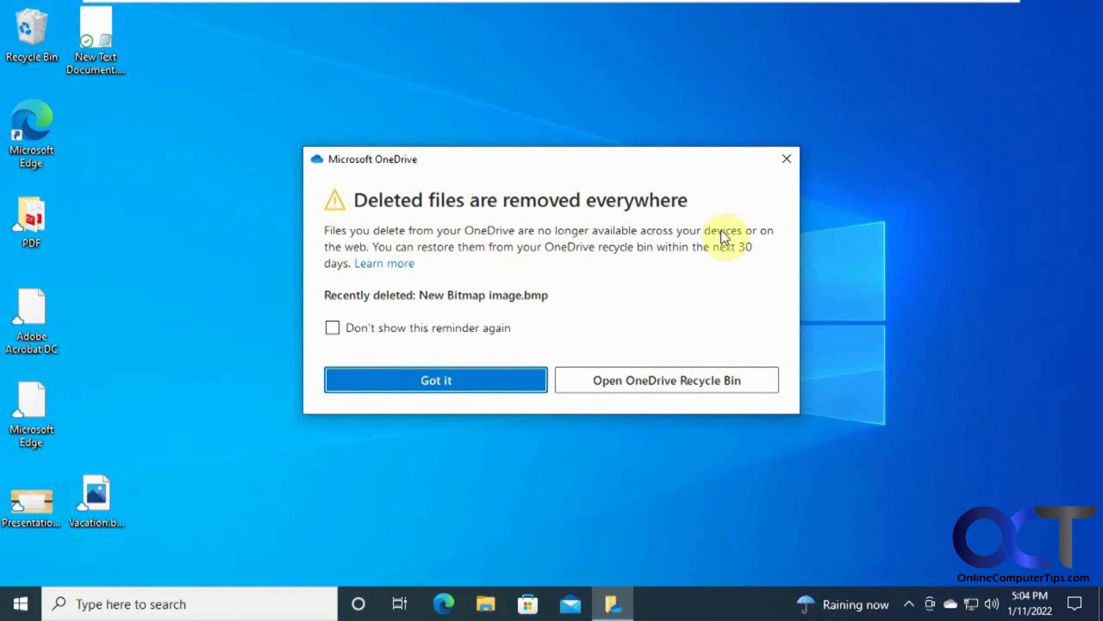
mouse_move(431, 280)
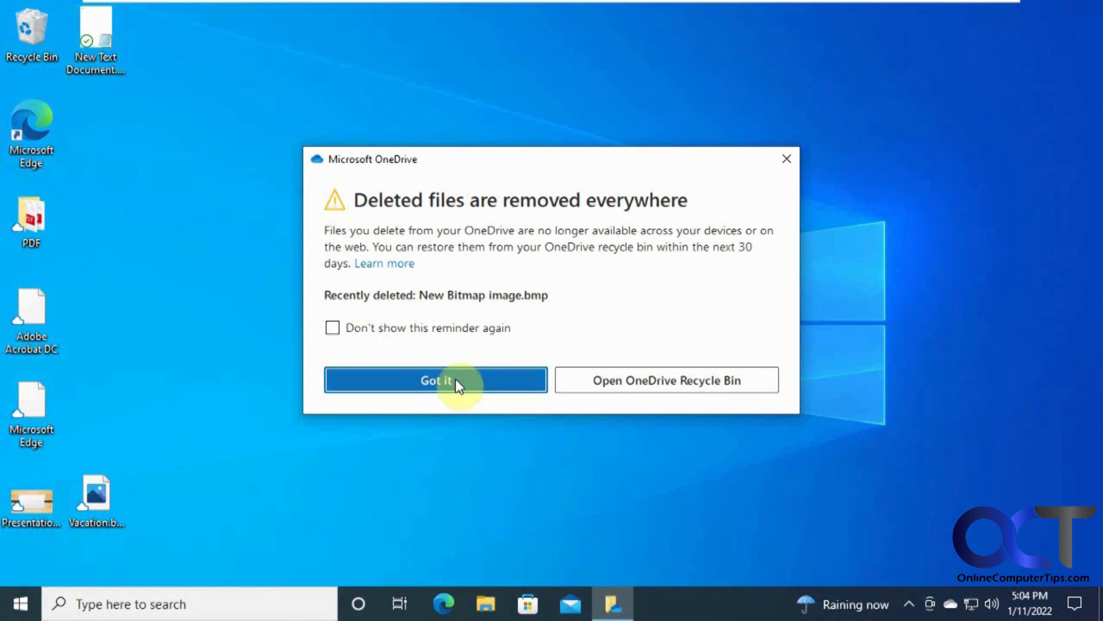
click(435, 380)
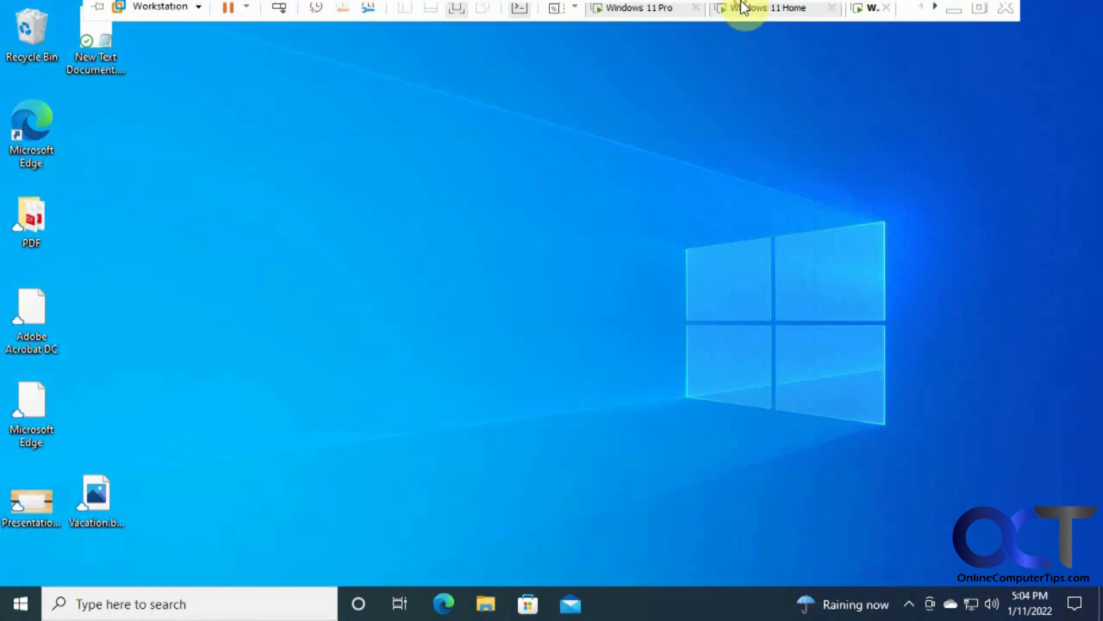
click(773, 12)
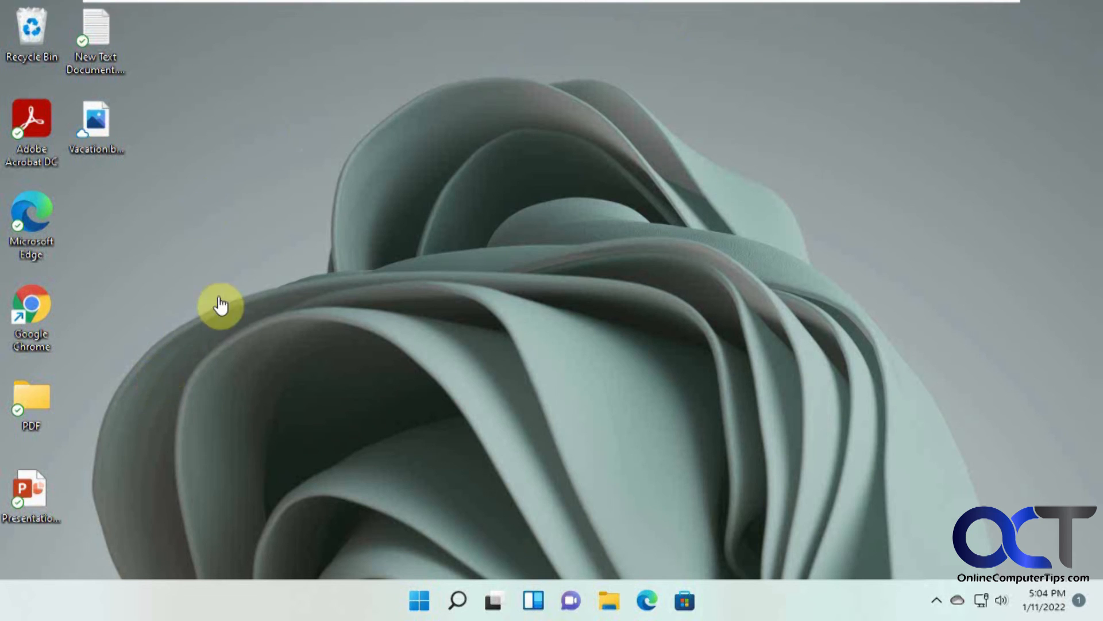
mouse_move(97, 49)
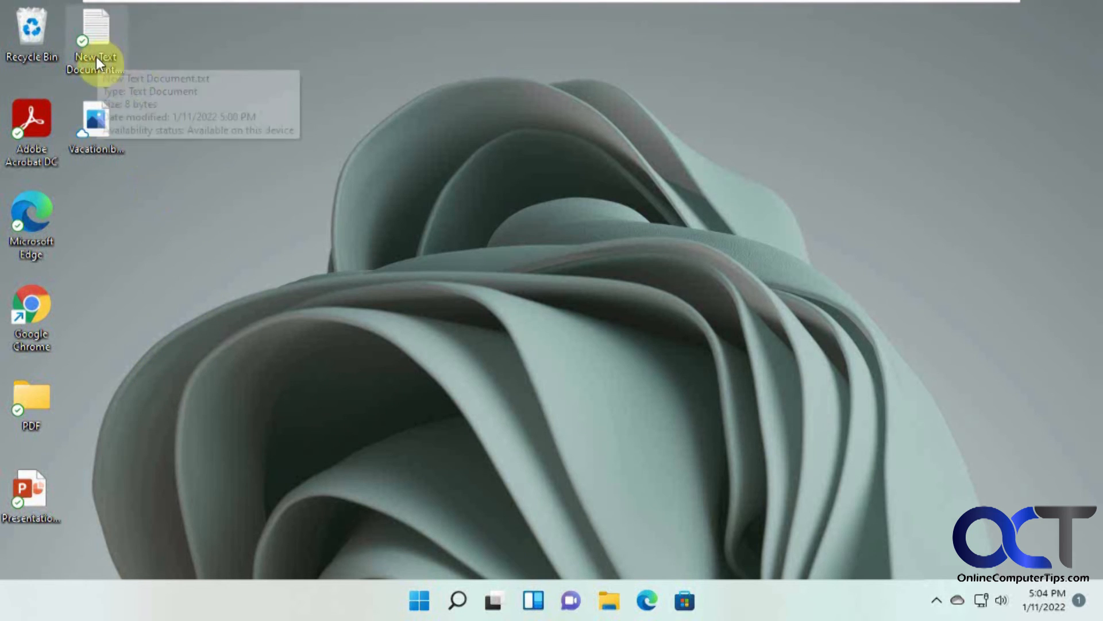
right_click(302, 345)
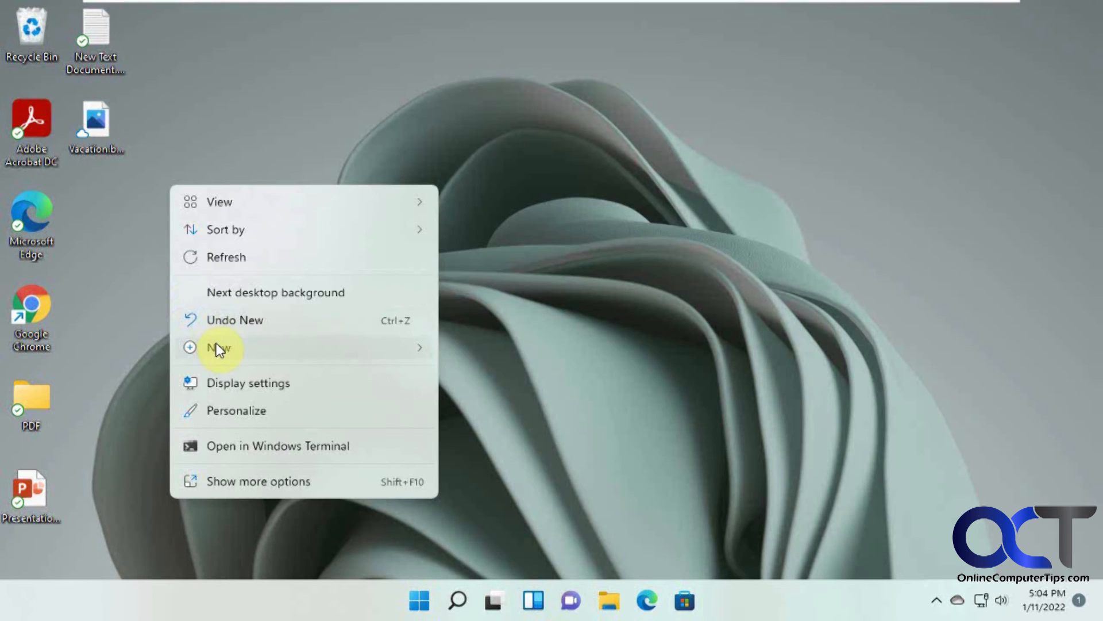
click(218, 347)
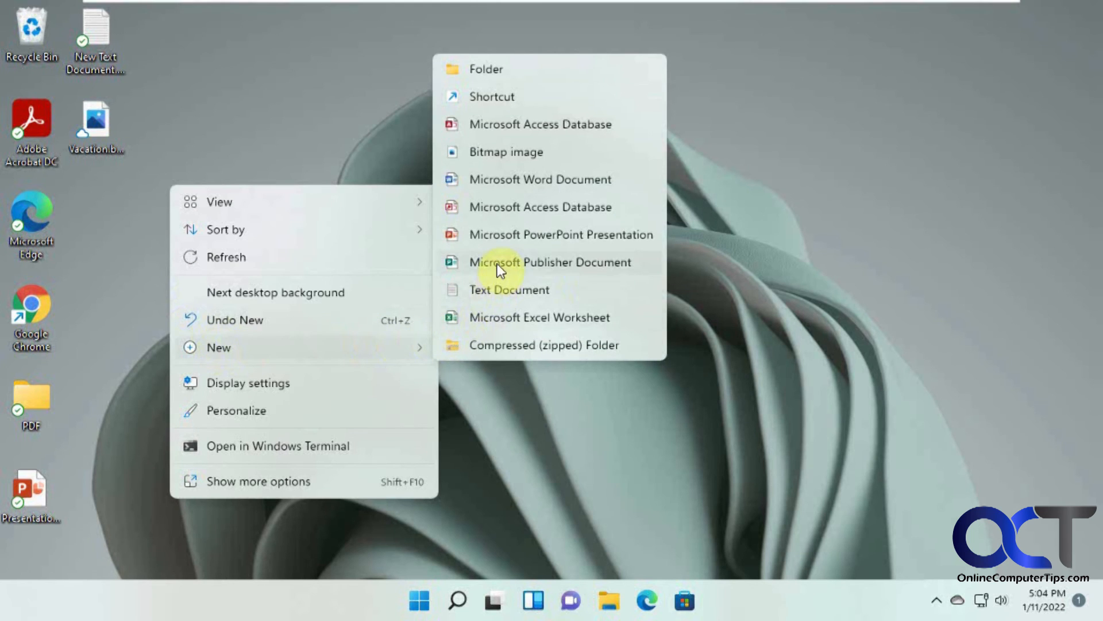
mouse_move(485, 67)
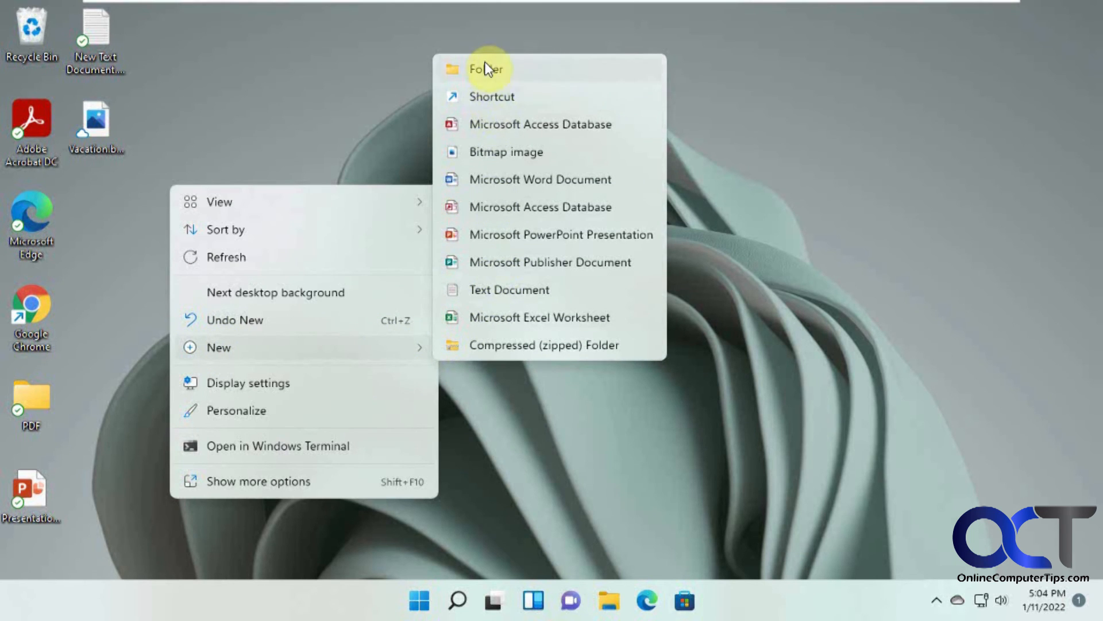
click(486, 68)
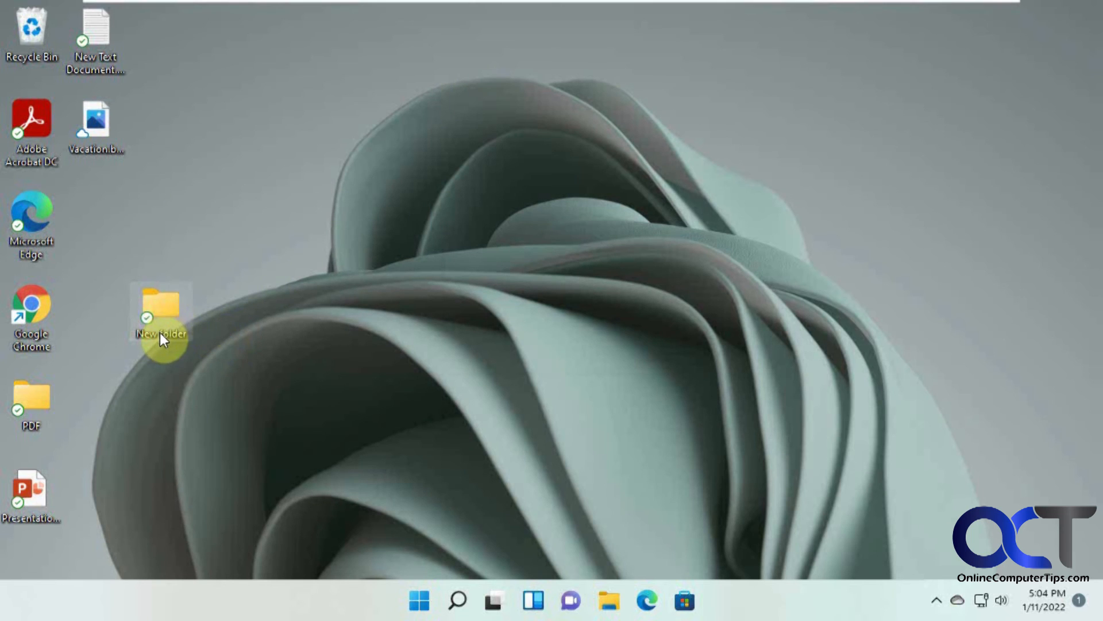
double_click(161, 333)
text( 2)
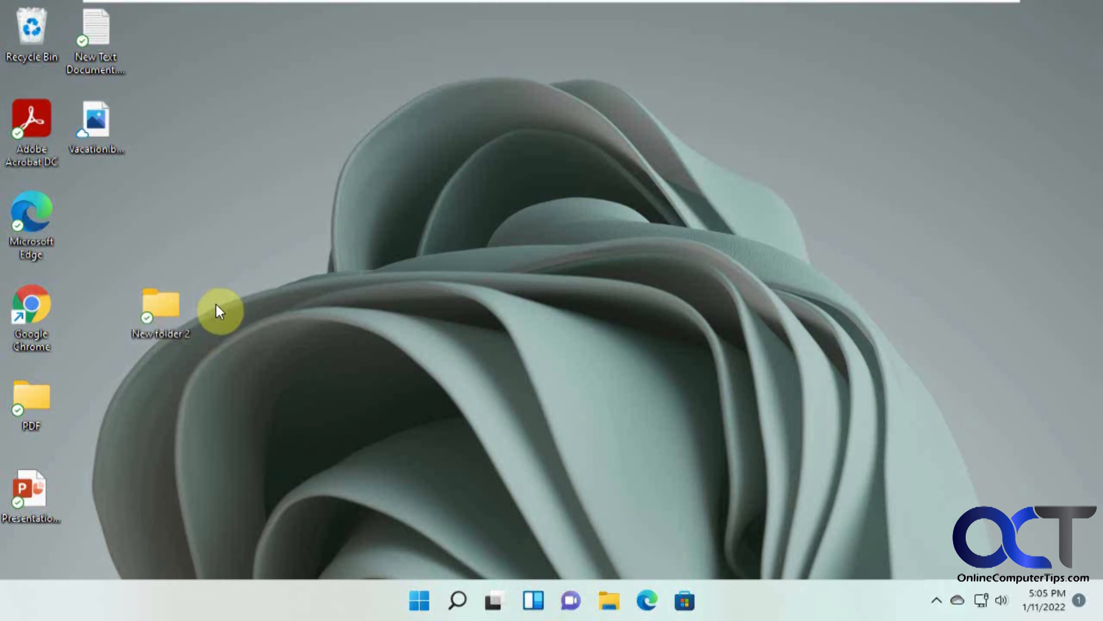
mouse_move(876, 8)
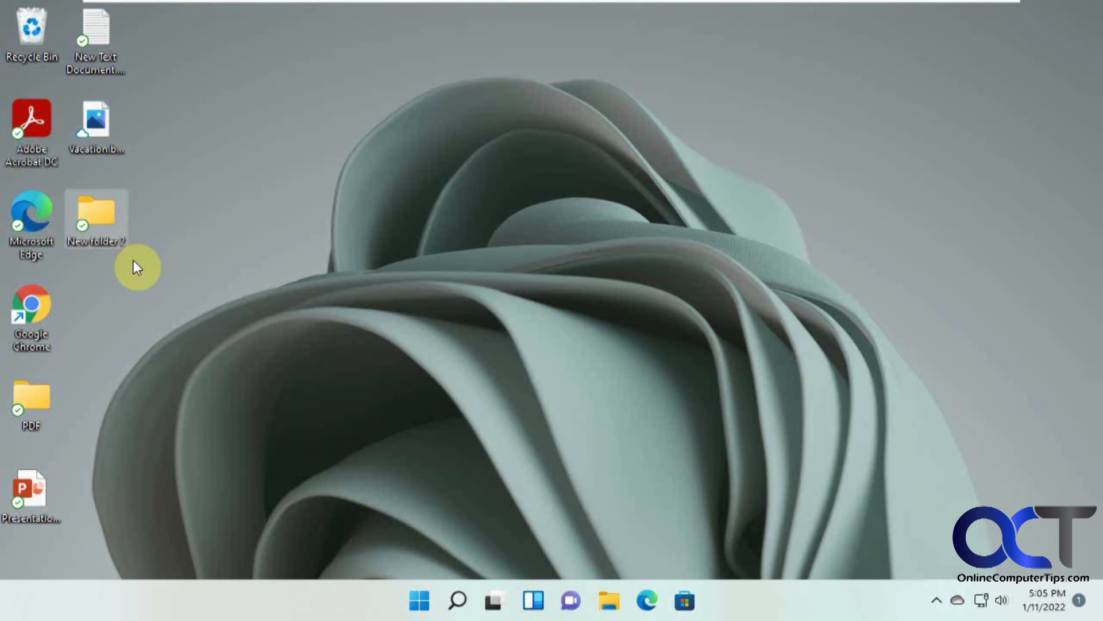
mouse_move(540, 349)
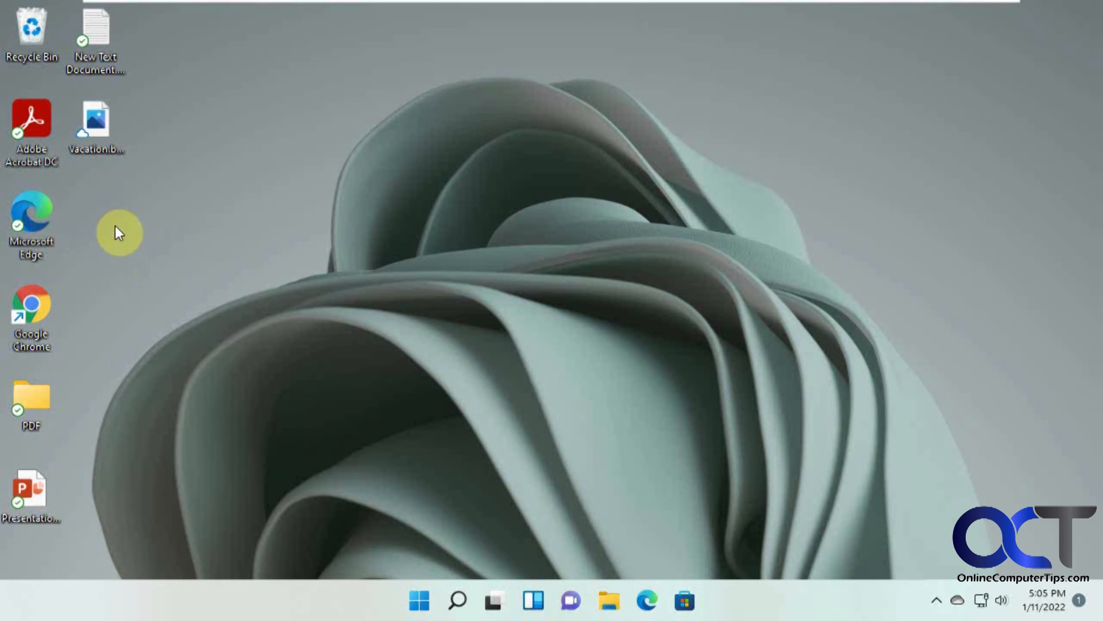
mouse_move(305, 313)
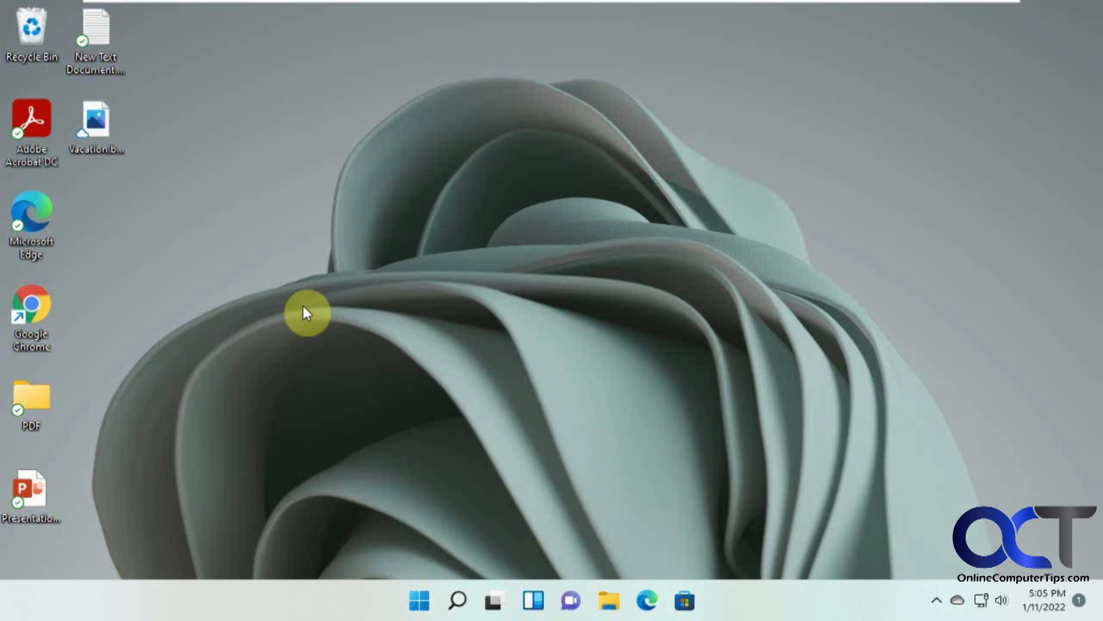
click(754, 13)
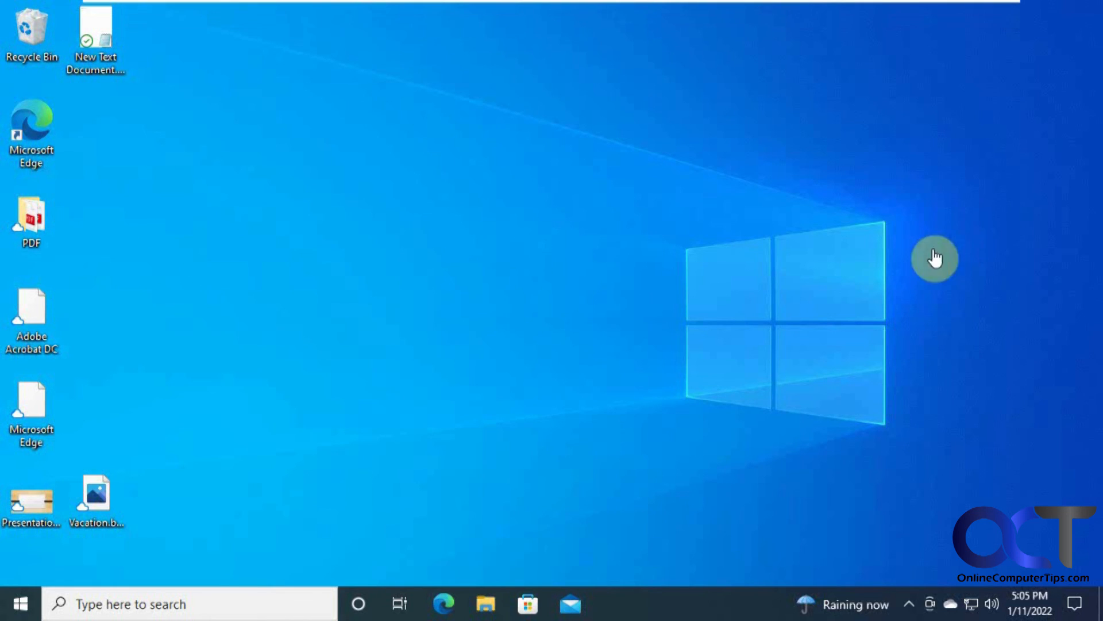
mouse_move(867, 363)
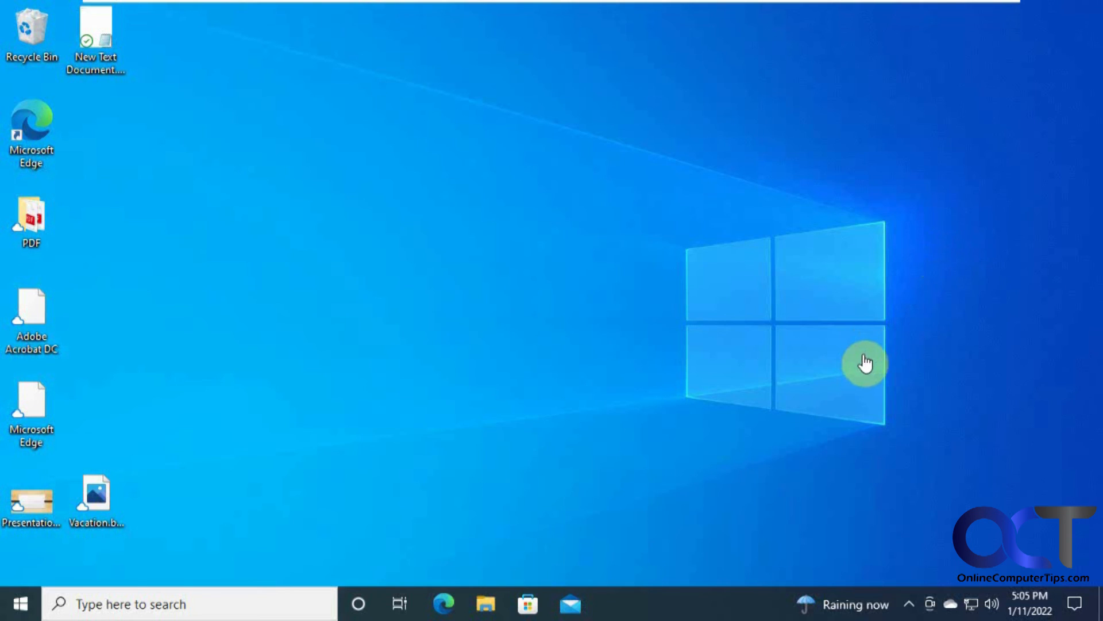
mouse_move(226, 410)
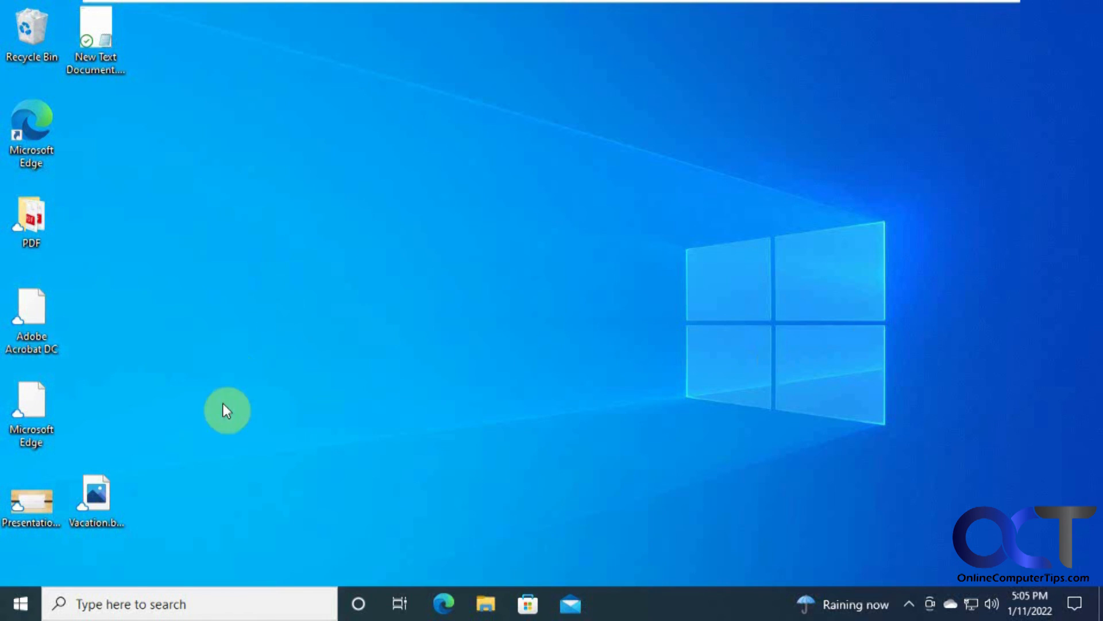
mouse_move(30, 412)
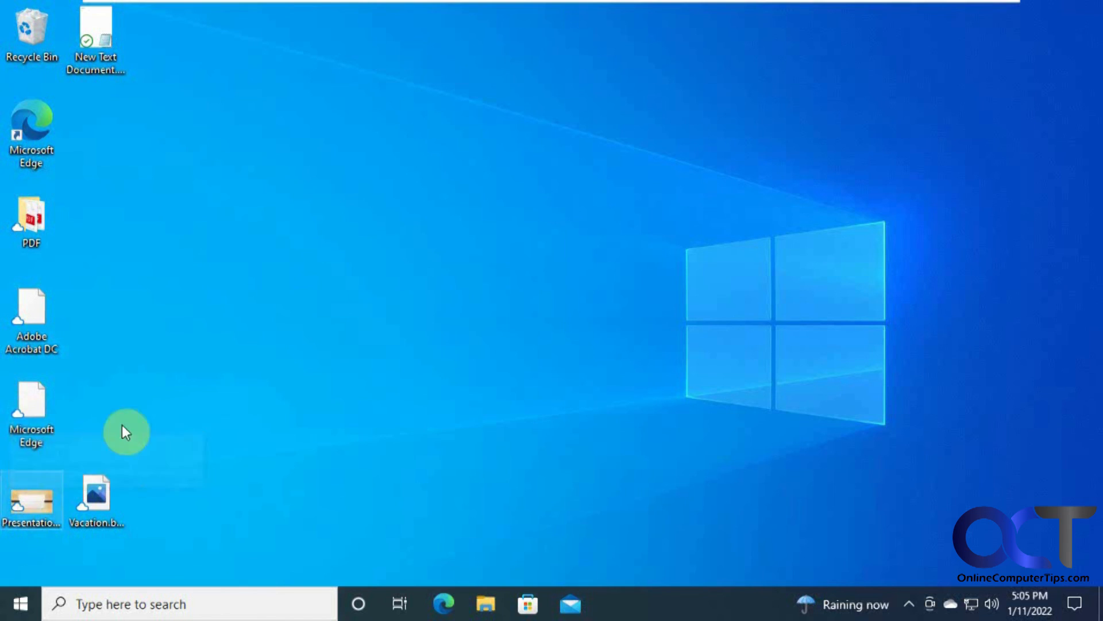
mouse_move(230, 226)
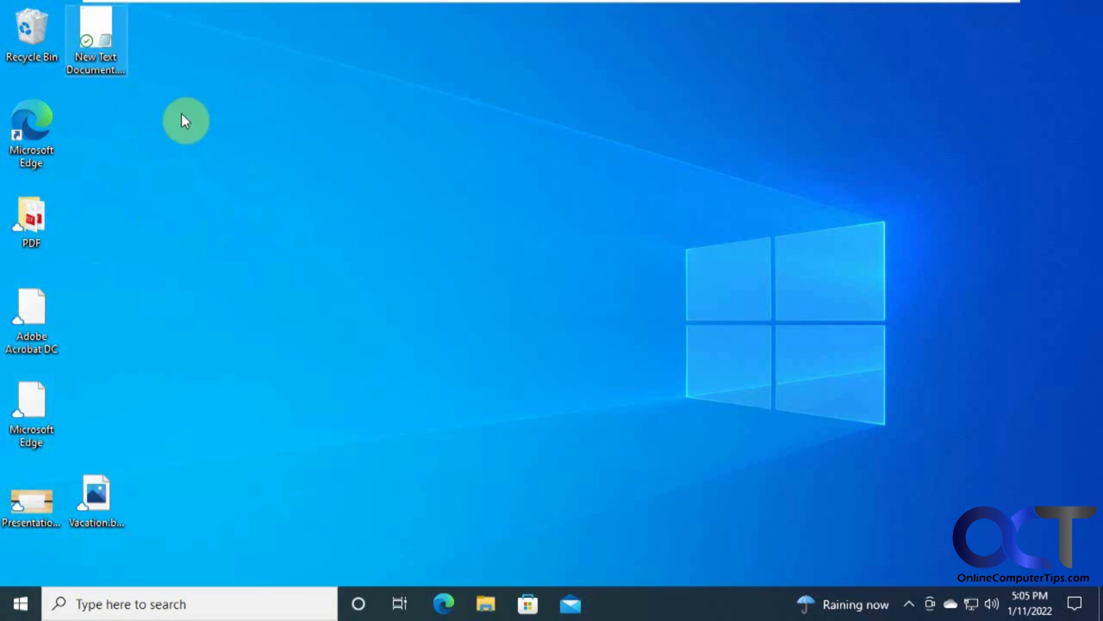
mouse_move(729, 7)
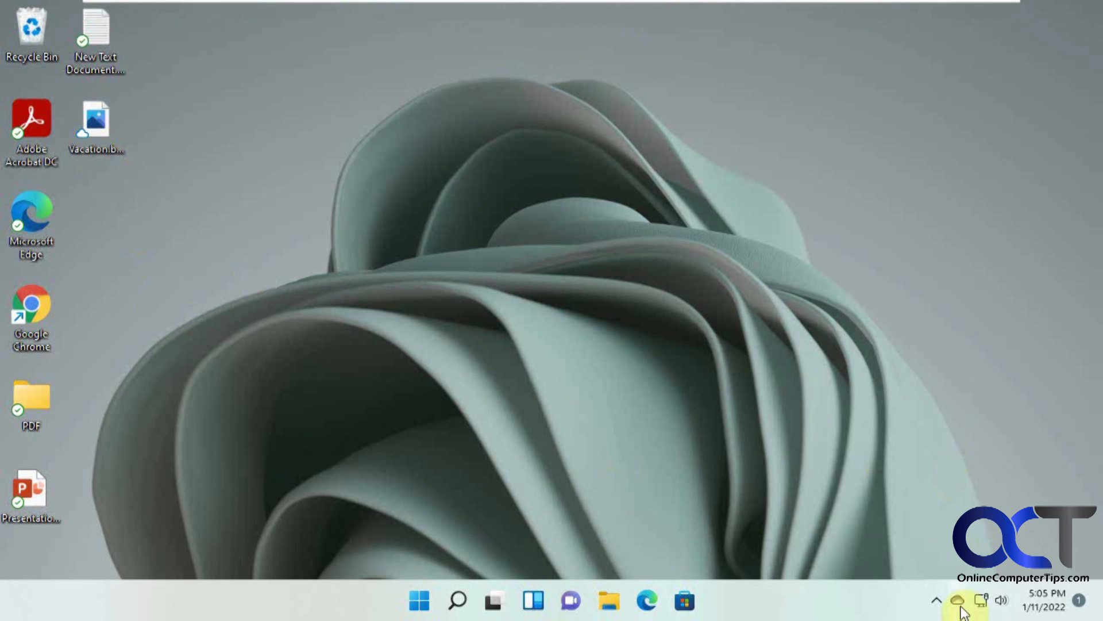
Show OneDrive's up-to-date sync activity panel and its Help & Settings menu.
click(957, 602)
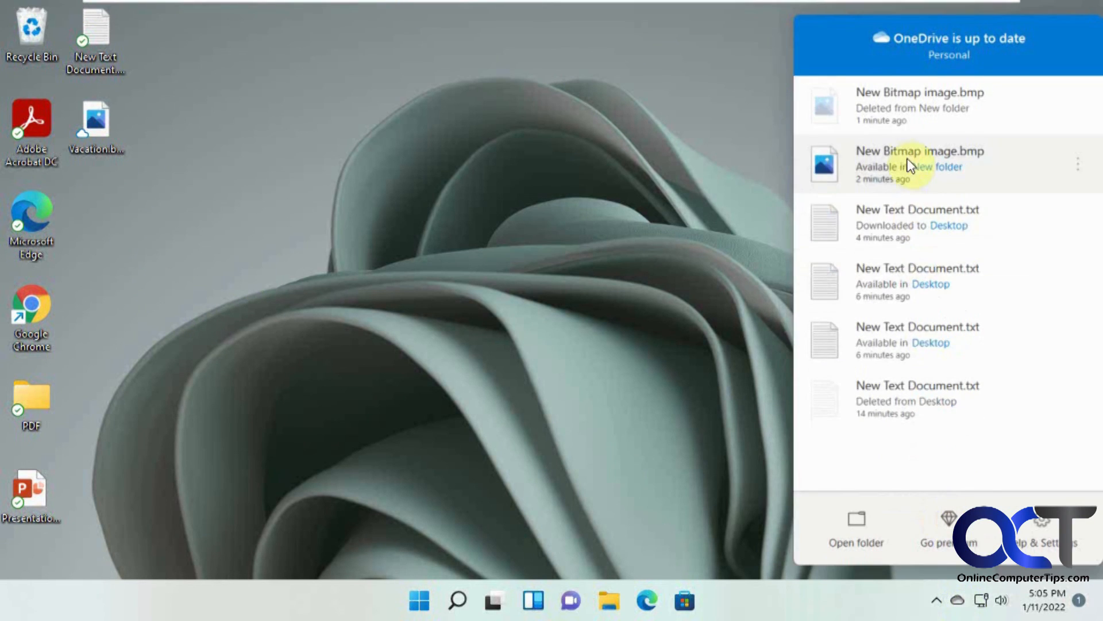
mouse_move(971, 421)
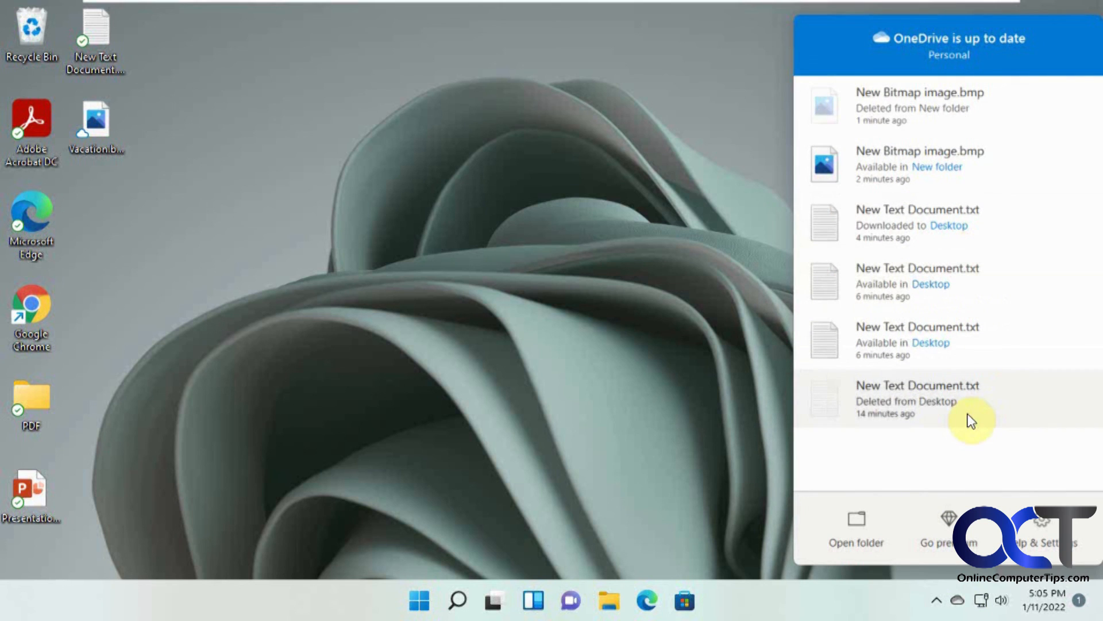
mouse_move(1067, 123)
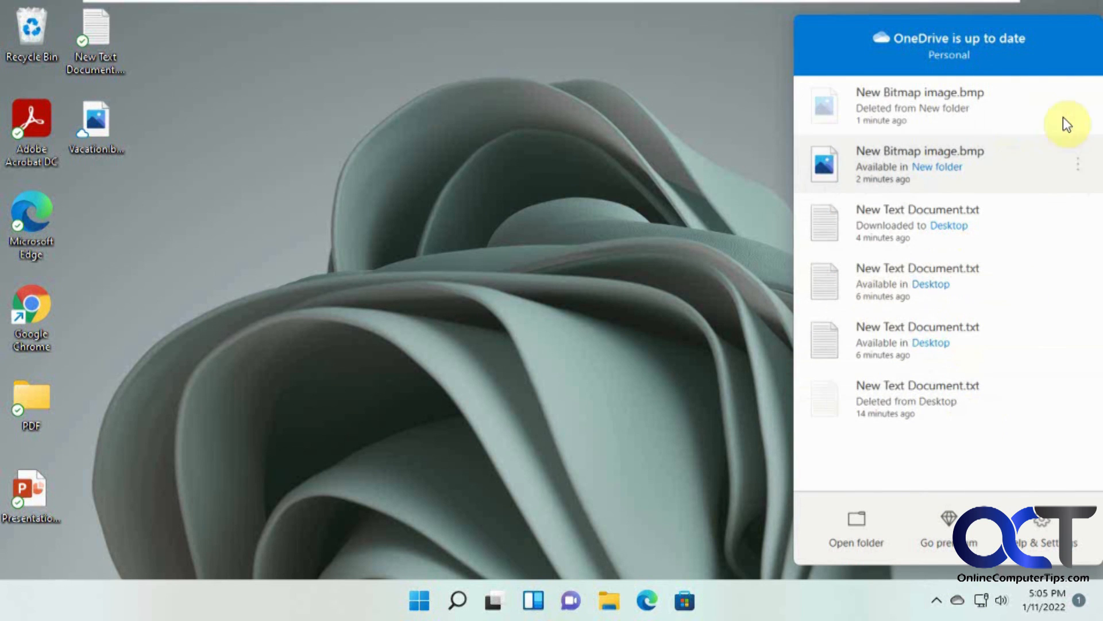
click(1045, 530)
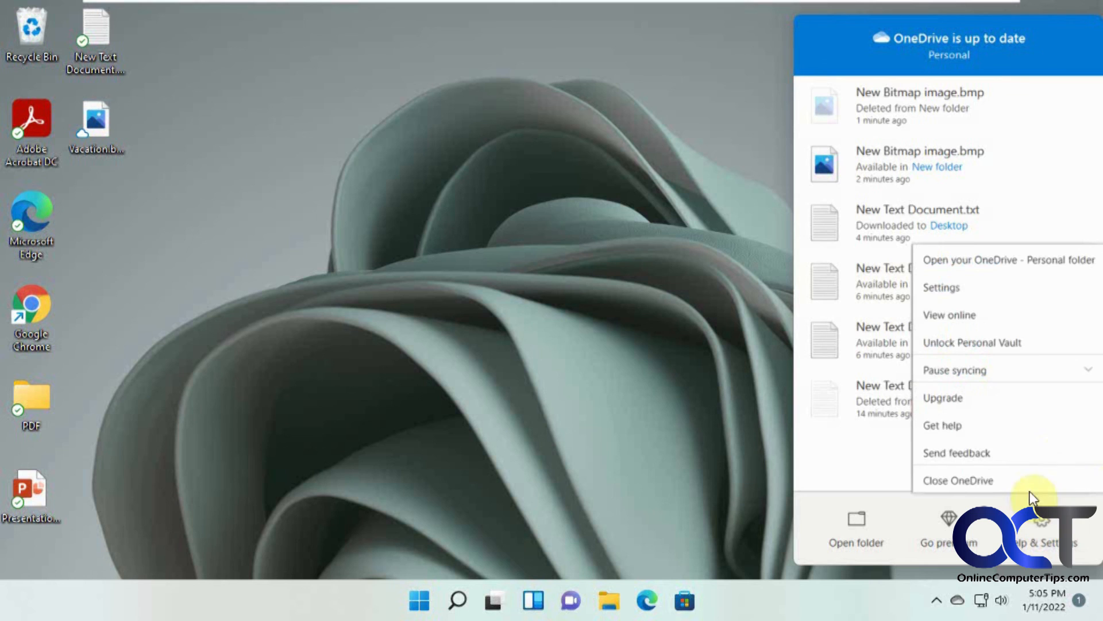
mouse_move(971, 290)
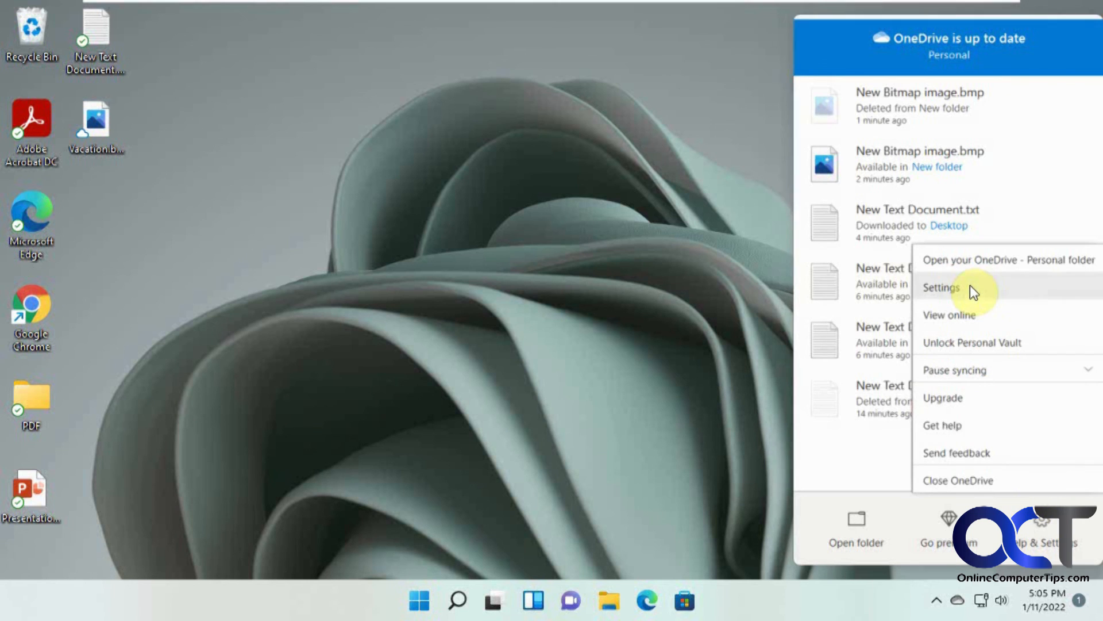
click(941, 287)
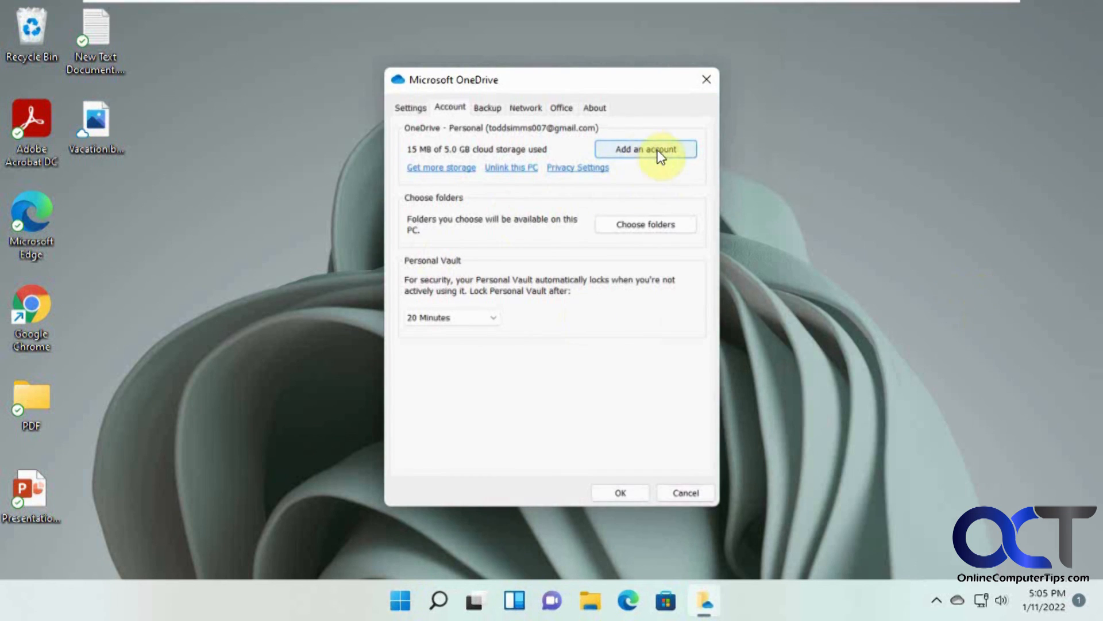
click(644, 224)
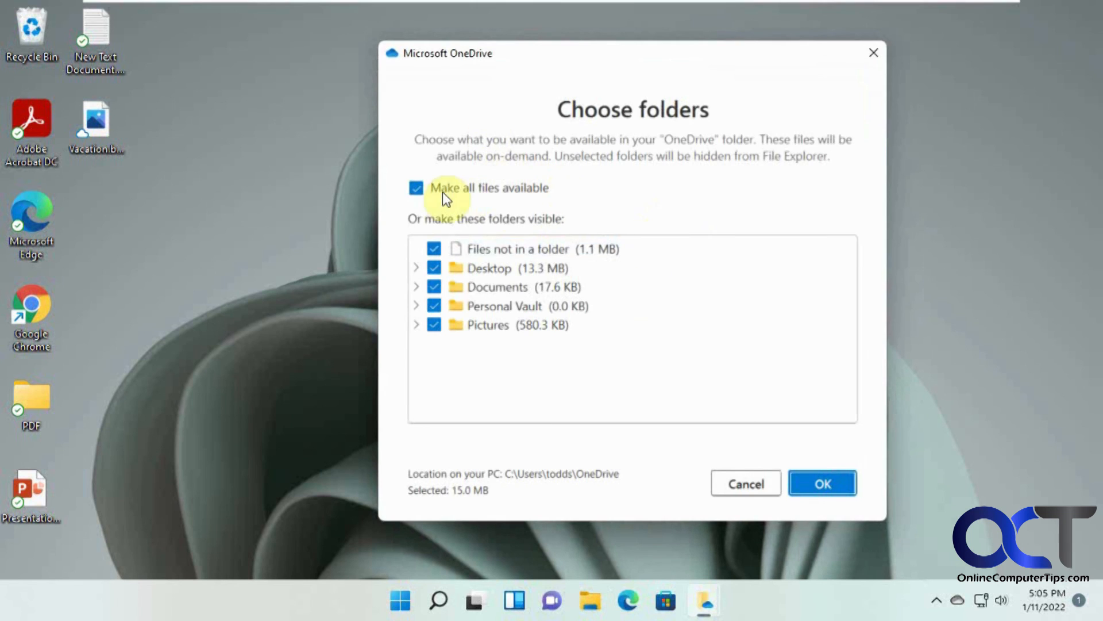
click(821, 482)
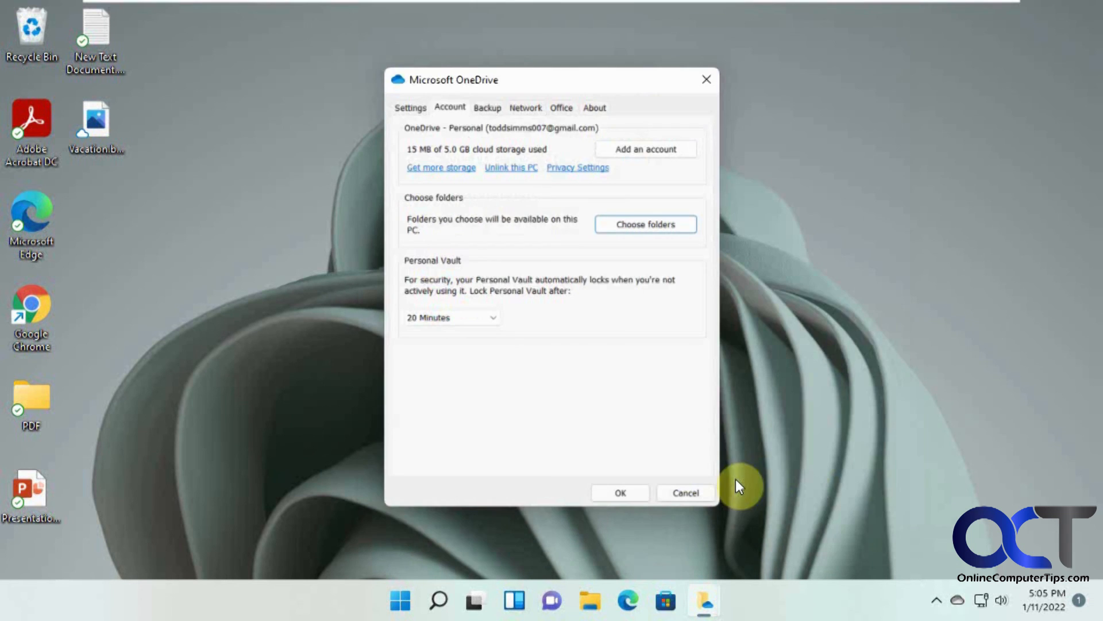
mouse_move(488, 108)
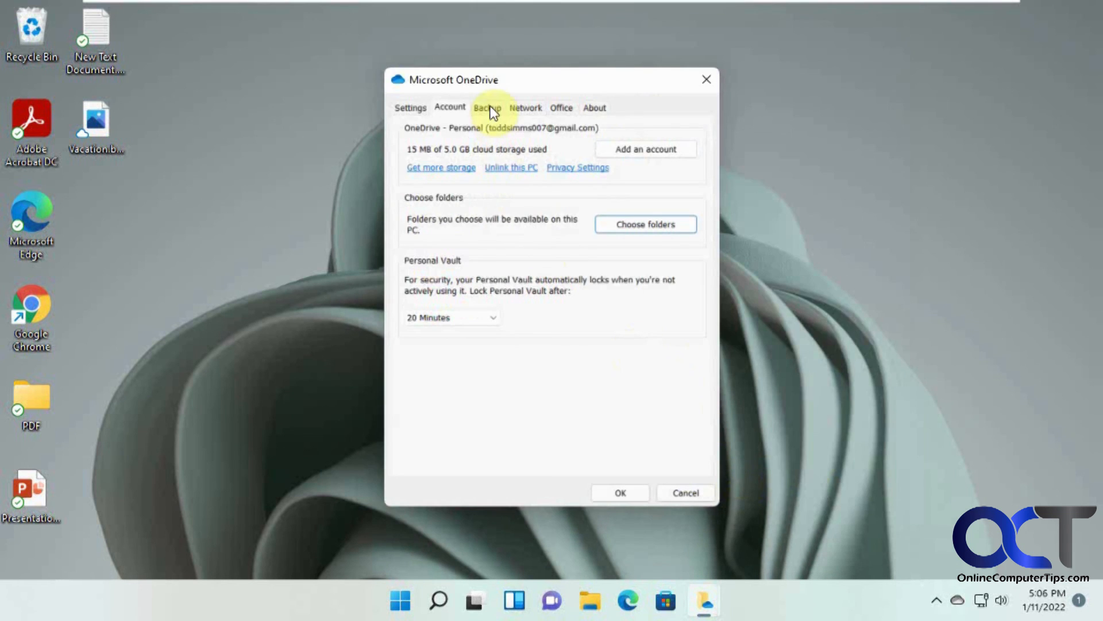
click(410, 108)
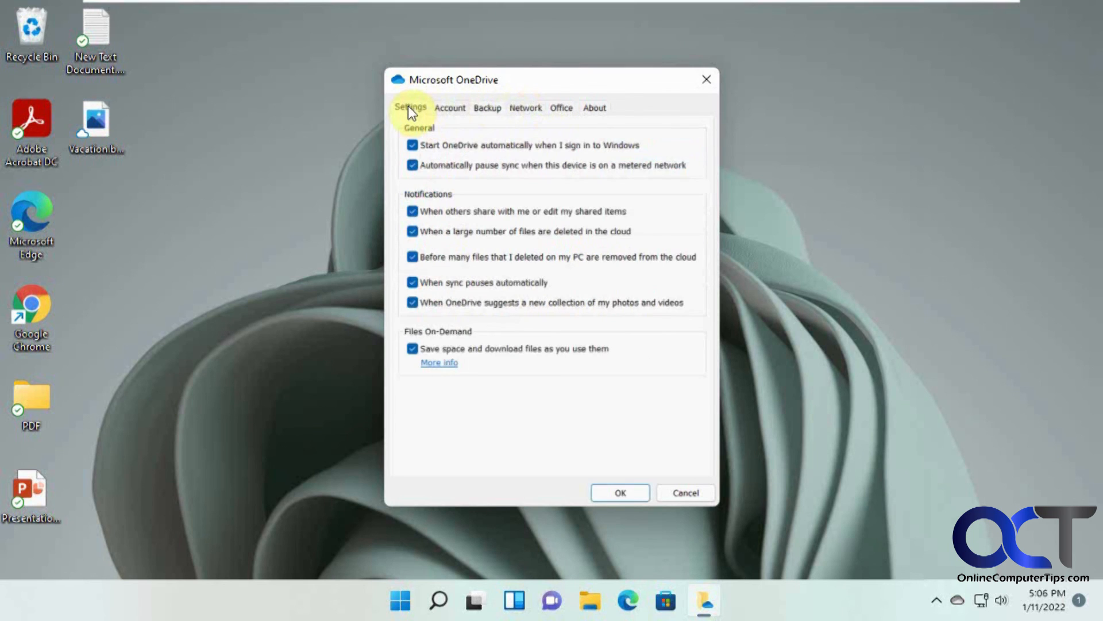
mouse_move(471, 295)
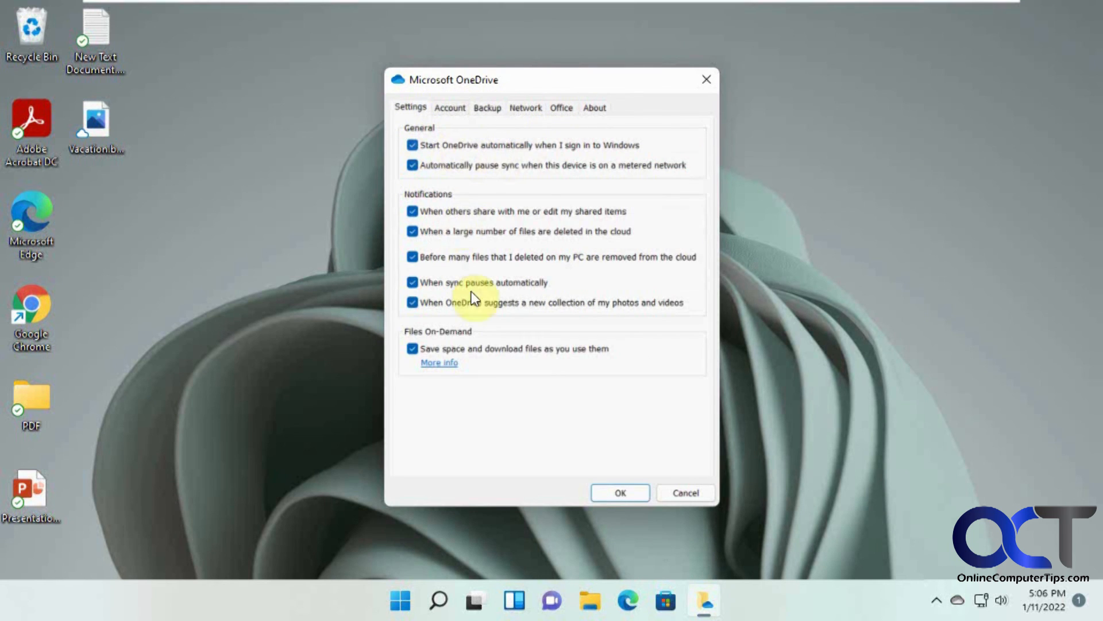
mouse_move(474, 157)
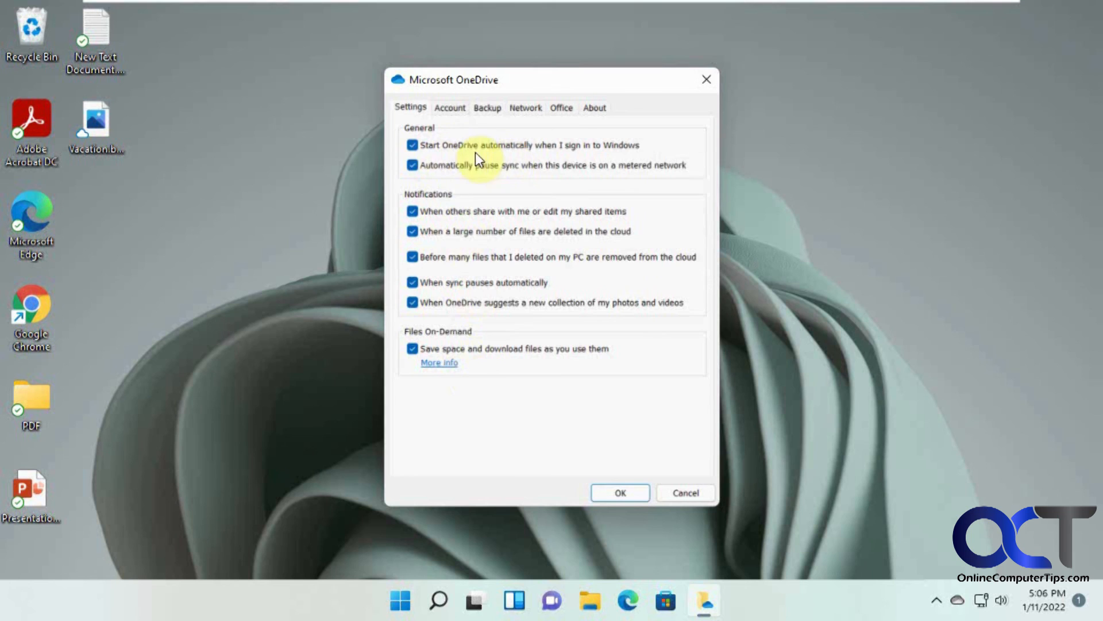
mouse_move(578, 171)
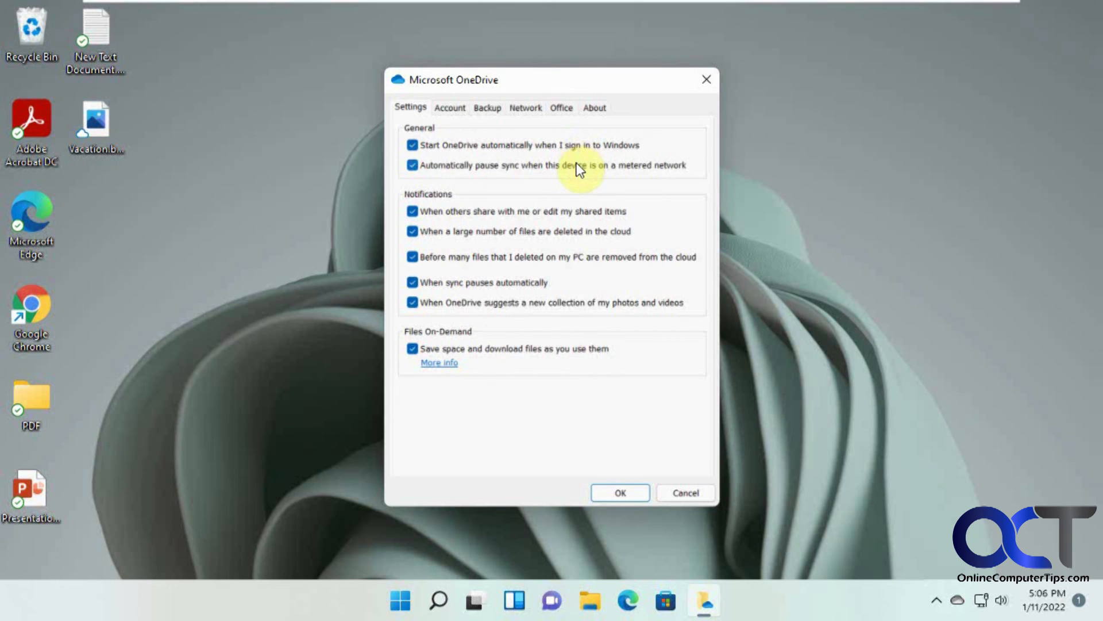
mouse_move(534, 176)
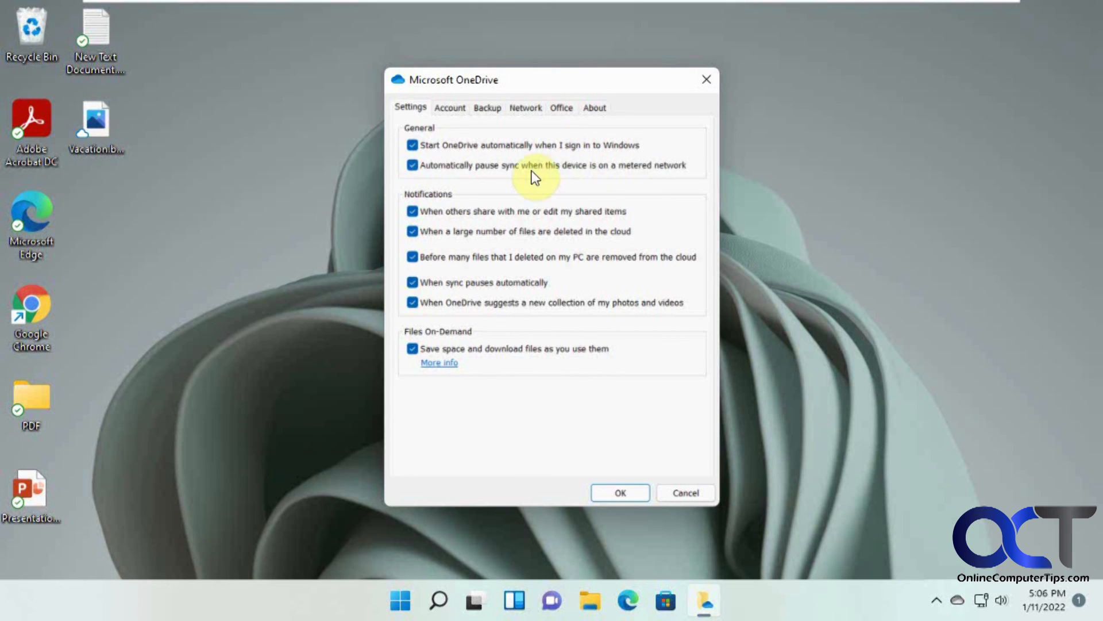
mouse_move(513, 163)
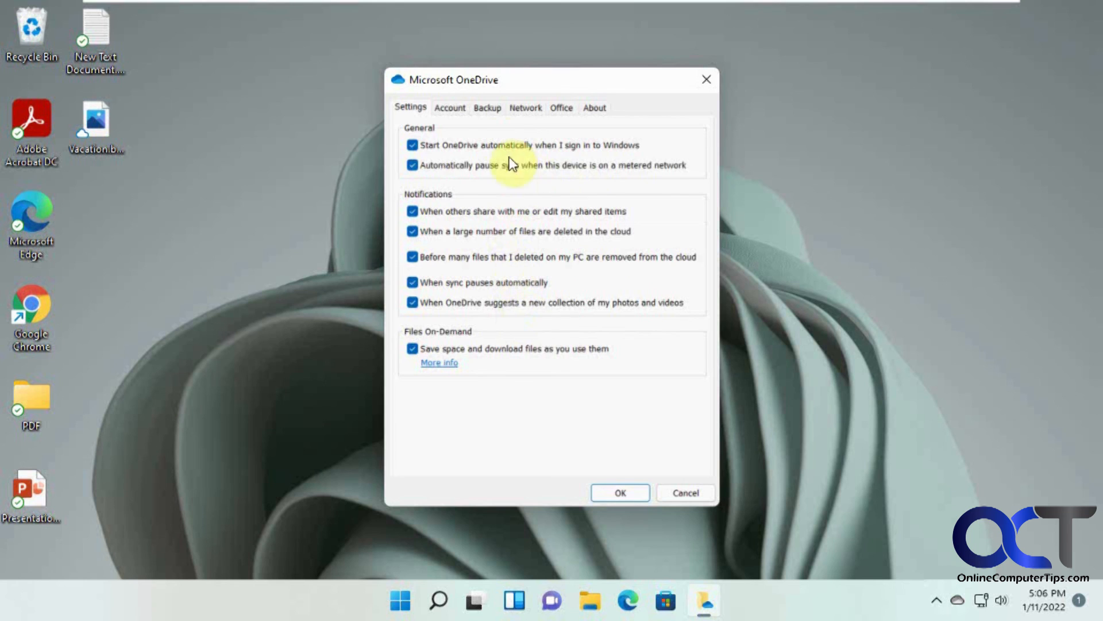
mouse_move(537, 93)
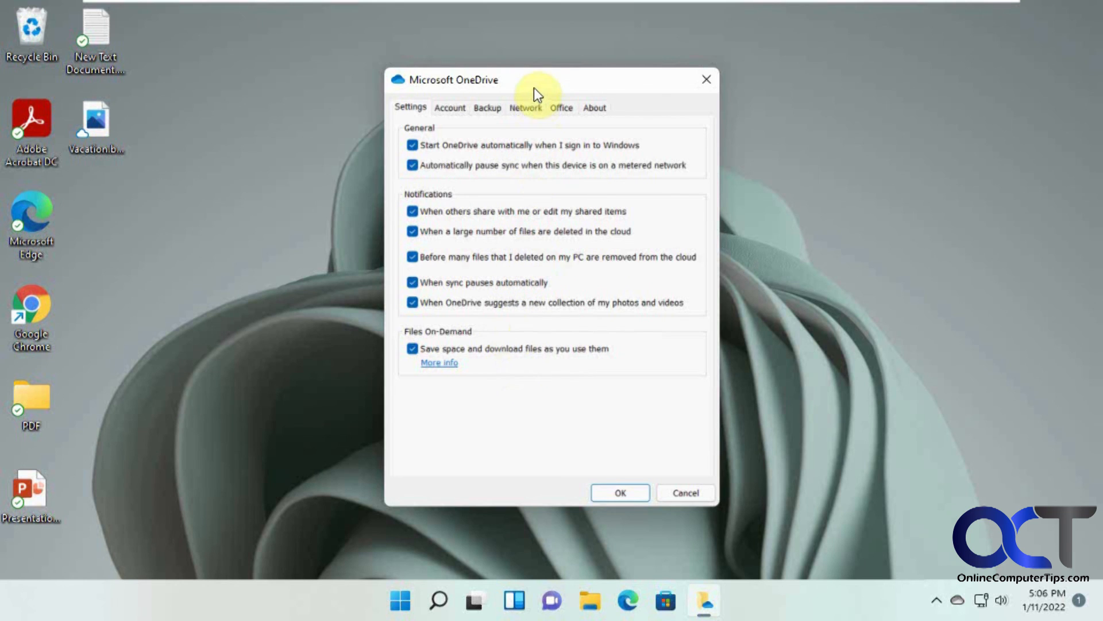
click(561, 108)
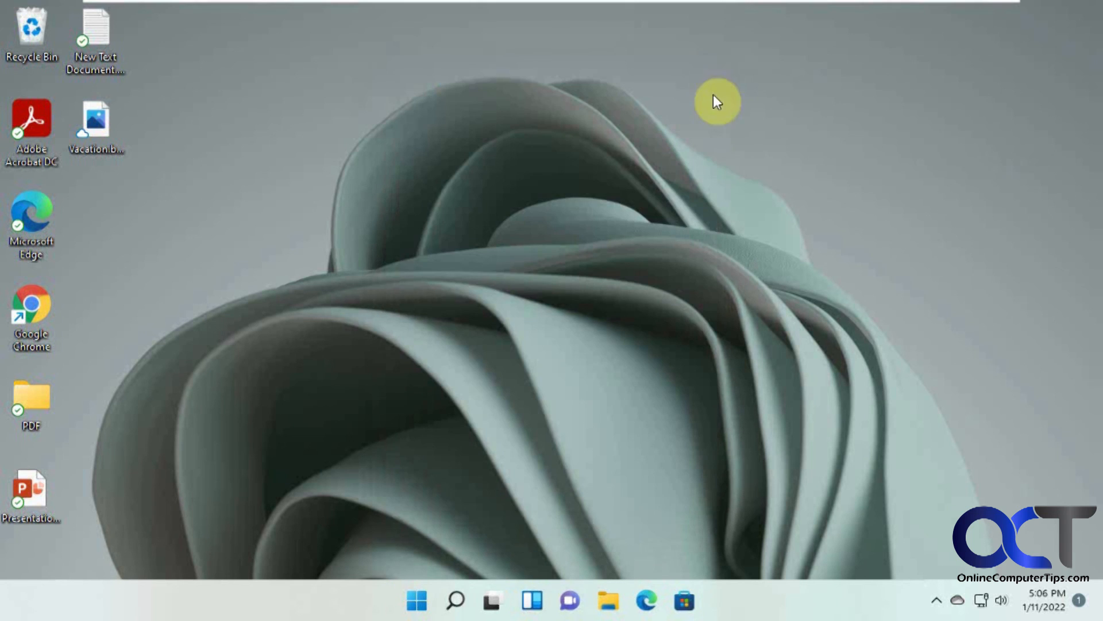
mouse_move(461, 550)
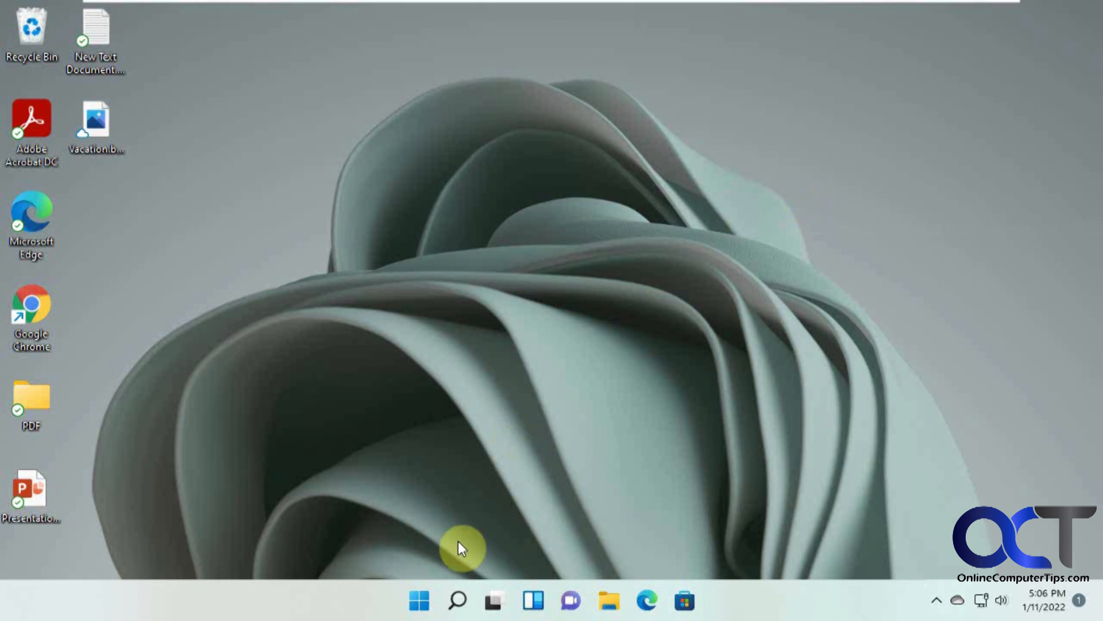
Launch Windows Settings from Start to reach Accounts > Windows backup.
click(418, 600)
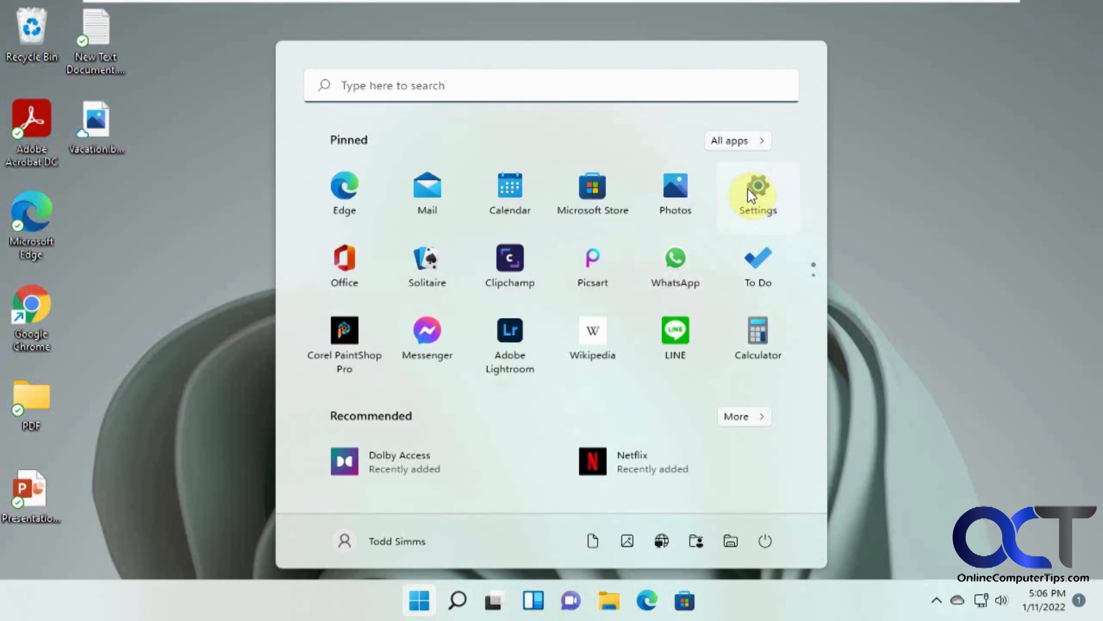
click(757, 192)
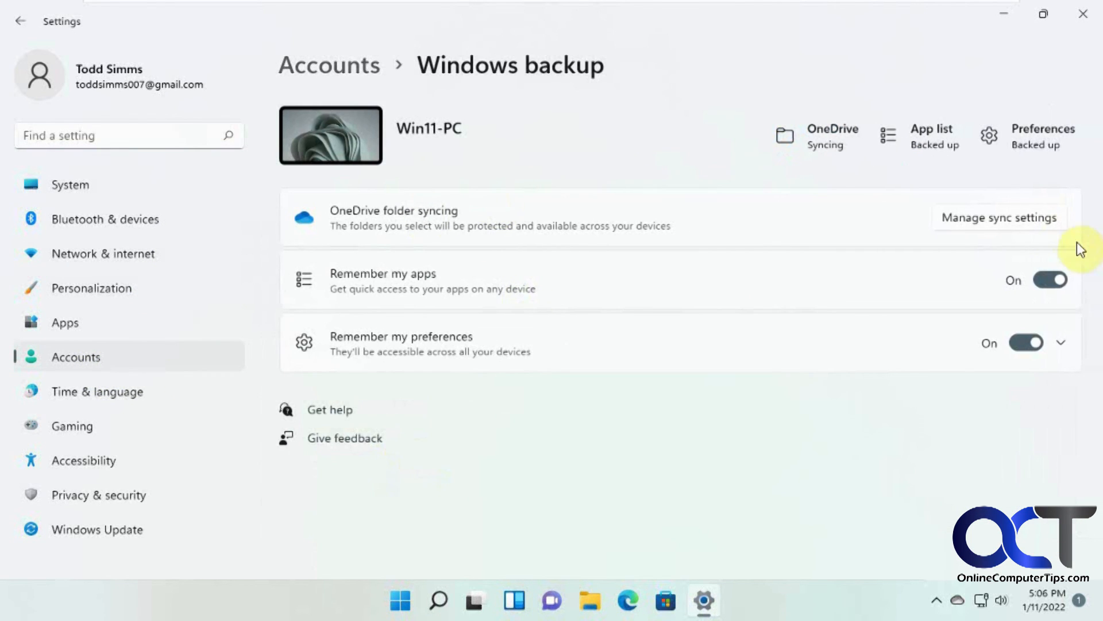
mouse_move(863, 194)
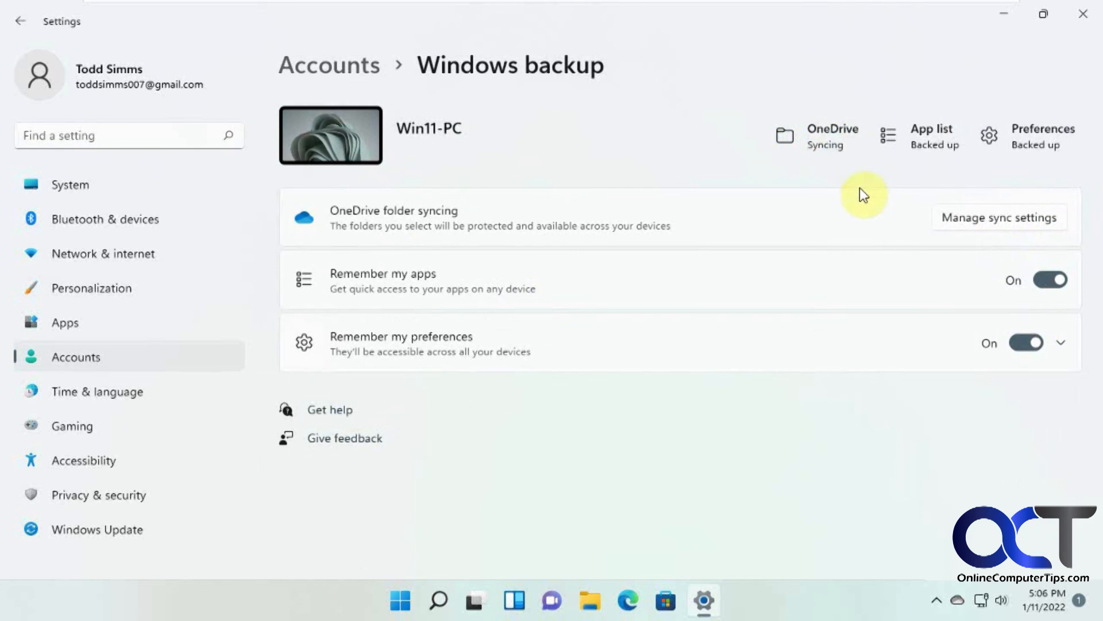
mouse_move(844, 188)
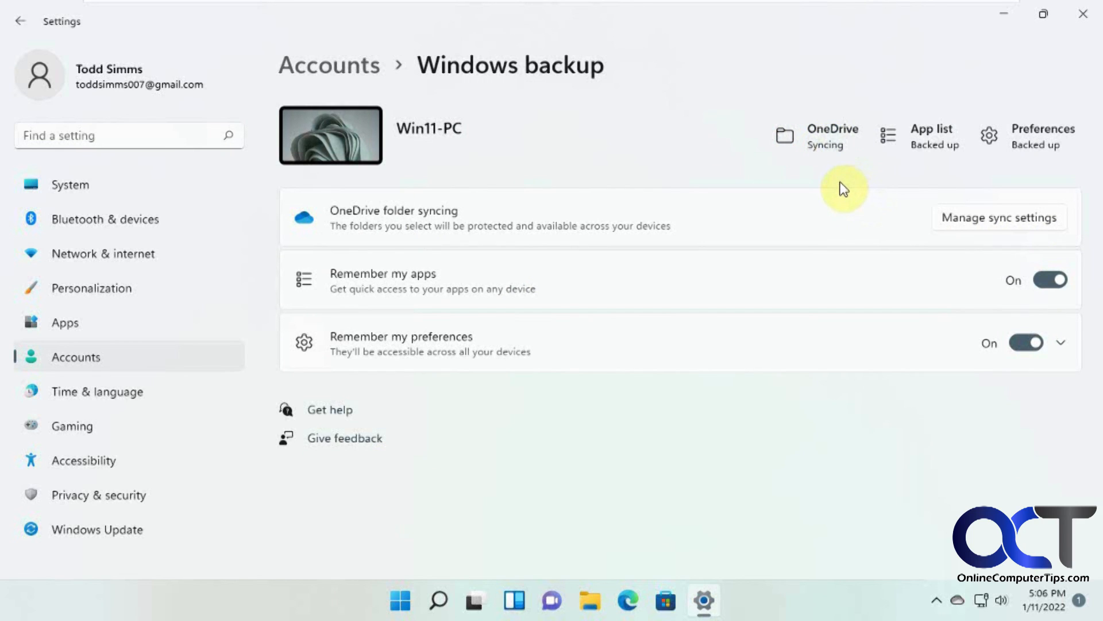
mouse_move(790, 521)
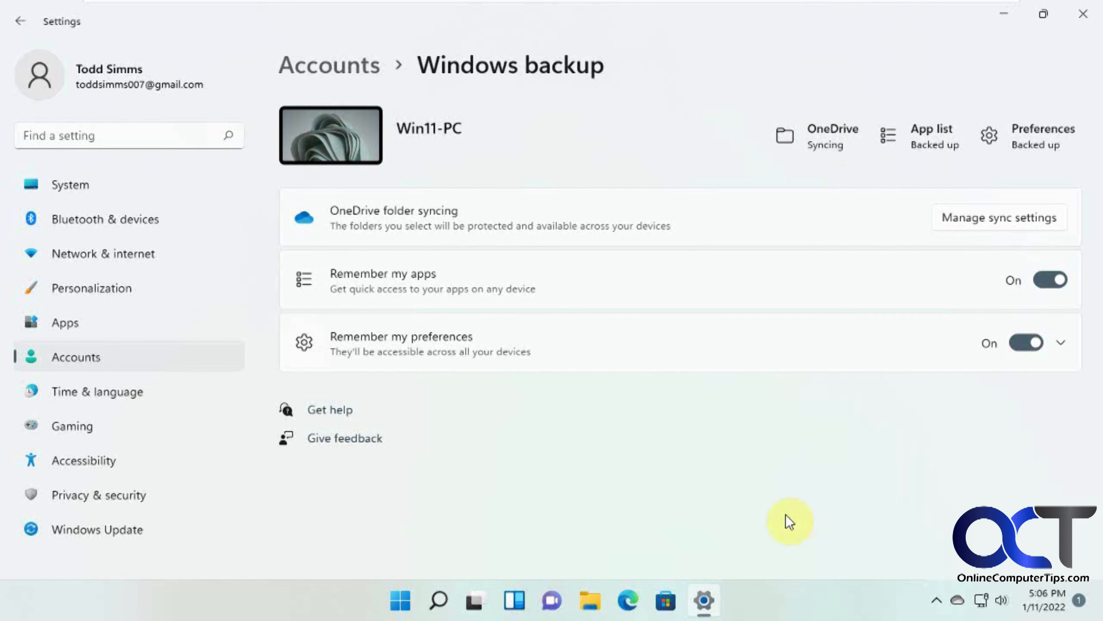